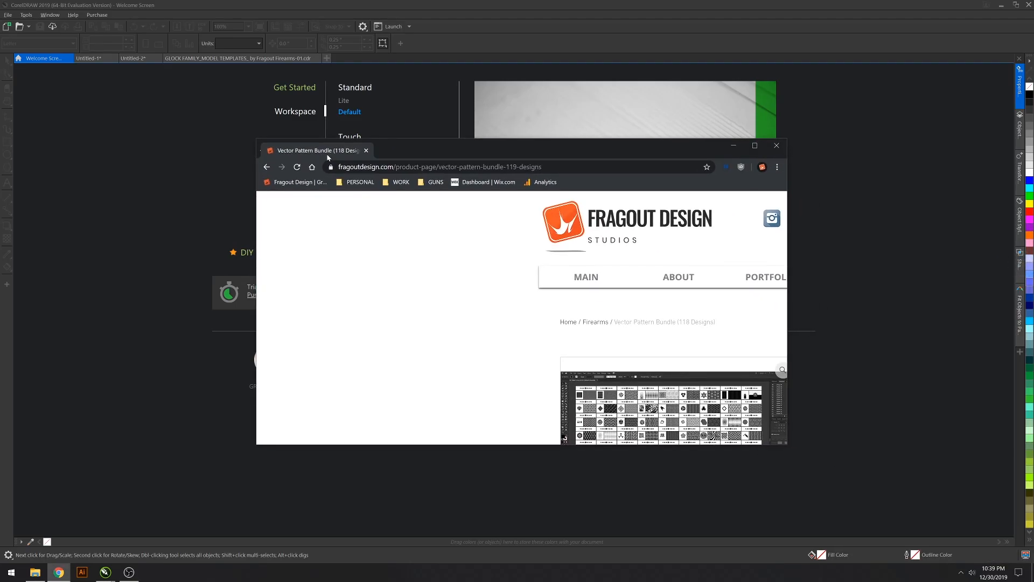
Step: Maximize Chrome to review the Vector Pattern Bundle page, then close its tab
click(754, 146)
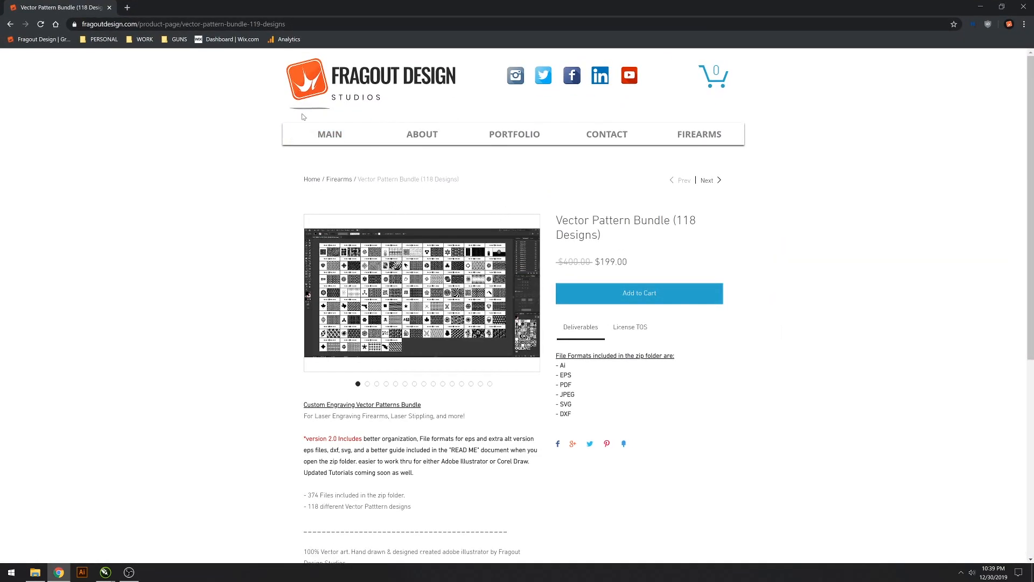
mouse_move(79, 8)
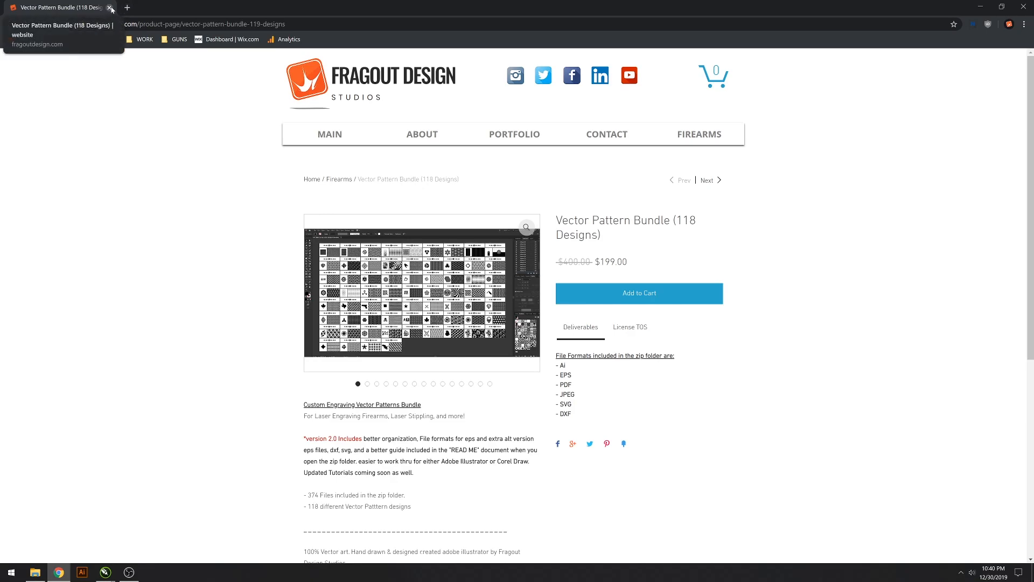
click(106, 573)
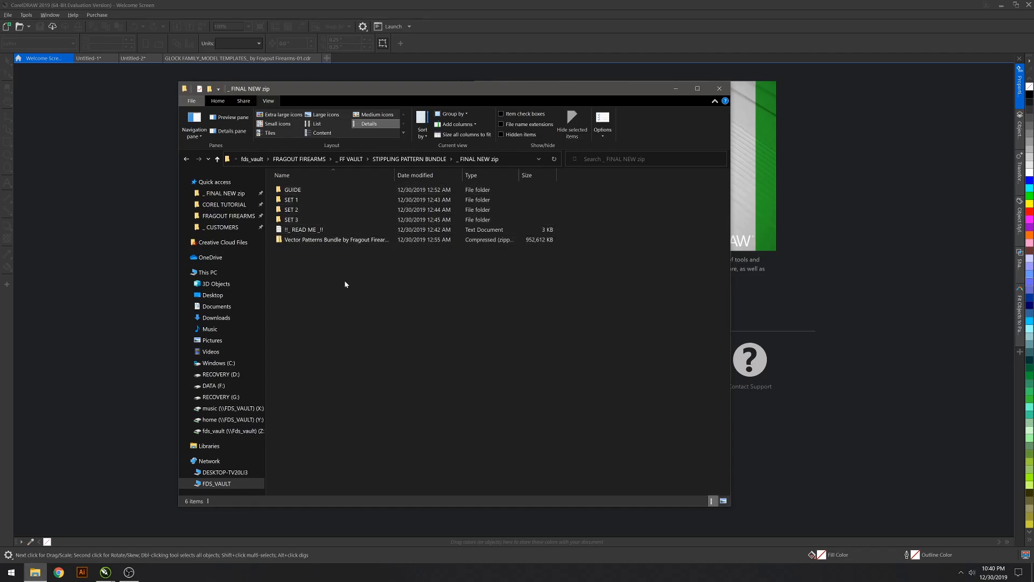
mouse_move(308, 239)
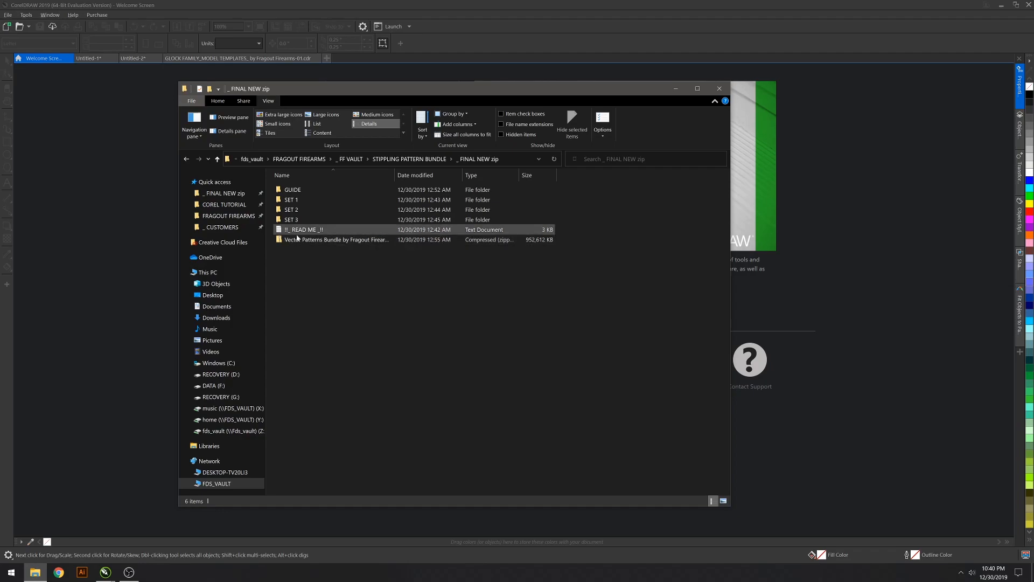
mouse_move(289, 239)
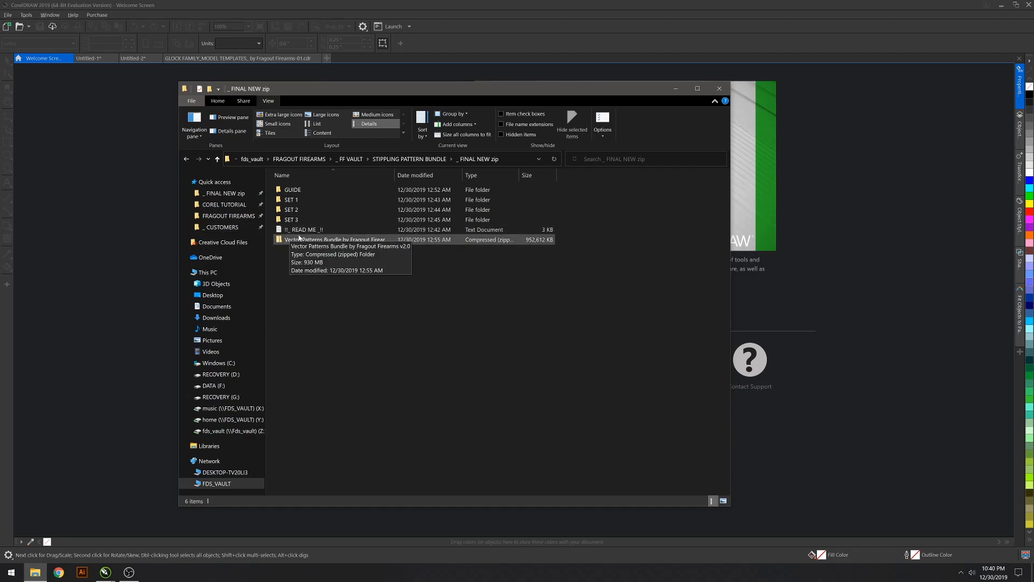
click(291, 189)
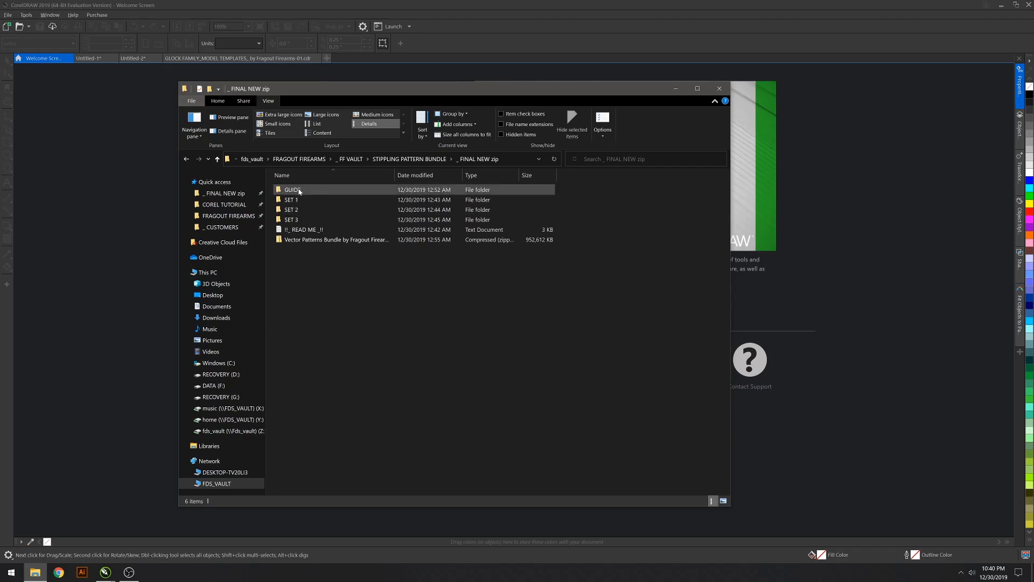
mouse_move(293, 199)
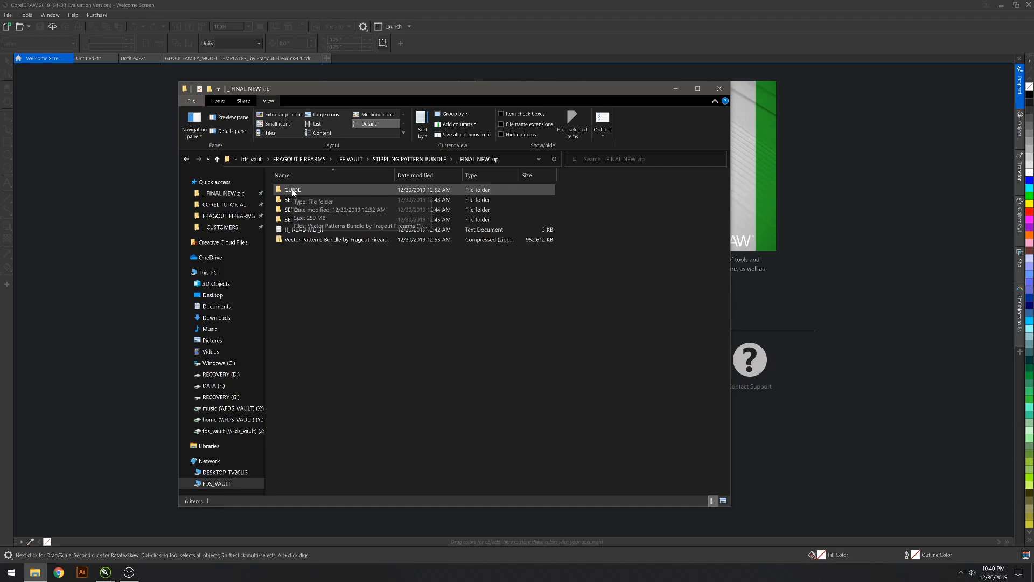
click(291, 209)
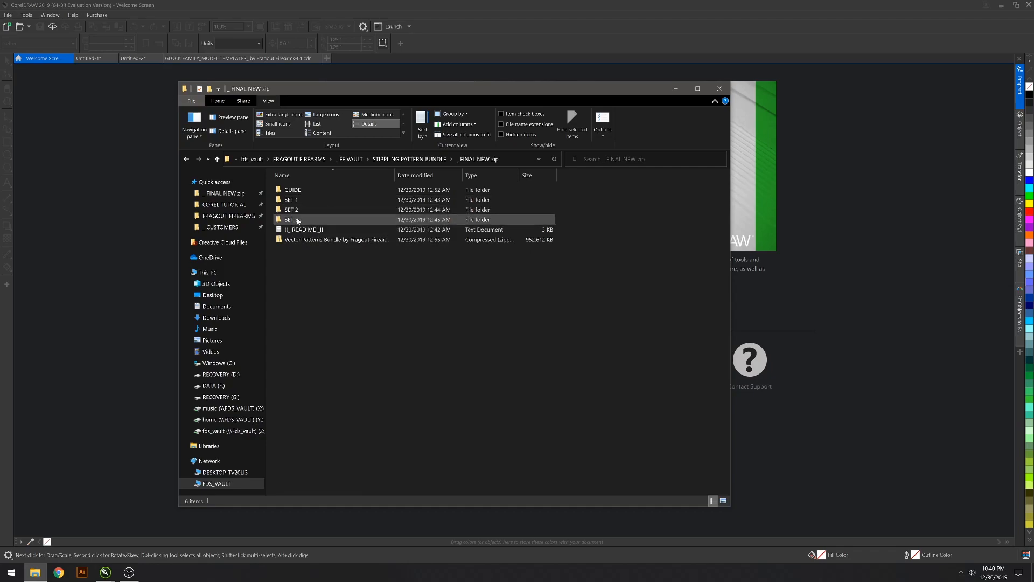
mouse_move(291, 209)
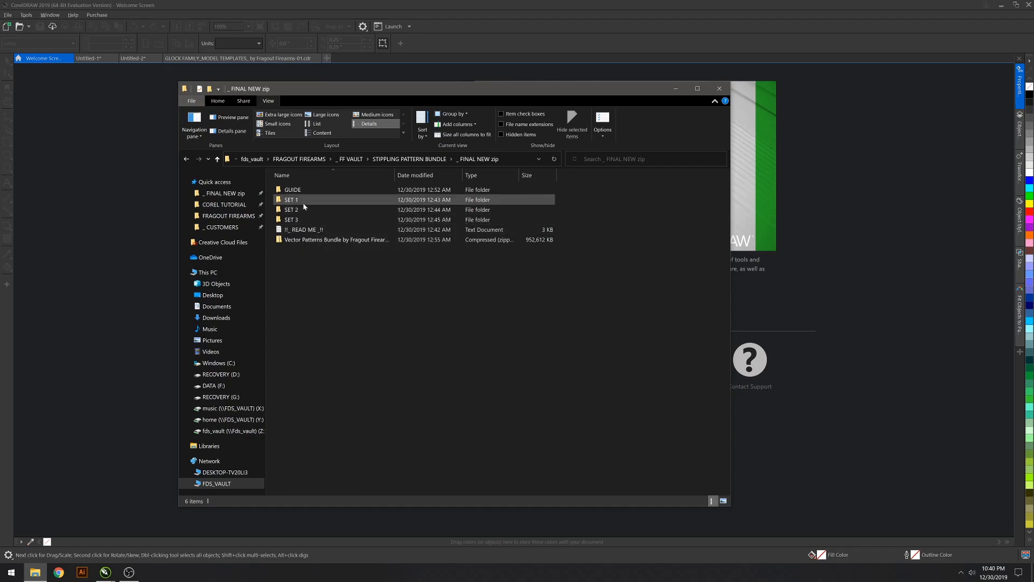
mouse_move(302, 200)
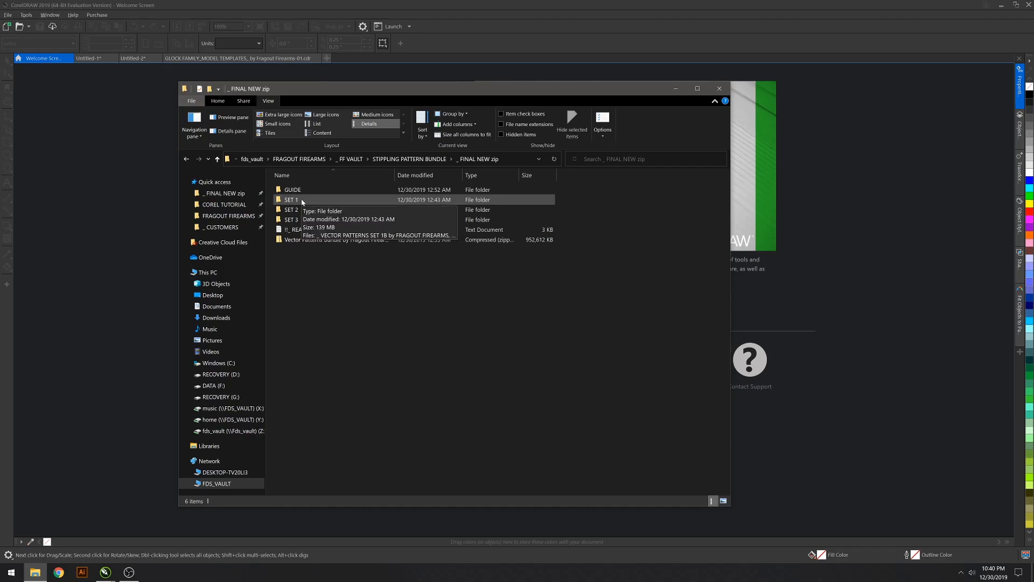
mouse_move(308, 209)
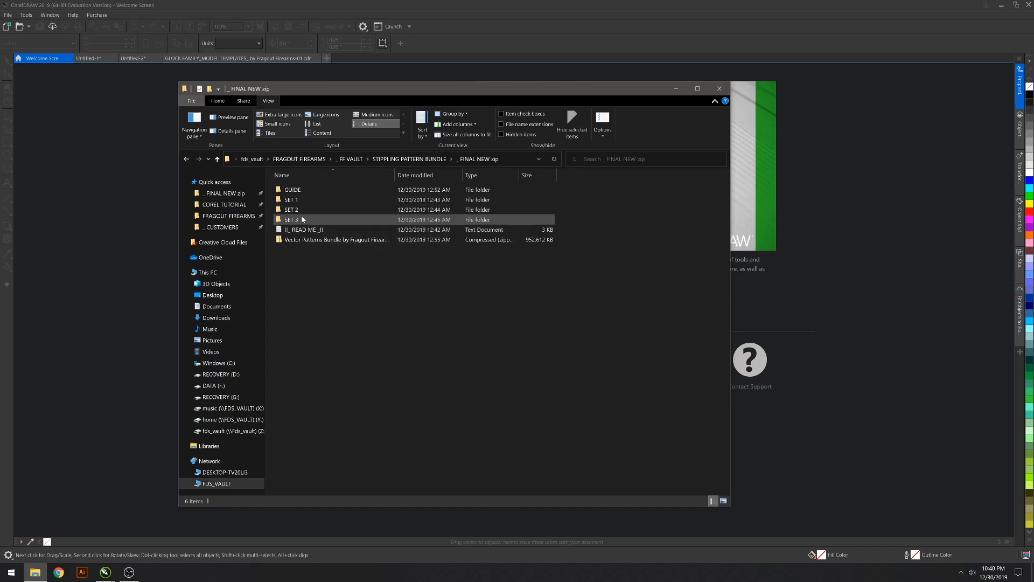
mouse_move(302, 220)
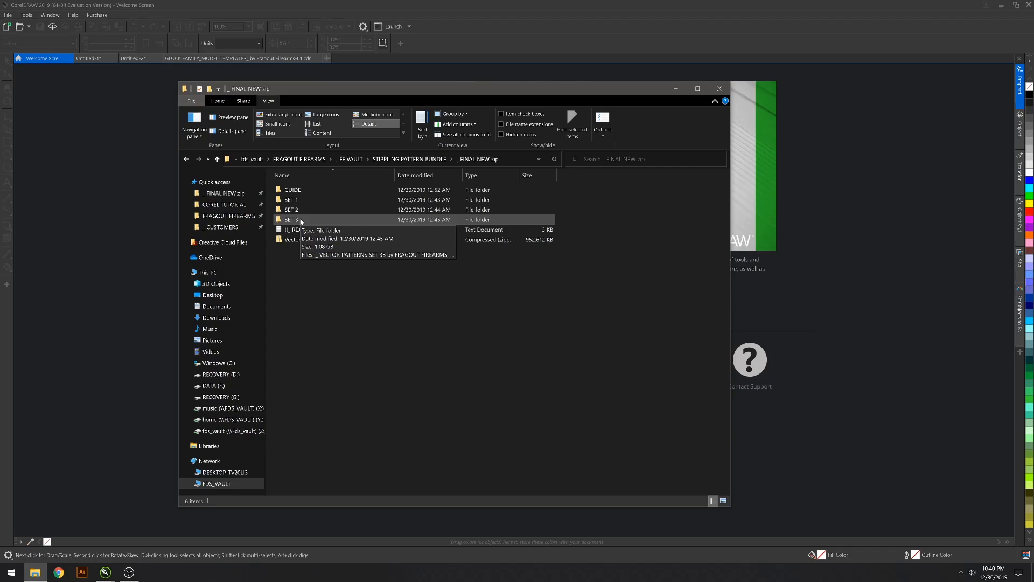
mouse_move(304, 274)
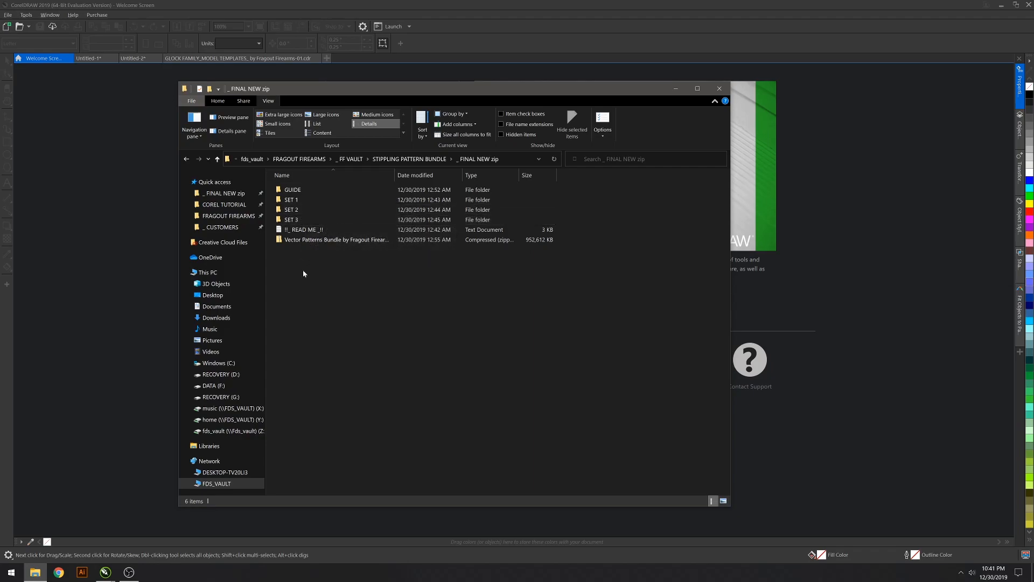
click(291, 220)
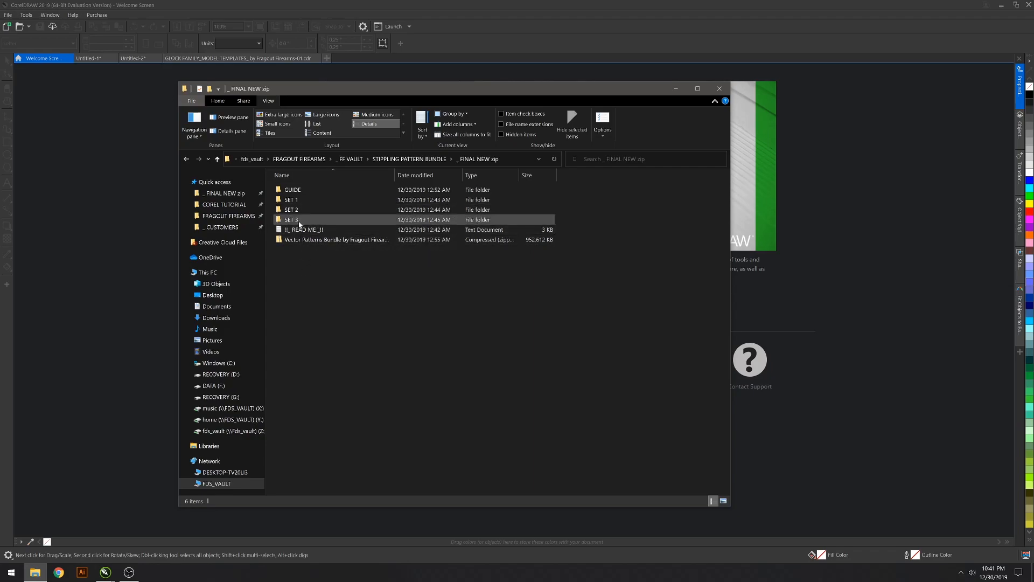
mouse_move(302, 220)
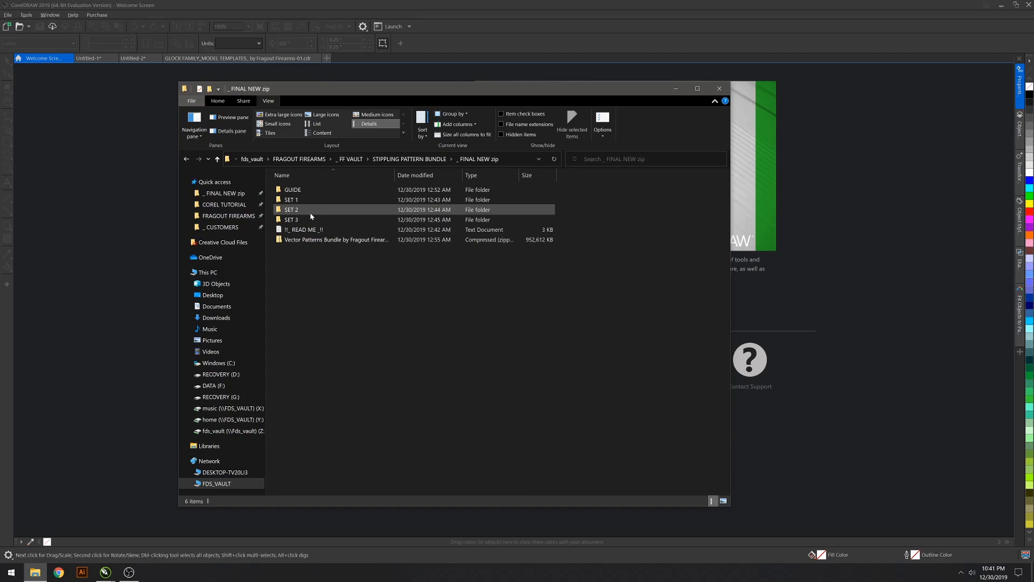
mouse_move(311, 215)
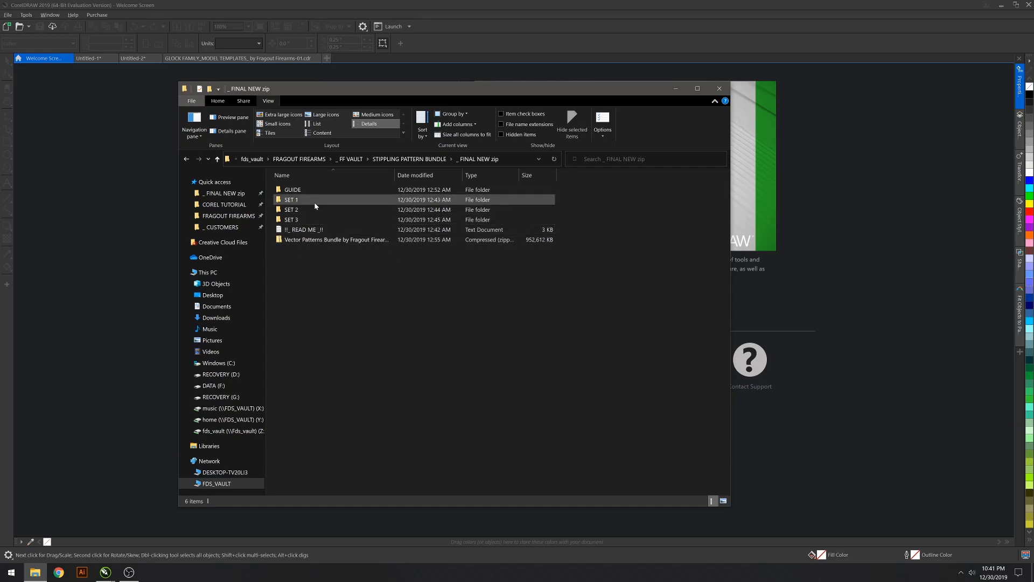
mouse_move(309, 201)
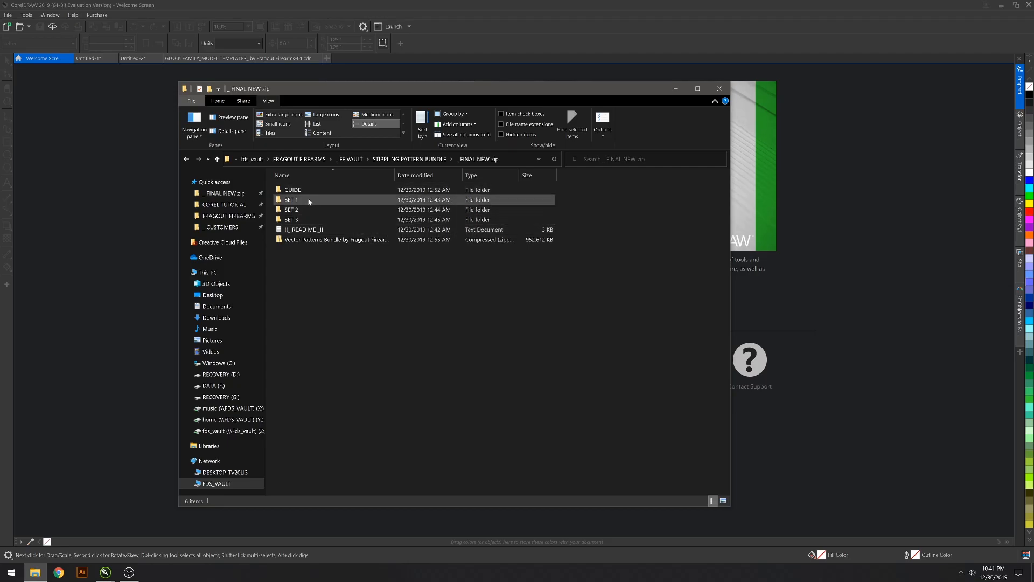
click(291, 209)
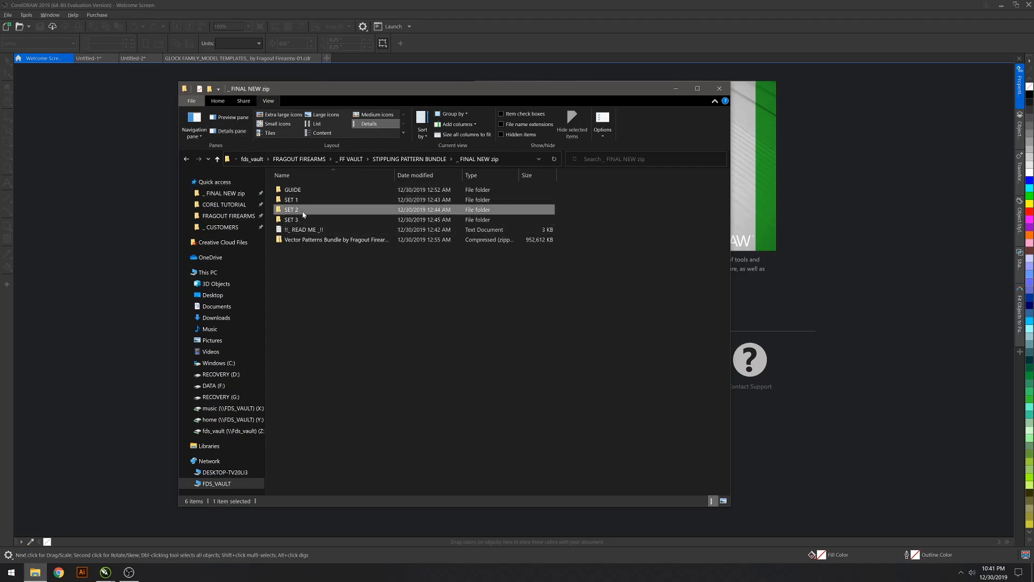
Step: Browse the SET 2 folder's 116 pattern files, then return to the CorelDRAW pattern drawing
double_click(290, 209)
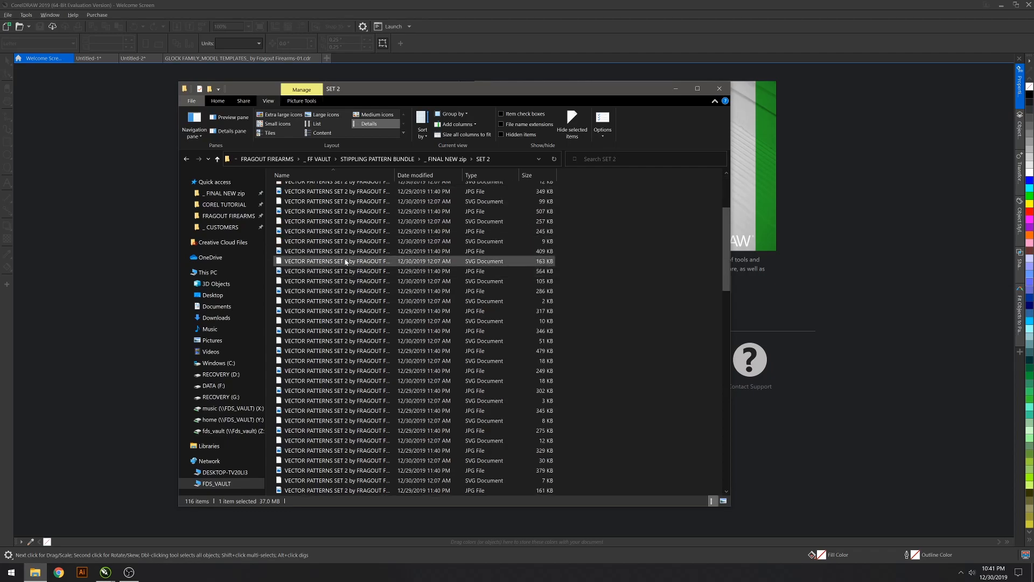
scroll(down, 3)
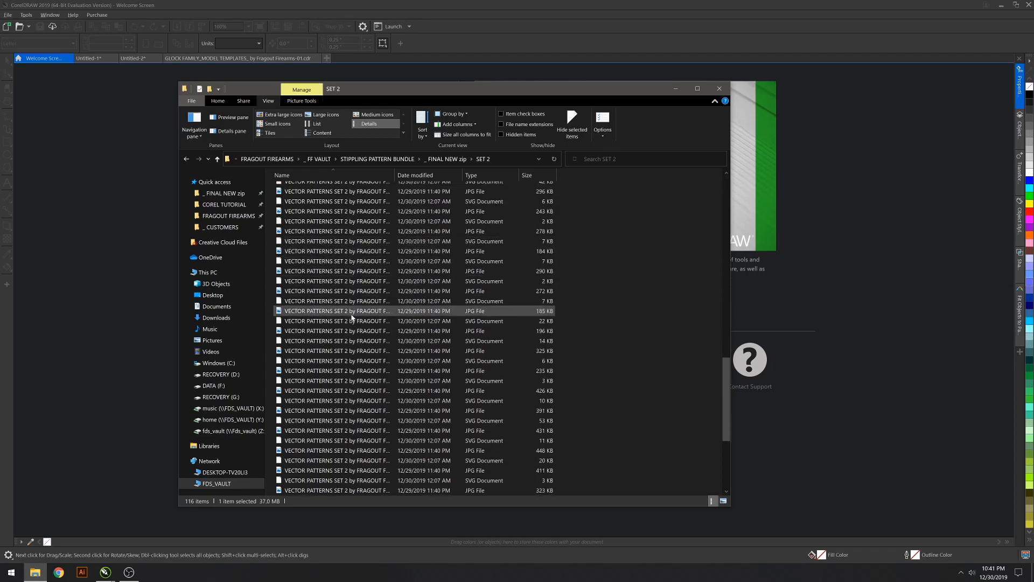
scroll(down, 3)
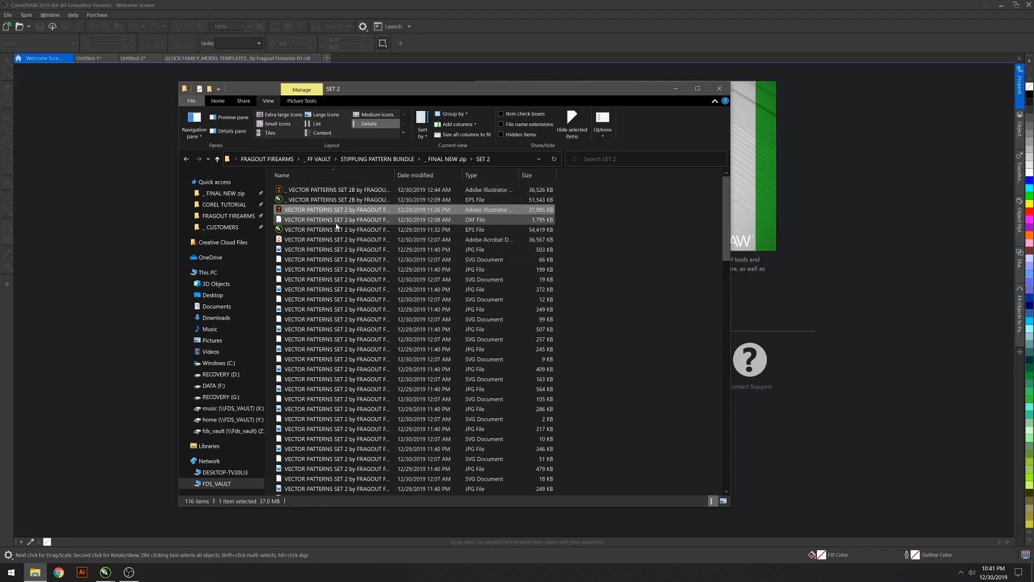
mouse_move(336, 209)
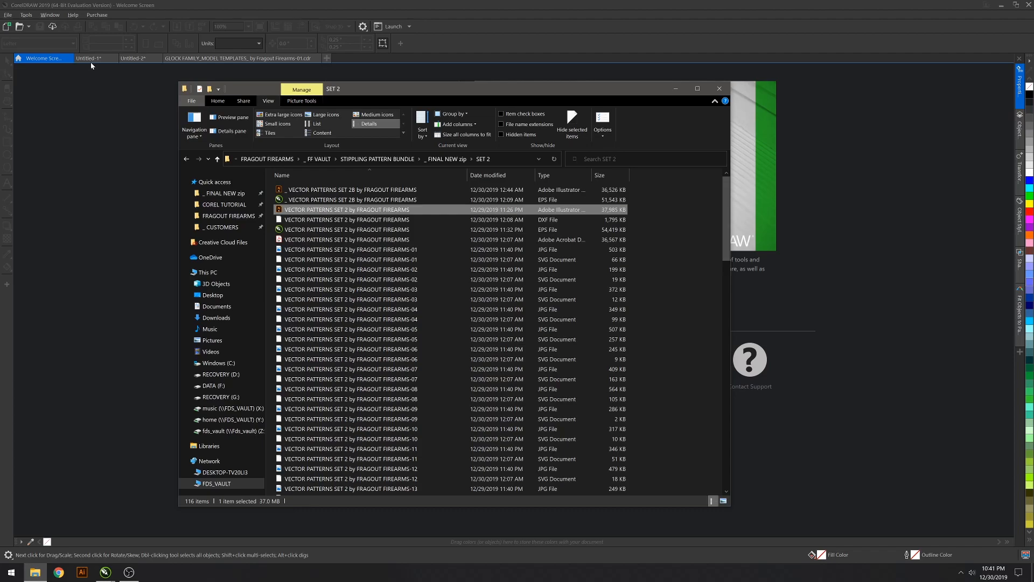
click(136, 59)
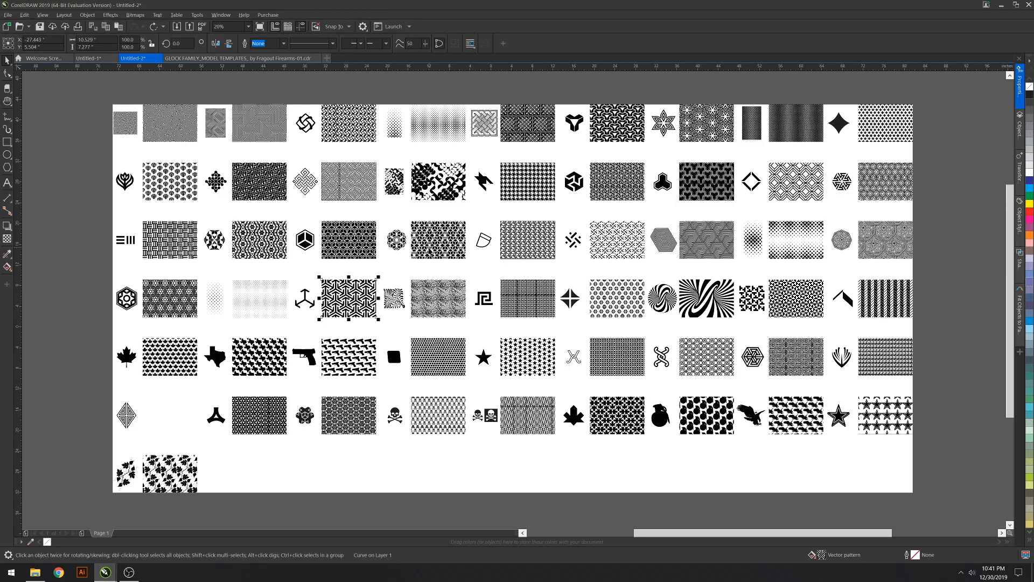
Step: View the Untitled-1 pattern swatch sheet and zoom in on the geometric, fern, Texas and pistol patterns
click(93, 58)
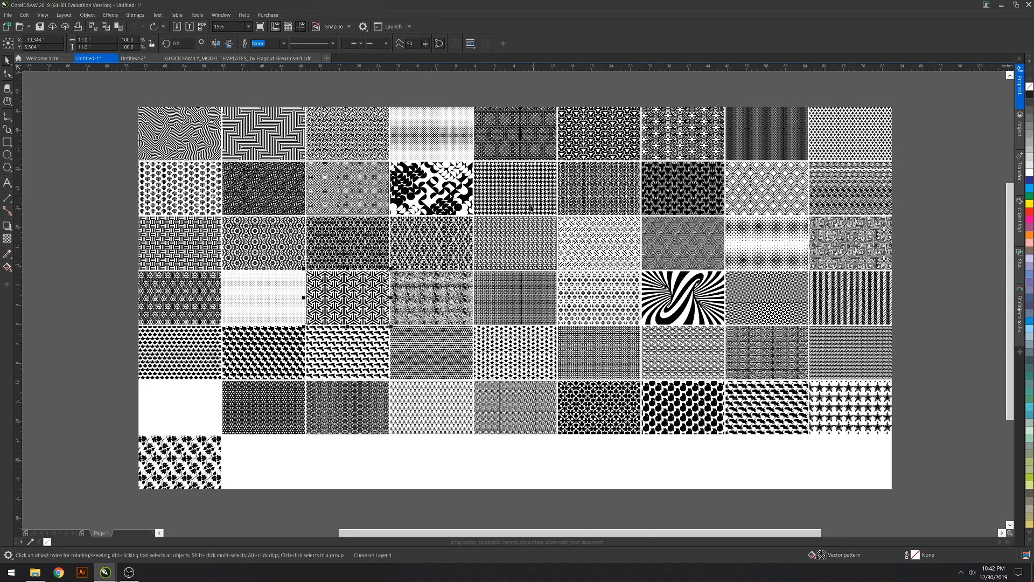
mouse_move(592, 500)
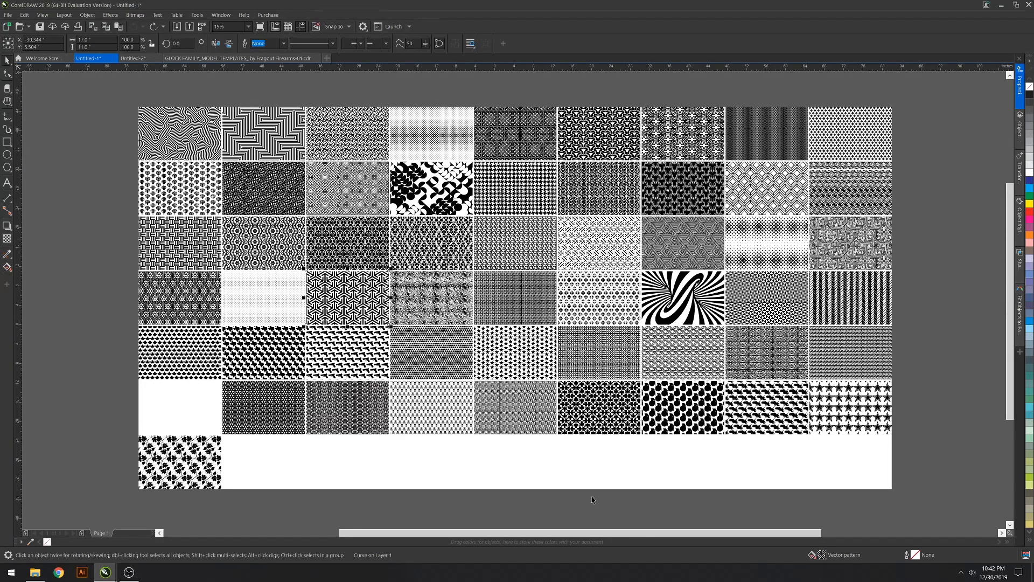
click(137, 58)
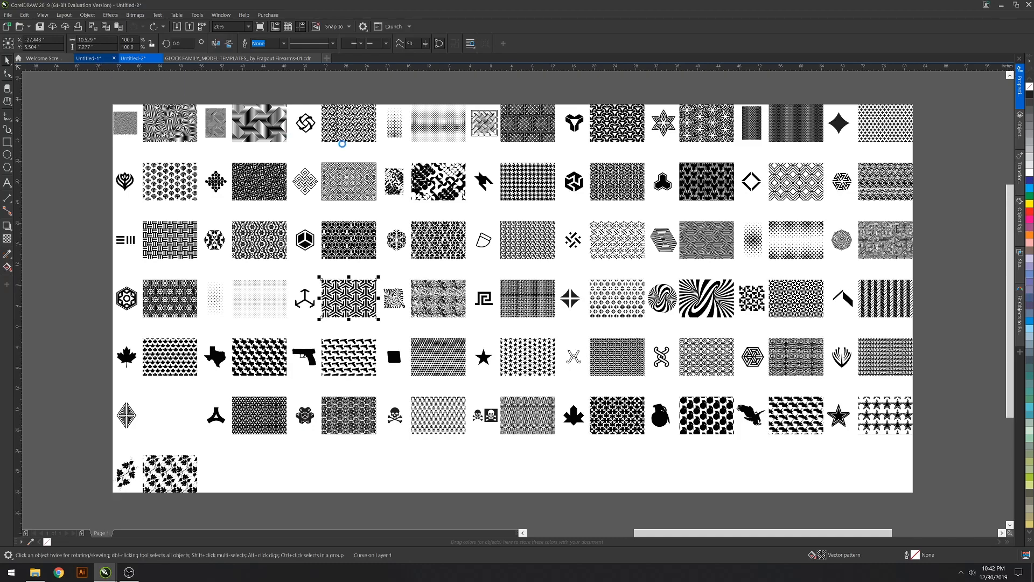
mouse_move(350, 158)
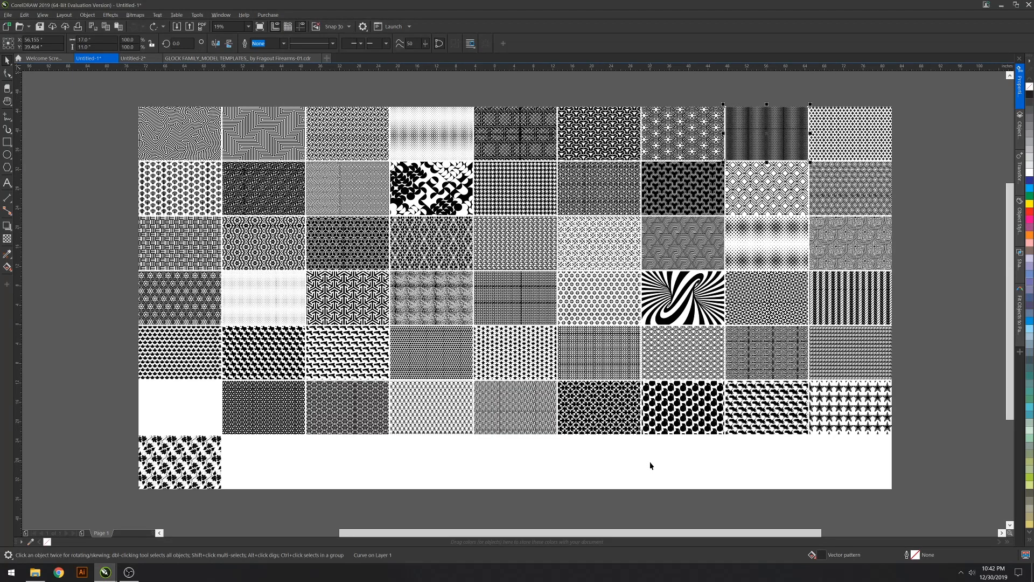
mouse_move(647, 465)
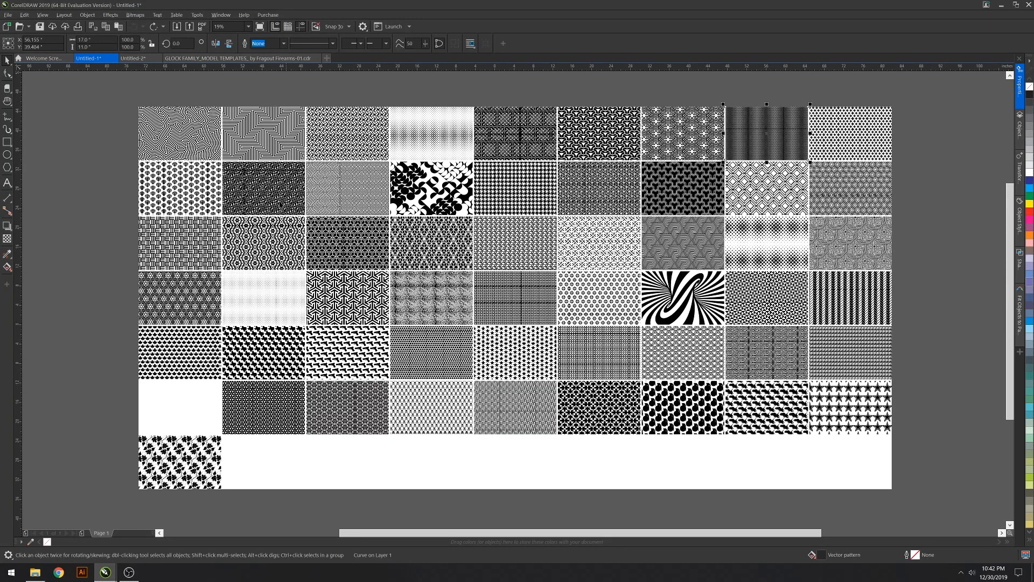
click(138, 59)
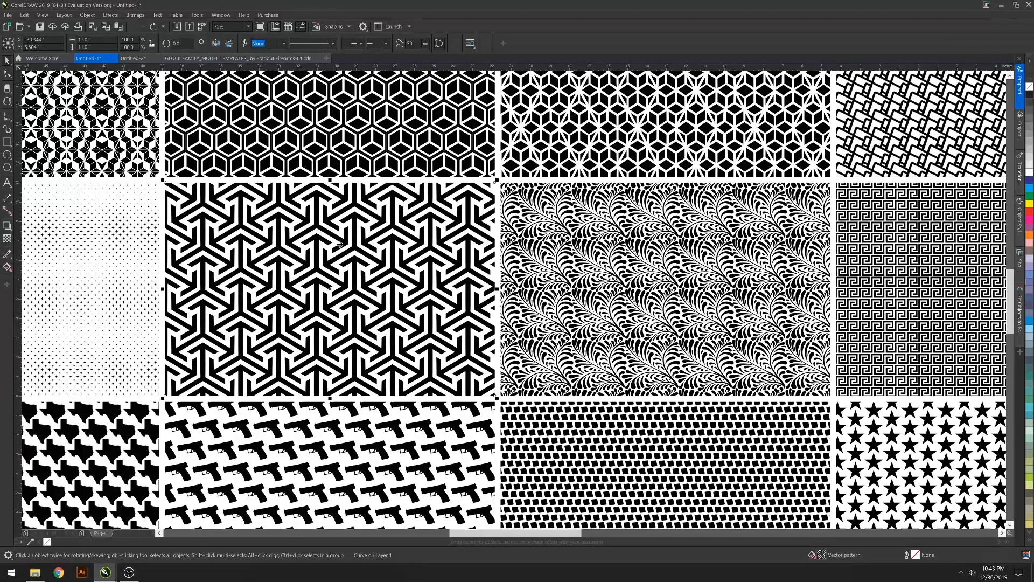
click(241, 59)
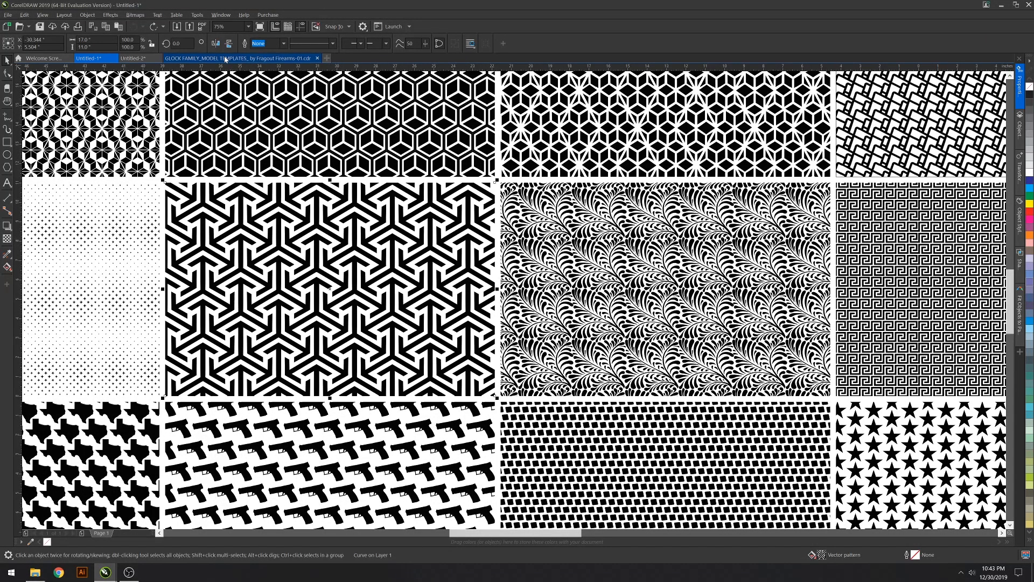
Step: In the Glock template document, delete the G17 label and credit text, leaving only part outlines
click(198, 57)
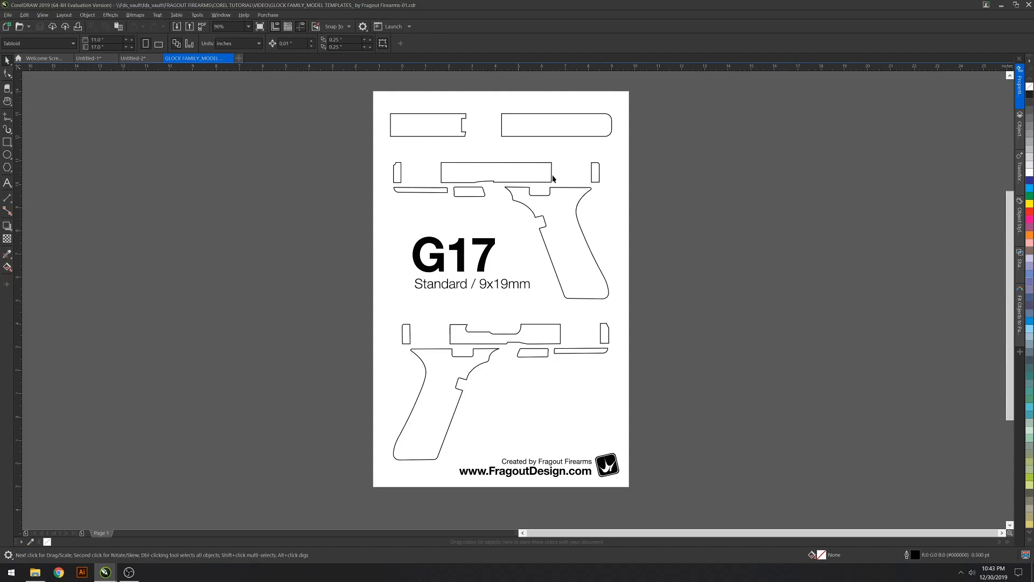
mouse_move(546, 241)
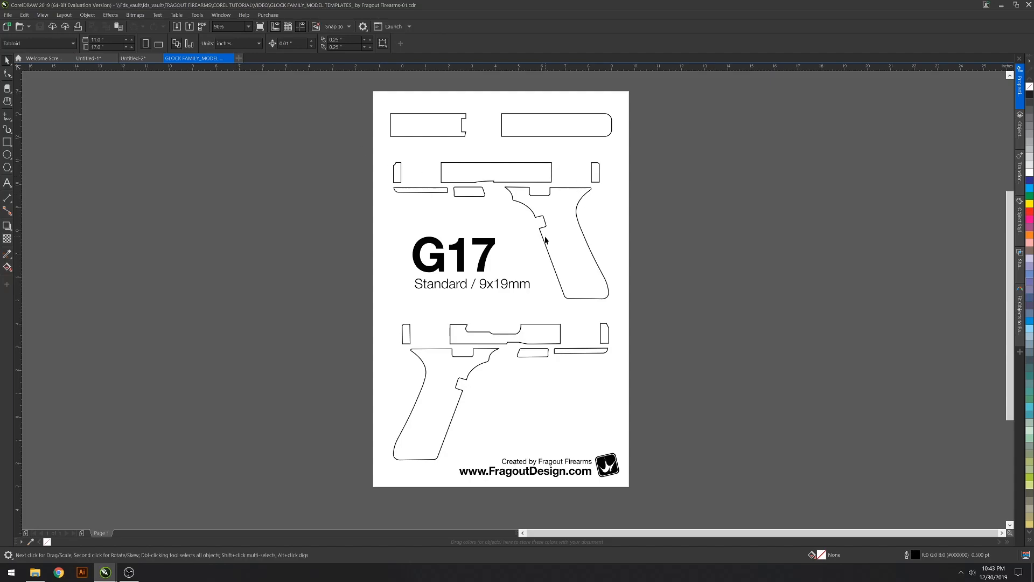
mouse_move(511, 175)
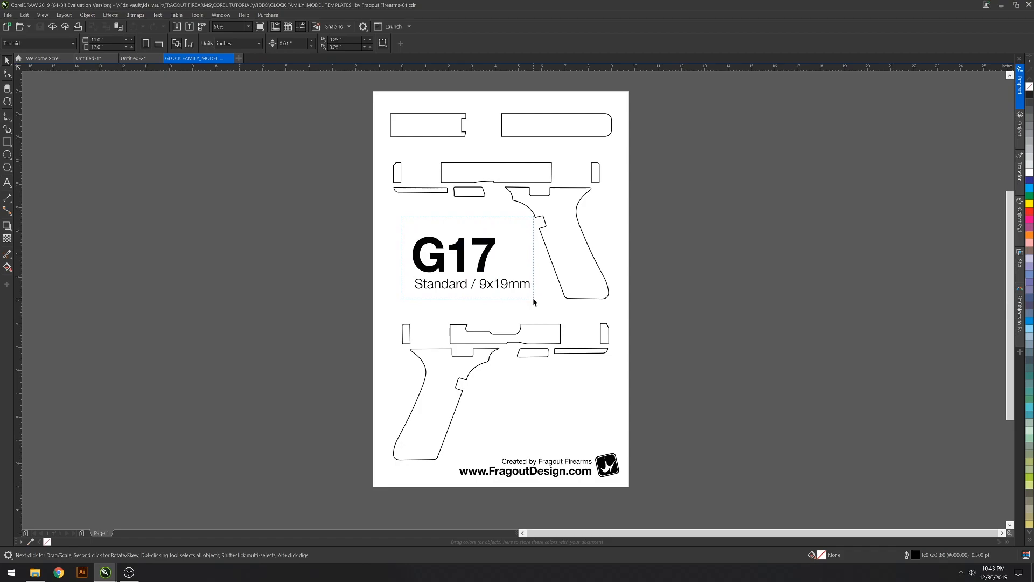
key(Delete)
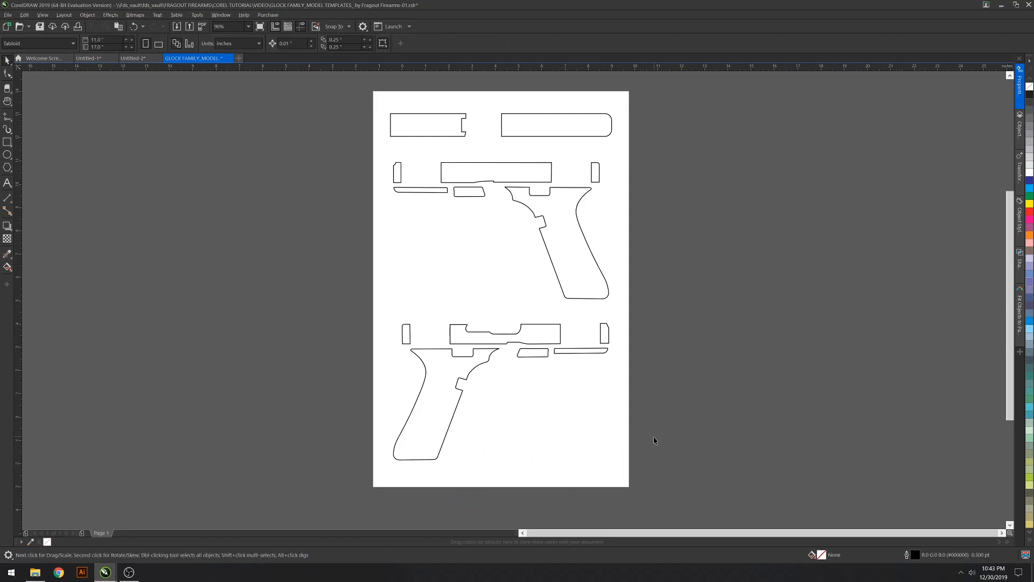
mouse_move(261, 148)
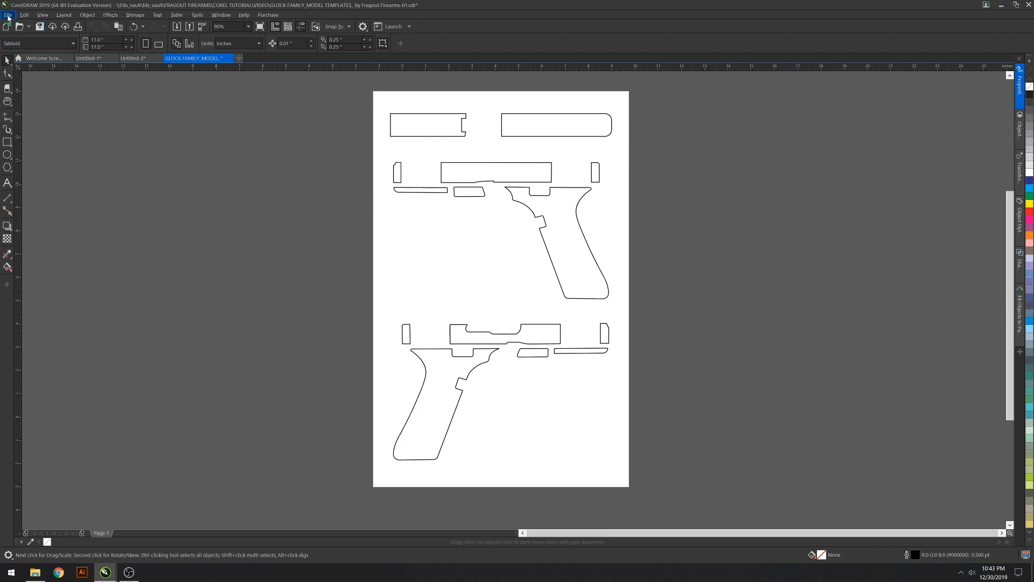
Step: Create a new portrait 11 × 17 tabloid document via File > New
click(9, 15)
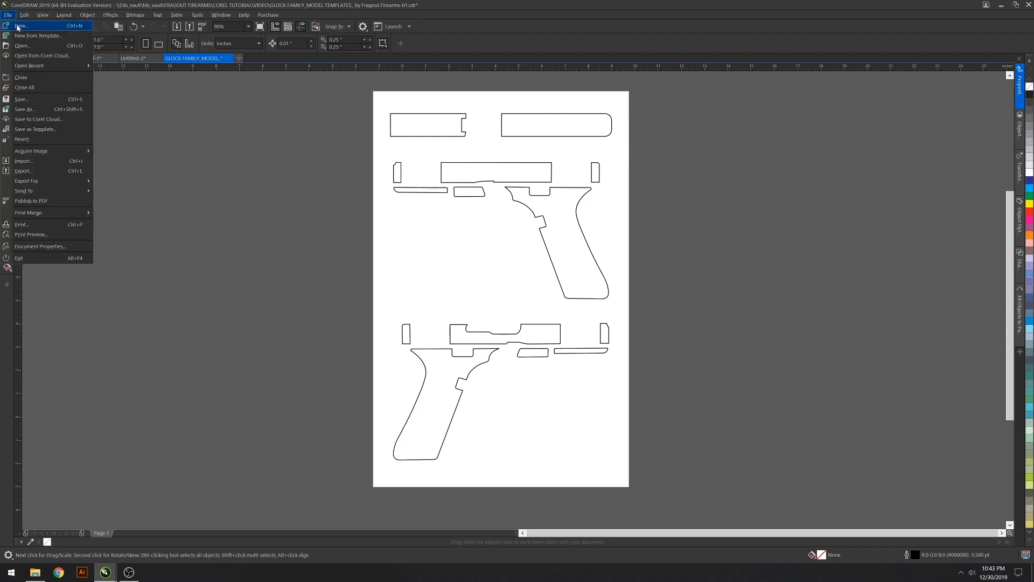
click(21, 26)
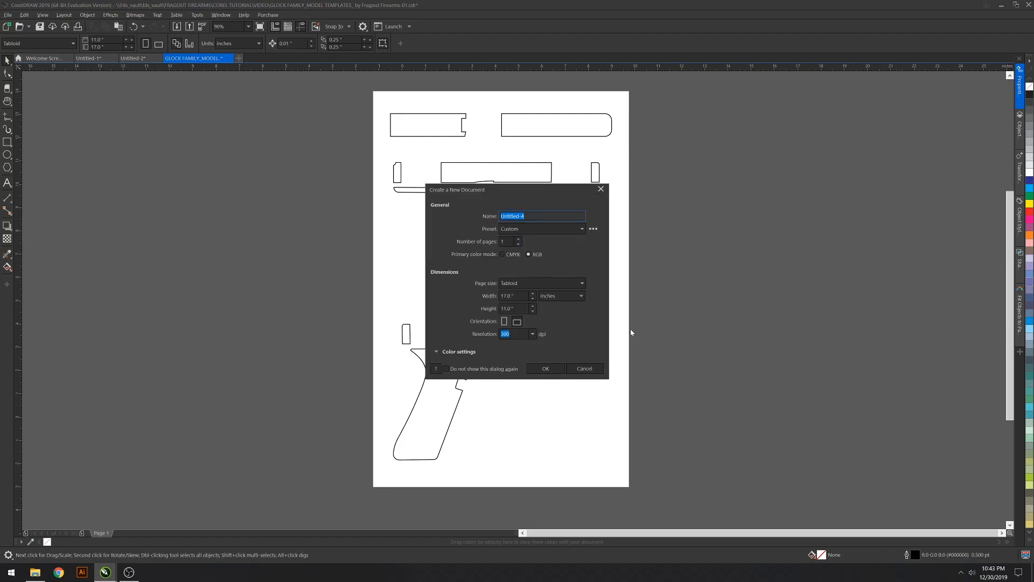
mouse_move(579, 336)
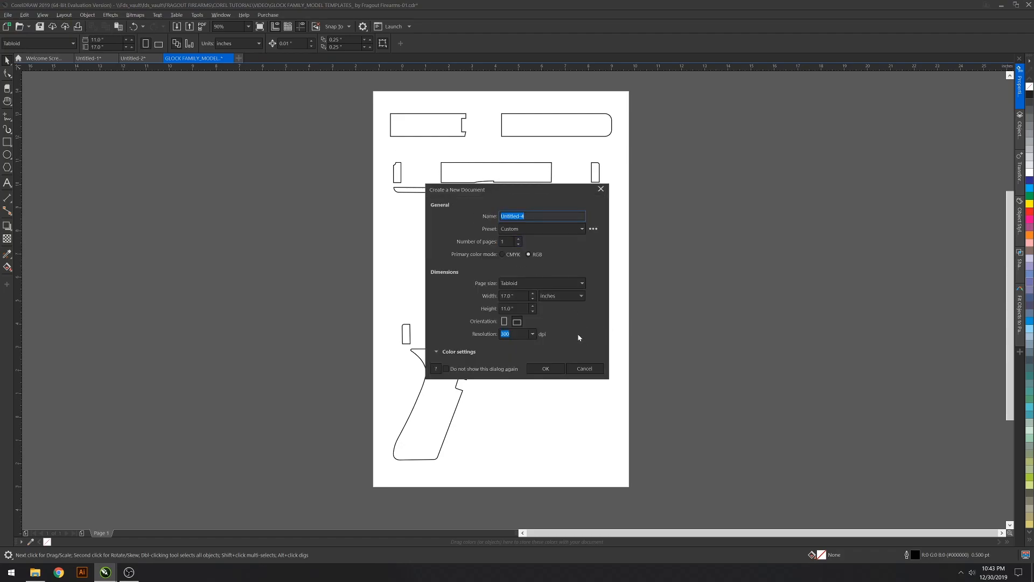
mouse_move(578, 312)
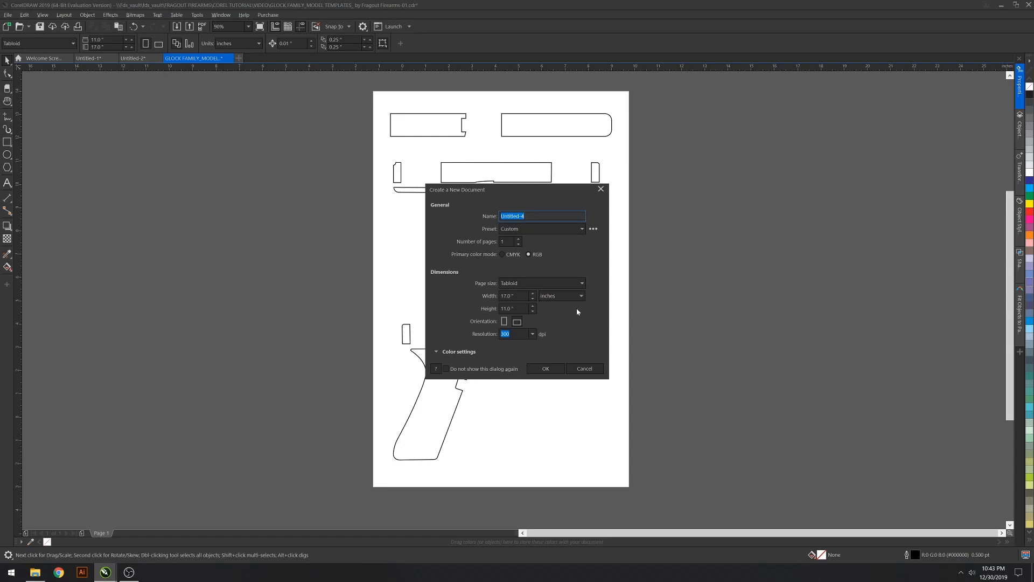
mouse_move(571, 313)
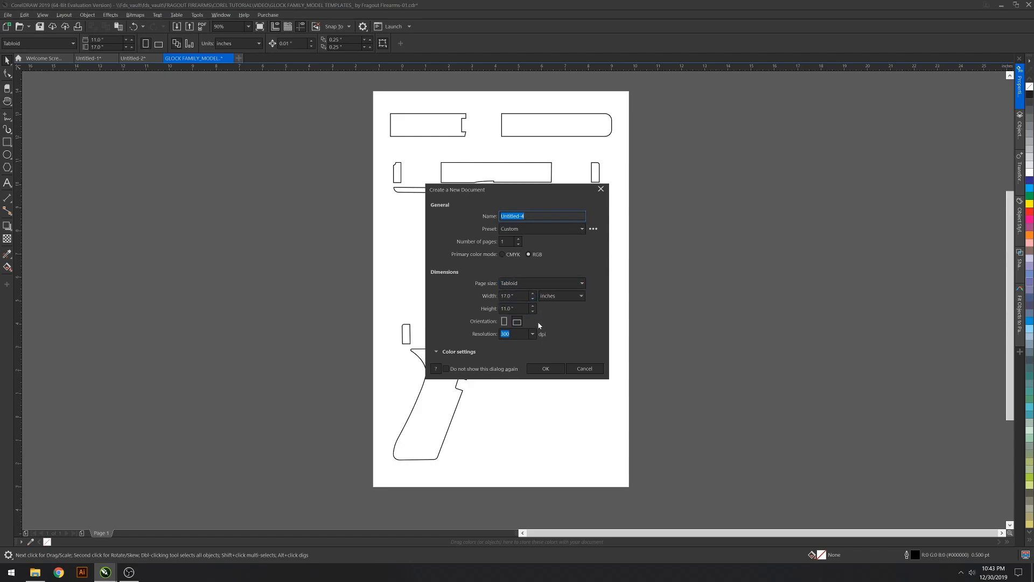
click(504, 321)
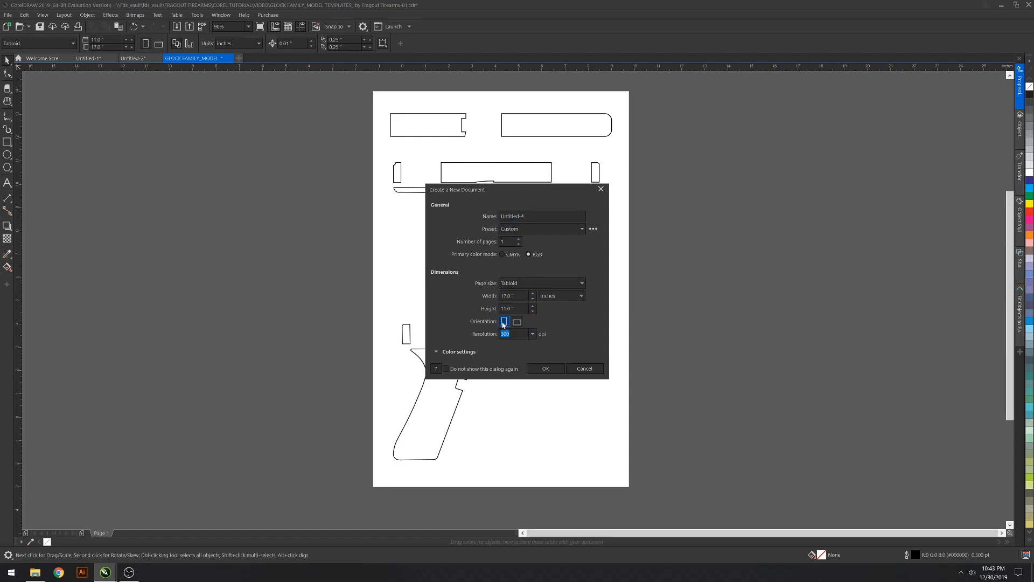
click(504, 321)
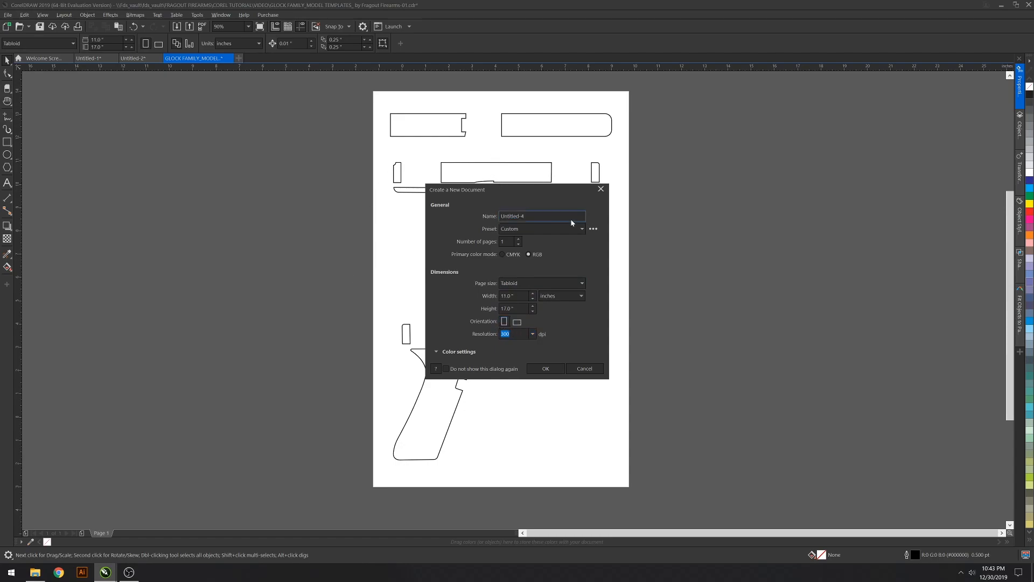
click(545, 368)
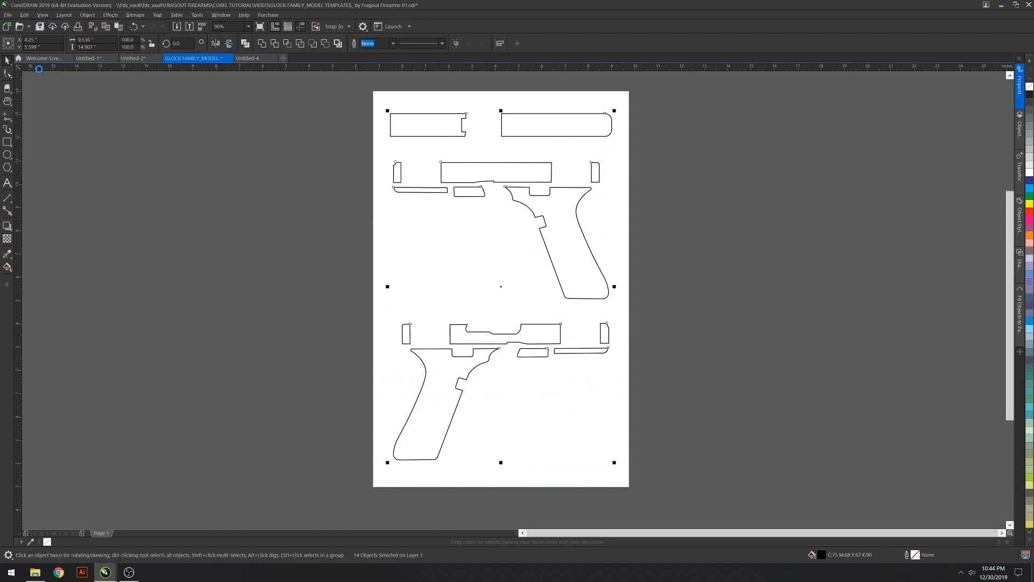
Step: Place the copied Glock template pieces onto the new Untitled-4 page
click(348, 58)
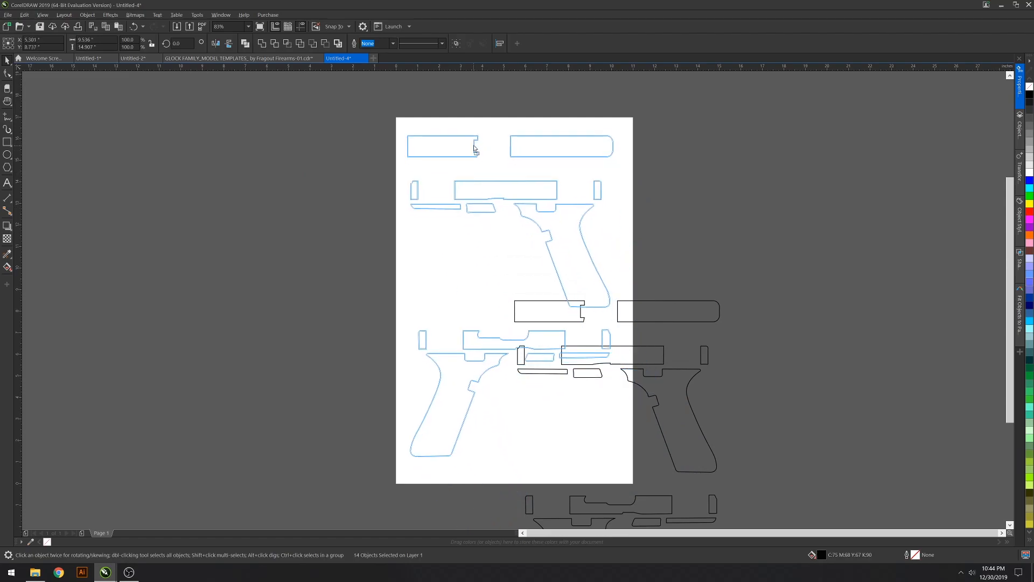
drag(475, 149, 478, 158)
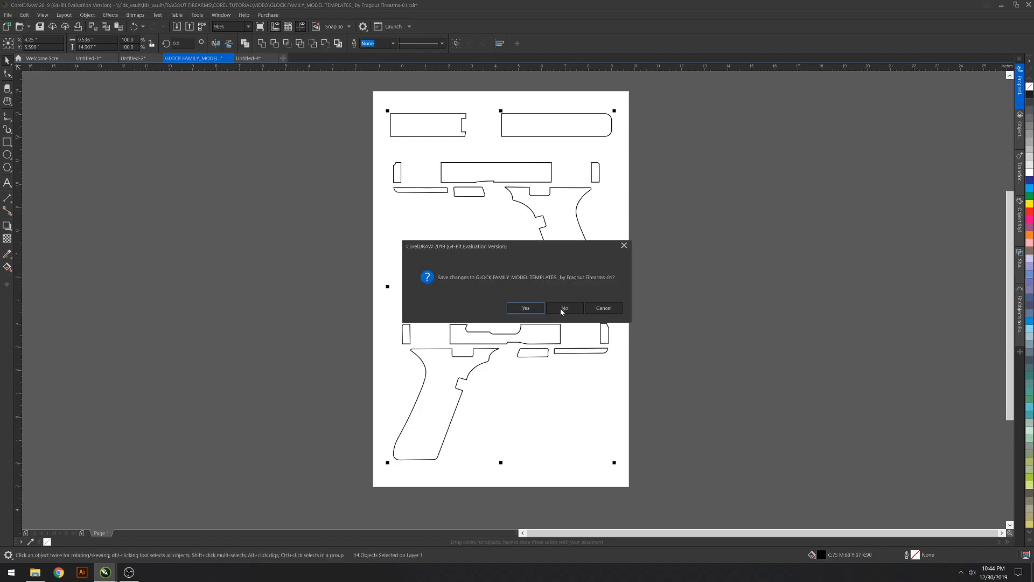
mouse_move(565, 301)
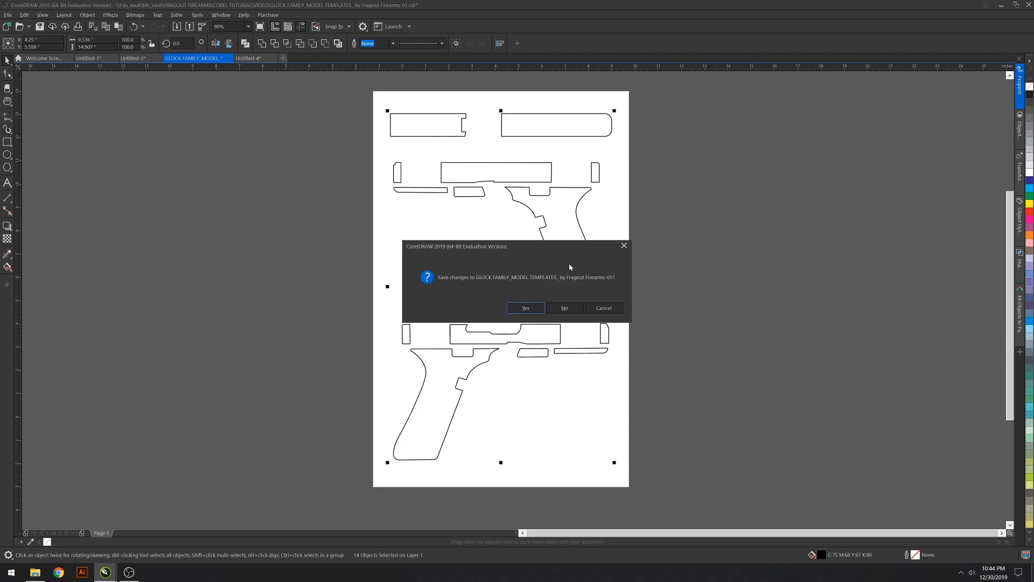
Step: Close the Glock template document without saving its changes
click(564, 309)
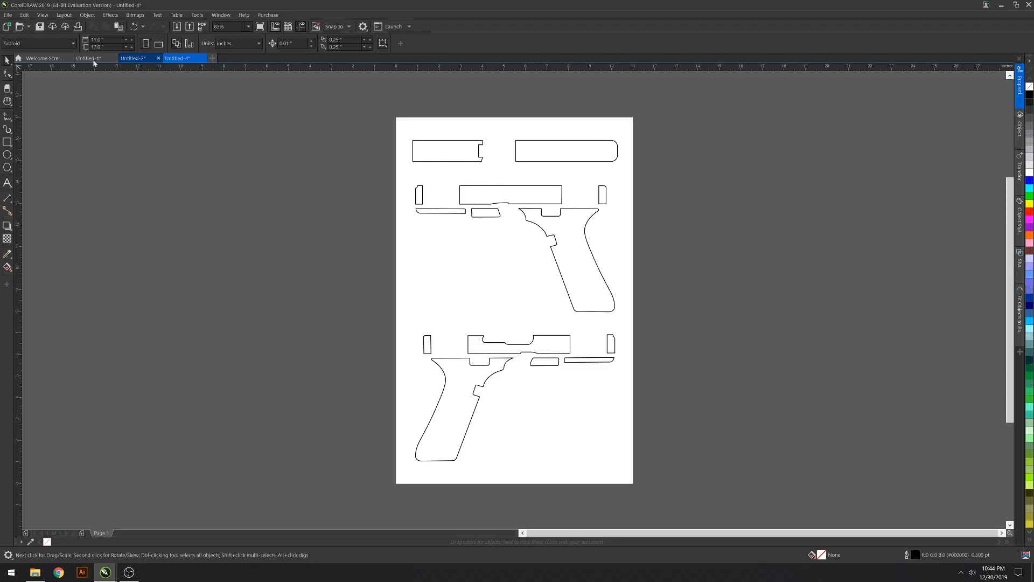
Step: Copy the interlocking arrow pattern swatch from Untitled-1 into Untitled-4, placed left of the page
click(96, 58)
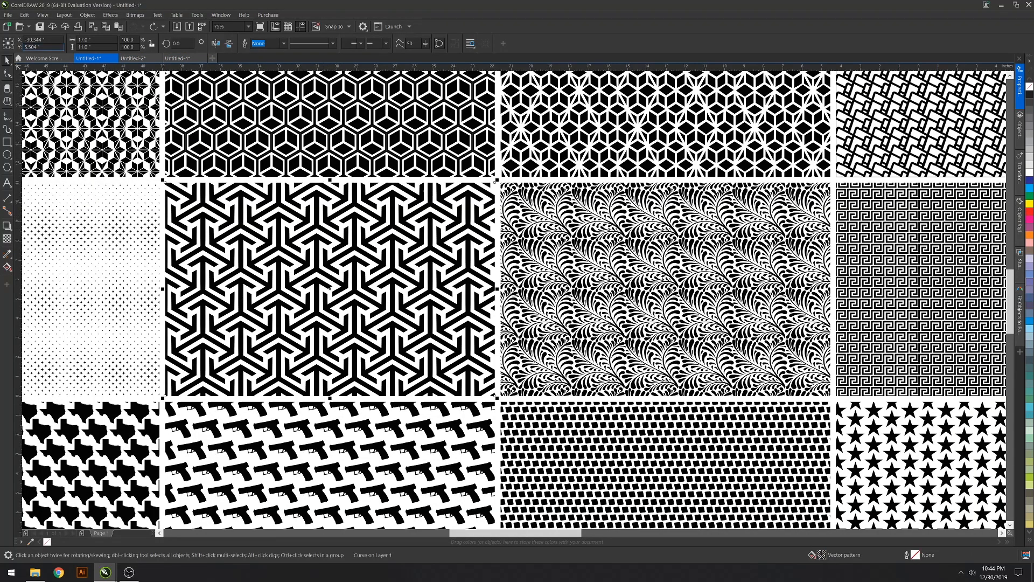
mouse_move(233, 209)
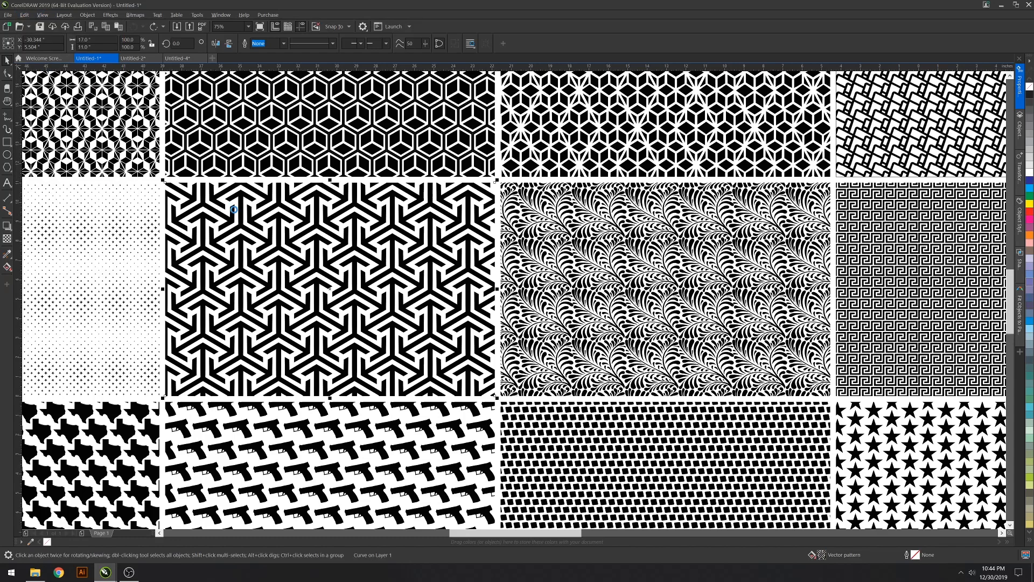
click(24, 15)
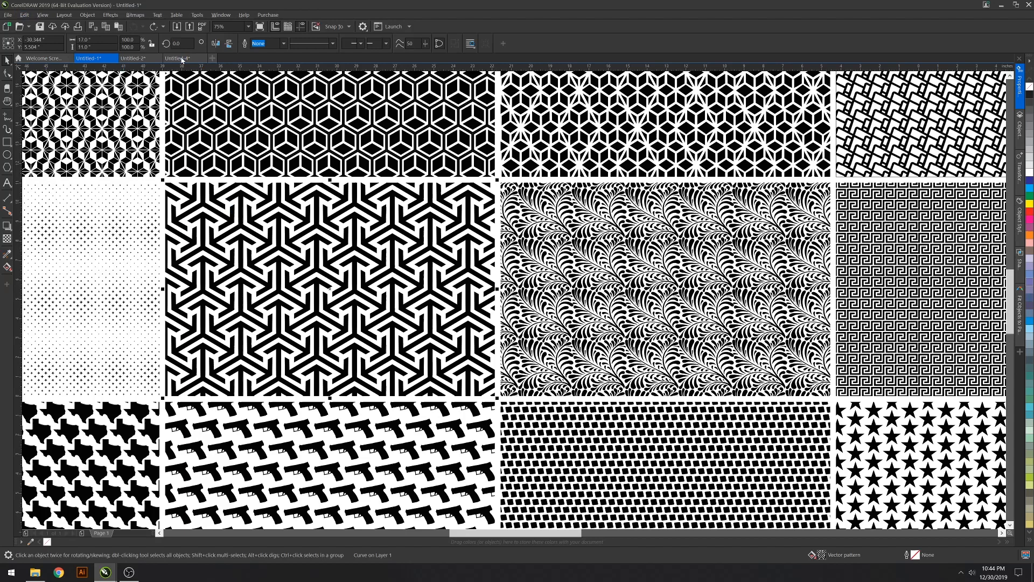
click(185, 58)
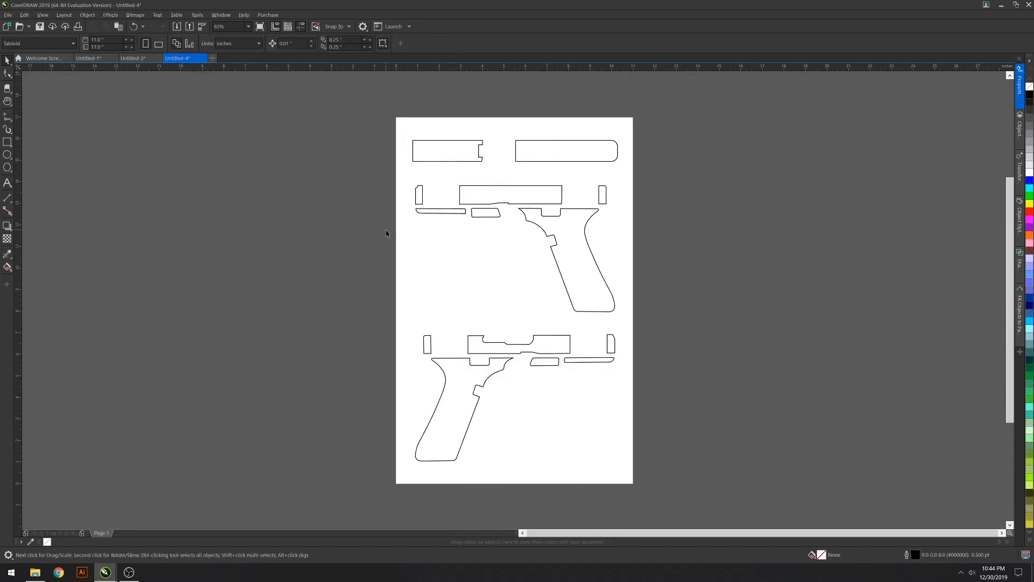
click(22, 15)
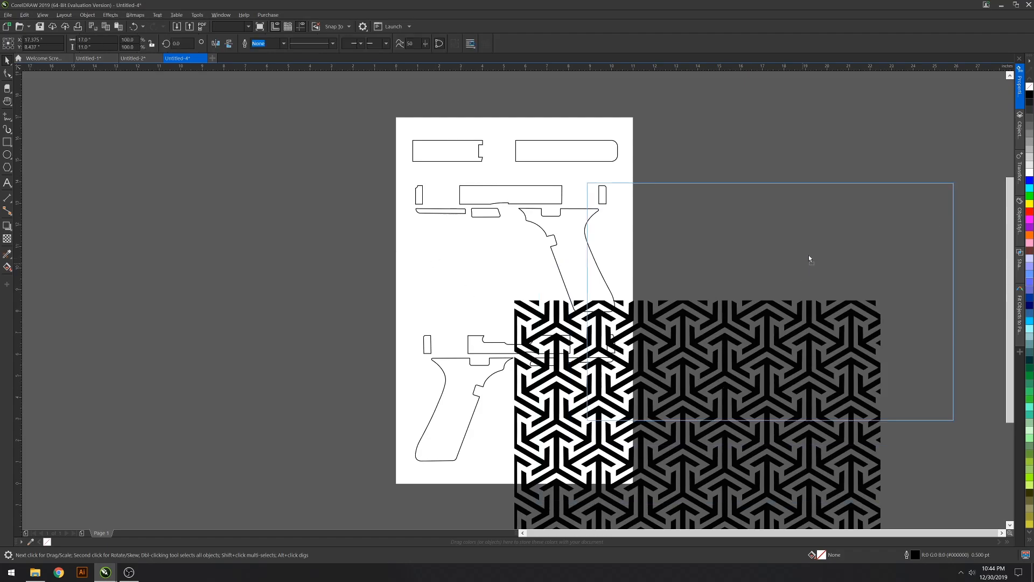
drag(733, 356, 211, 277)
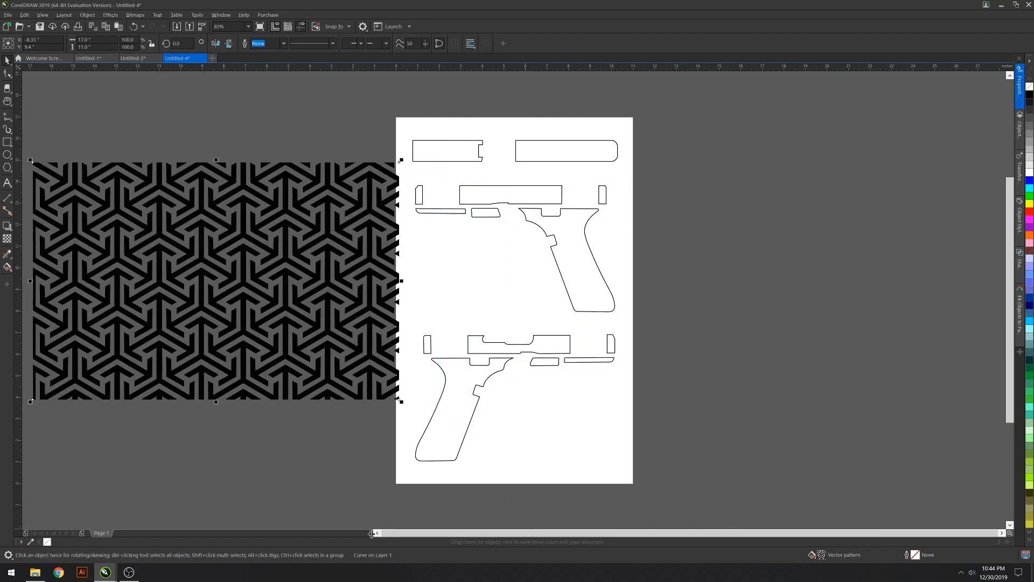
mouse_move(392, 539)
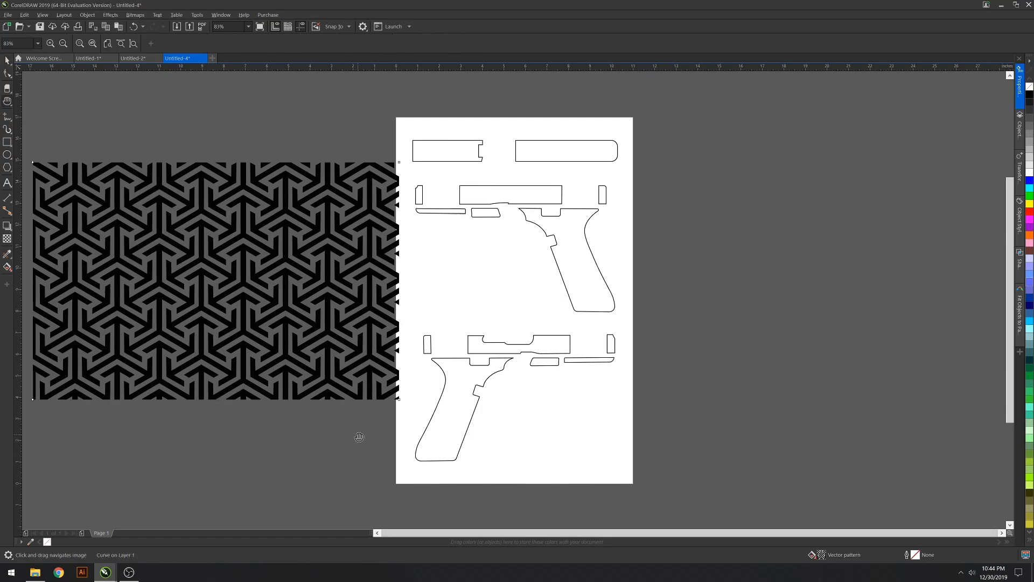
mouse_move(332, 403)
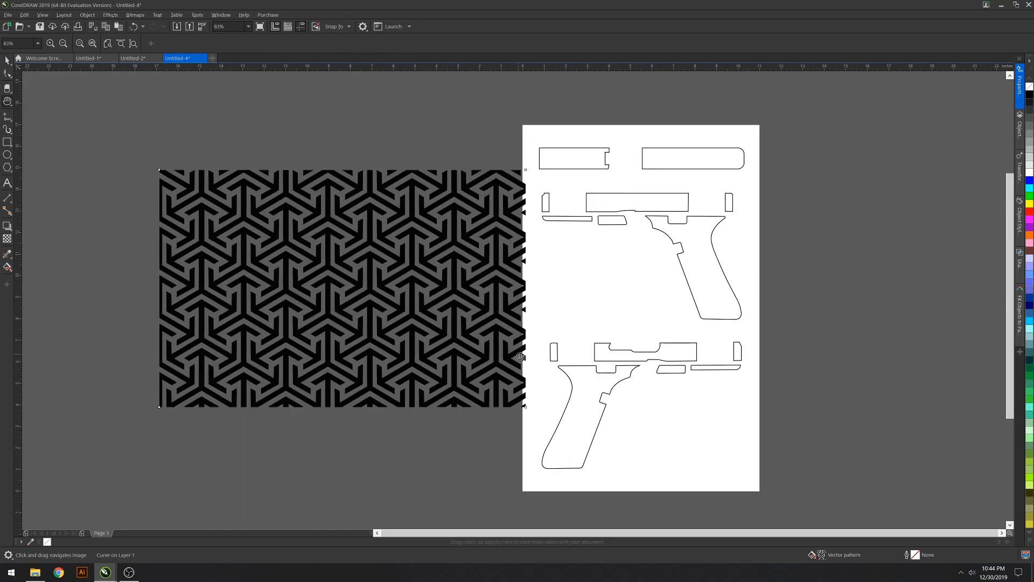
mouse_move(522, 356)
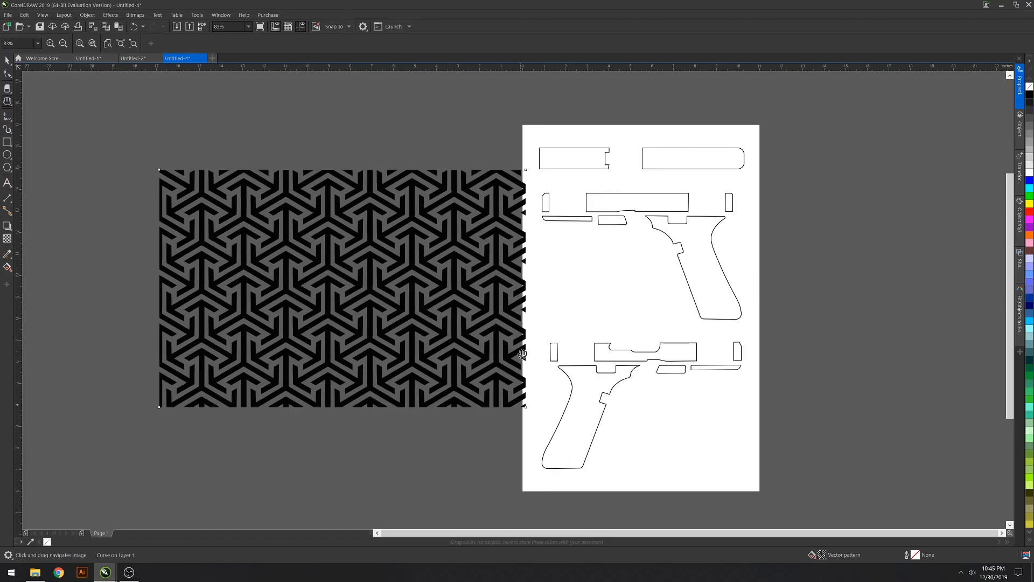
mouse_move(405, 254)
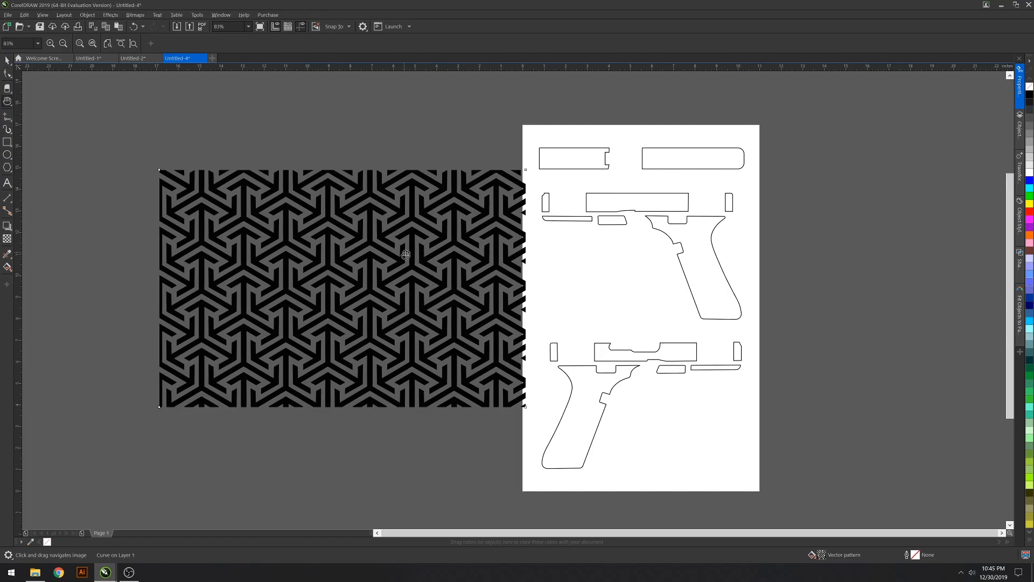
mouse_move(418, 230)
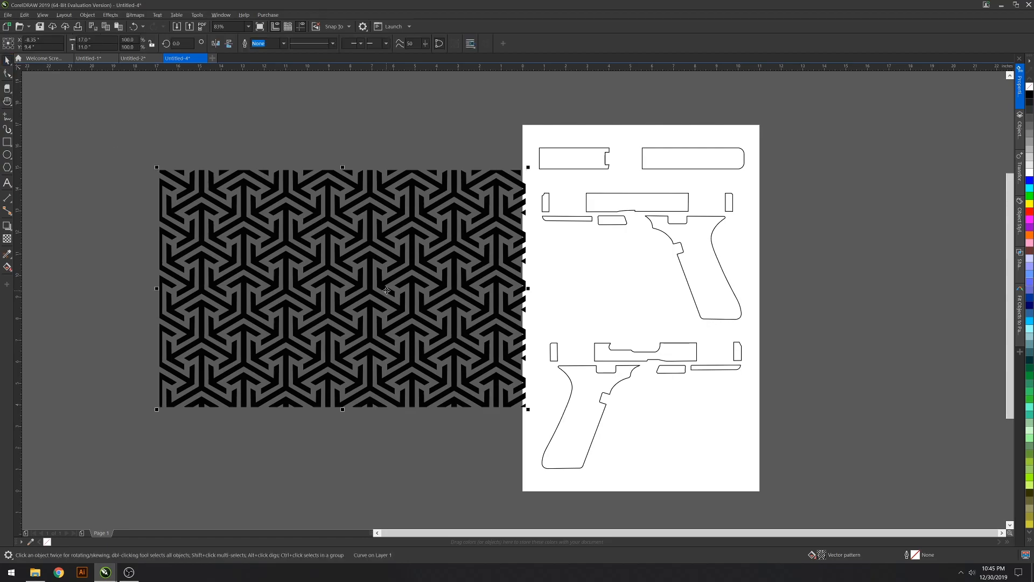
mouse_move(375, 270)
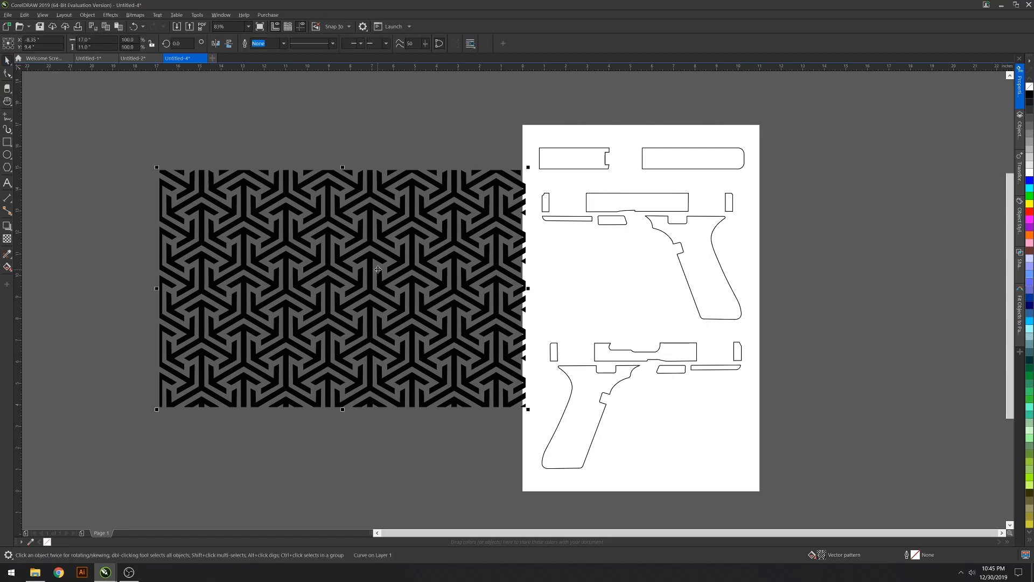
mouse_move(377, 275)
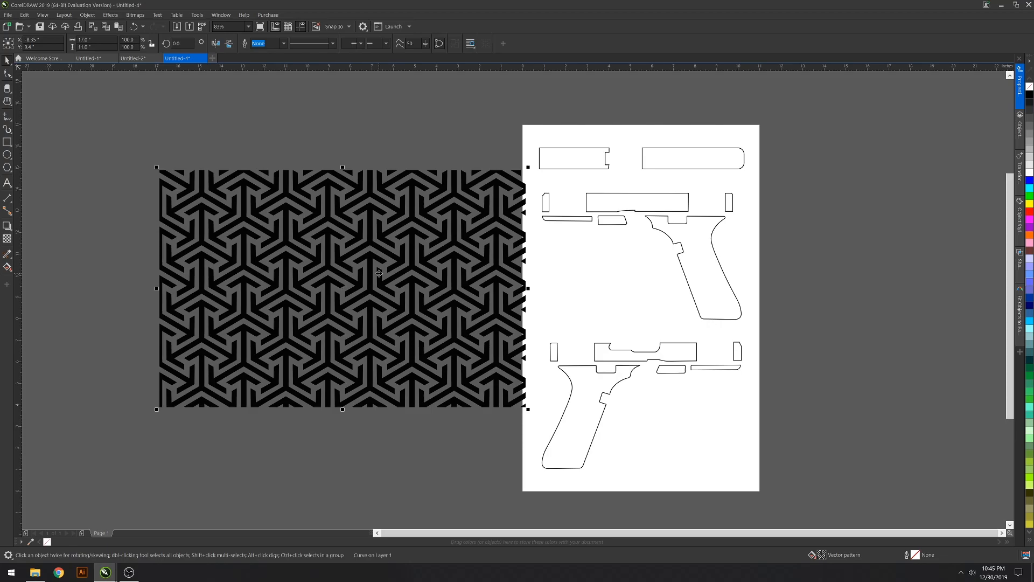
mouse_move(317, 301)
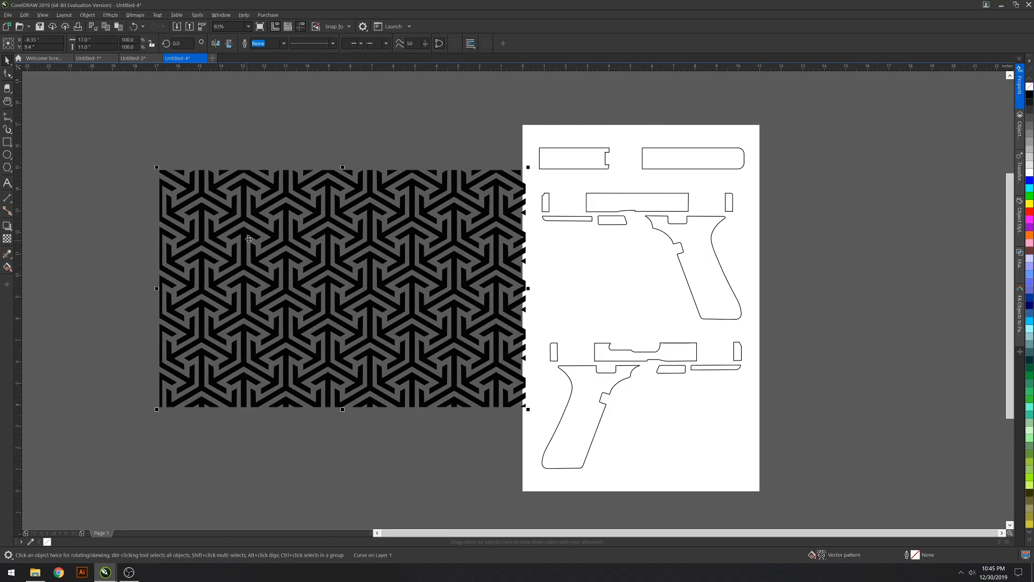
mouse_move(265, 209)
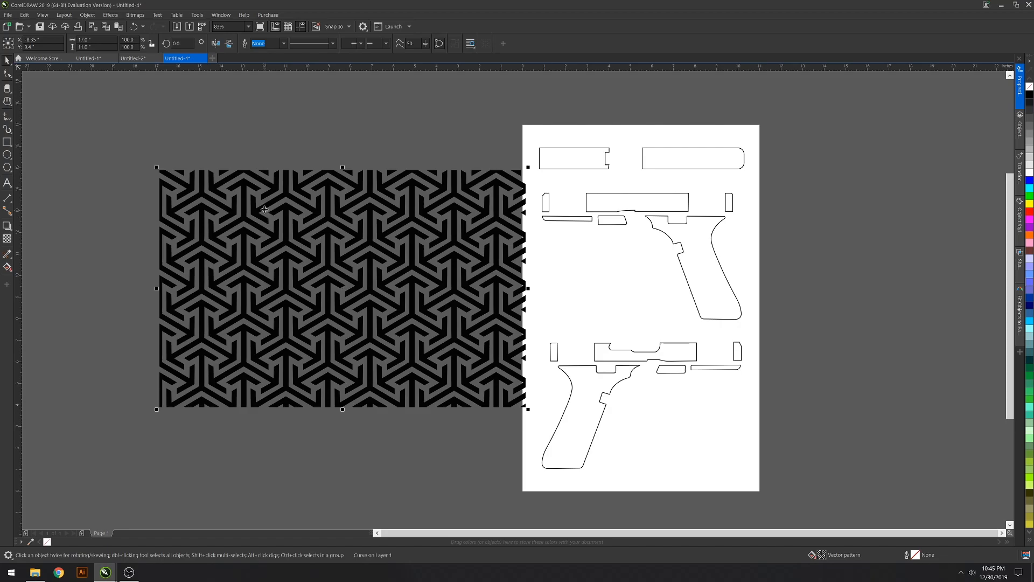
mouse_move(256, 205)
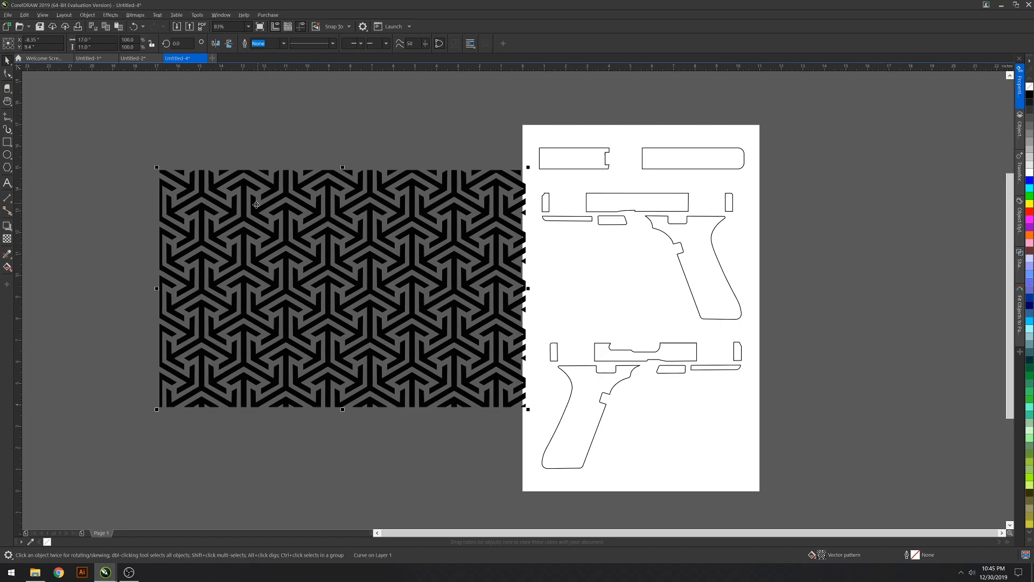
mouse_move(356, 246)
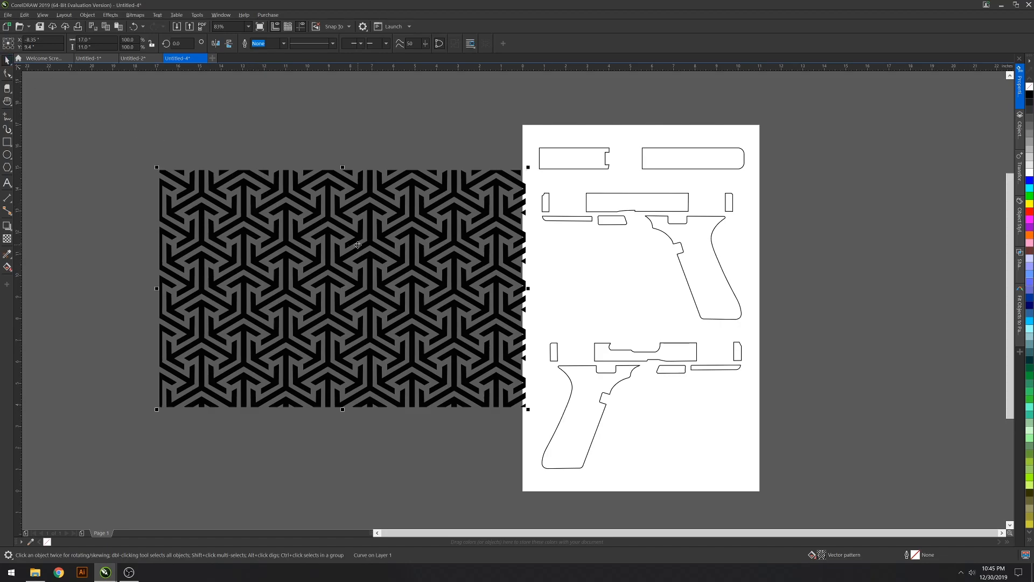
mouse_move(359, 247)
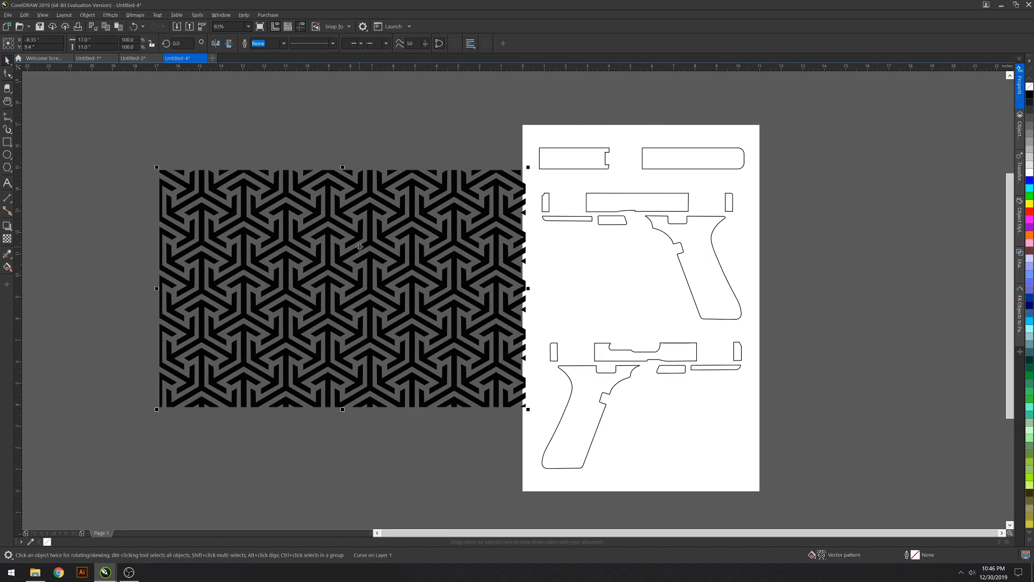
mouse_move(221, 114)
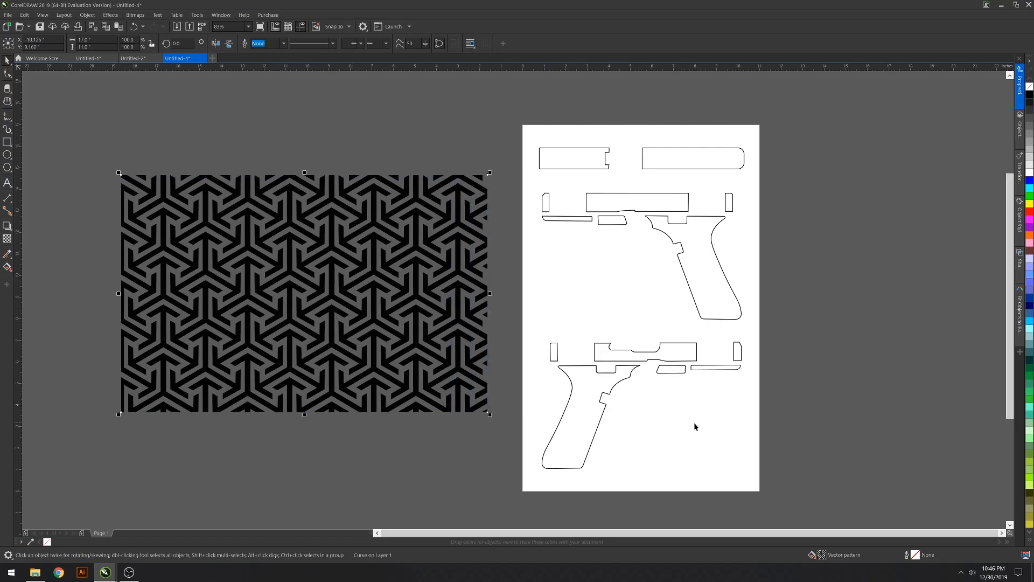
mouse_move(683, 410)
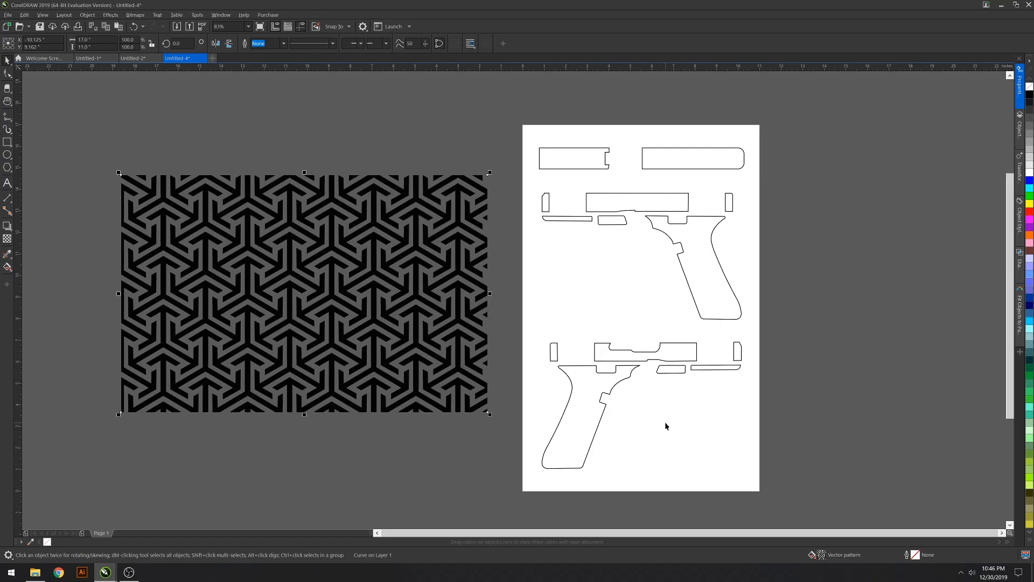
mouse_move(372, 274)
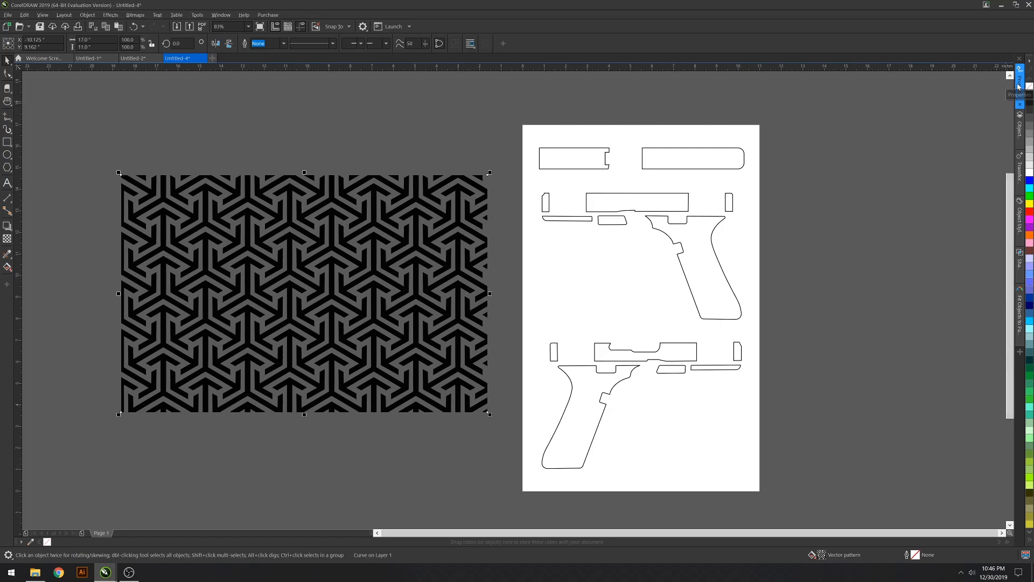
Step: Show the object properties docker and shift the patterned rectangle slightly right toward the page
click(1020, 71)
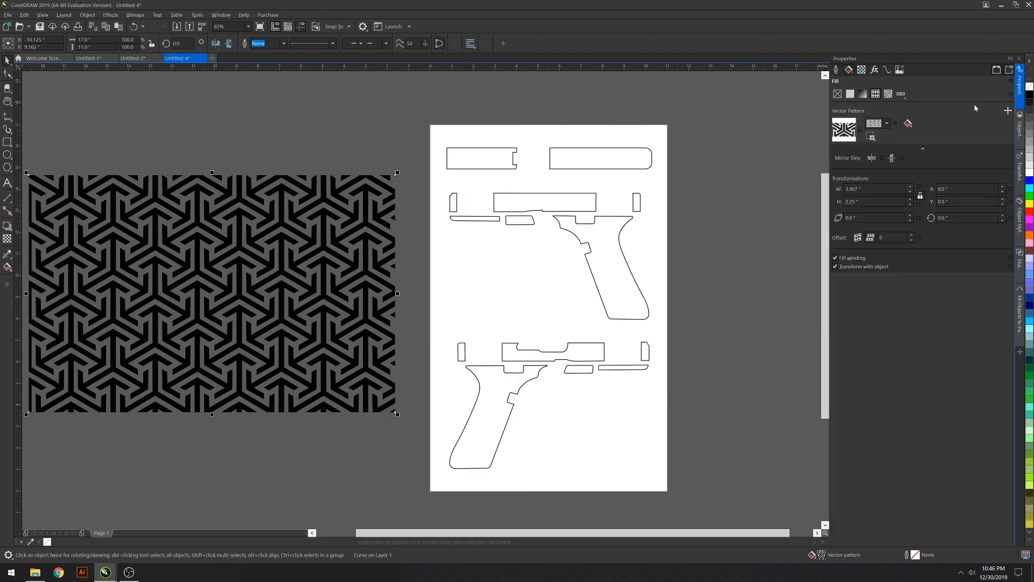
mouse_move(835, 70)
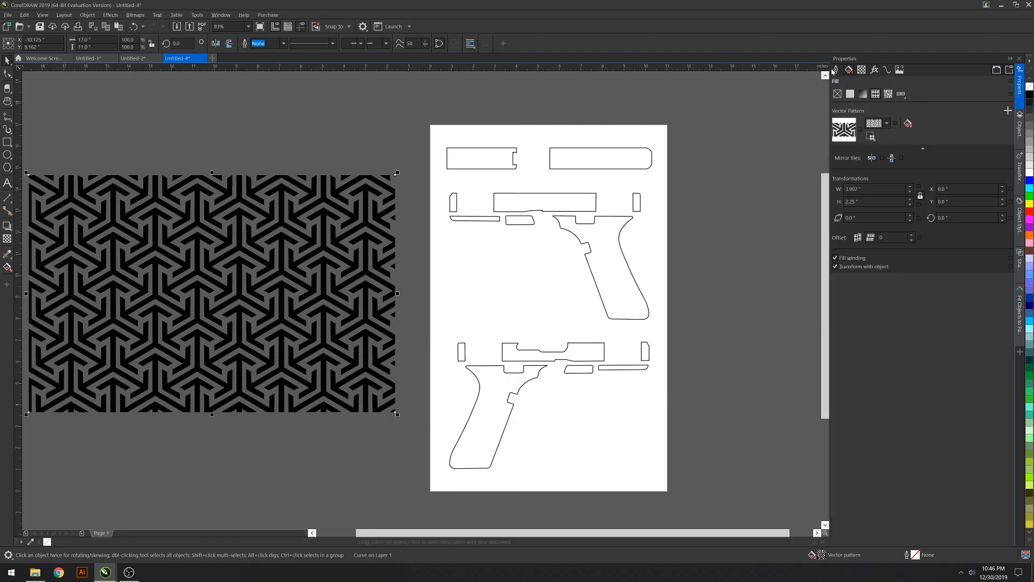
drag(212, 293, 236, 277)
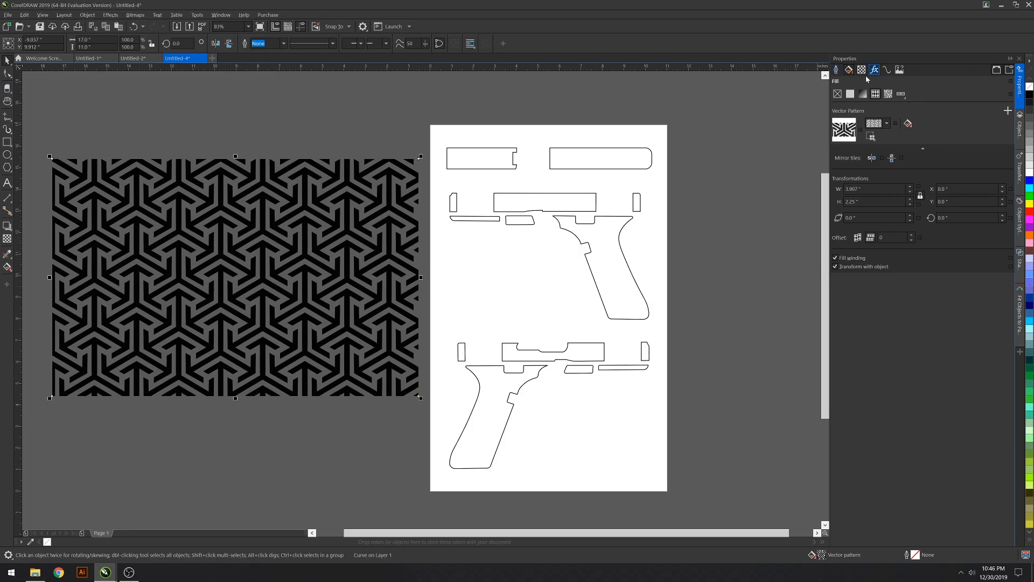
click(849, 69)
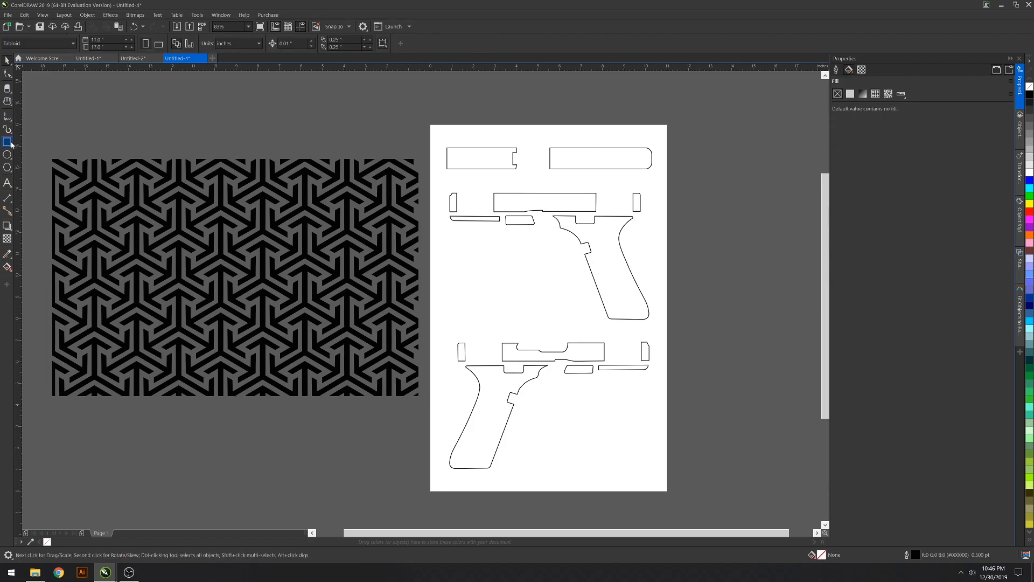
drag(685, 184, 761, 277)
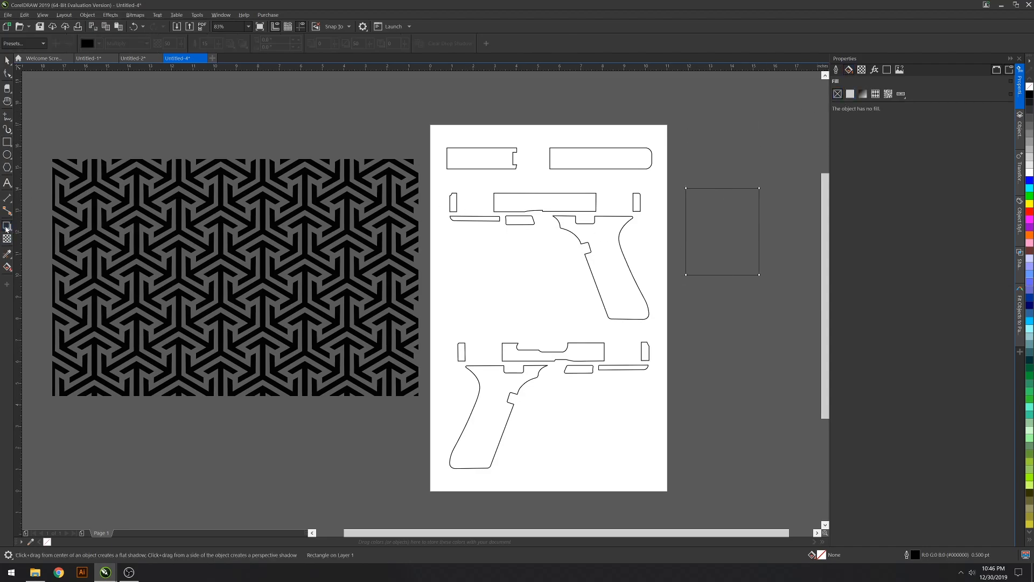
click(7, 254)
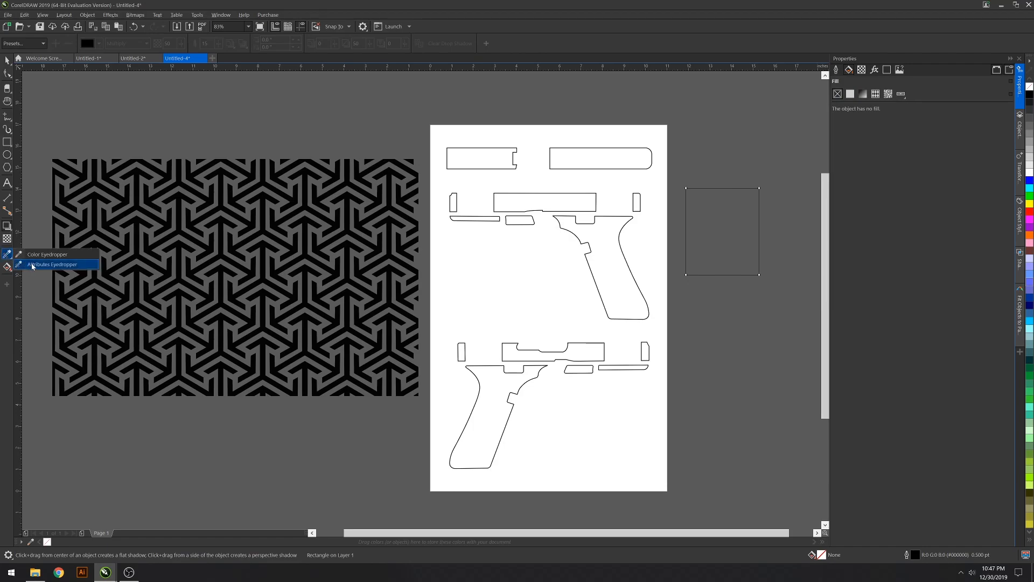
click(50, 264)
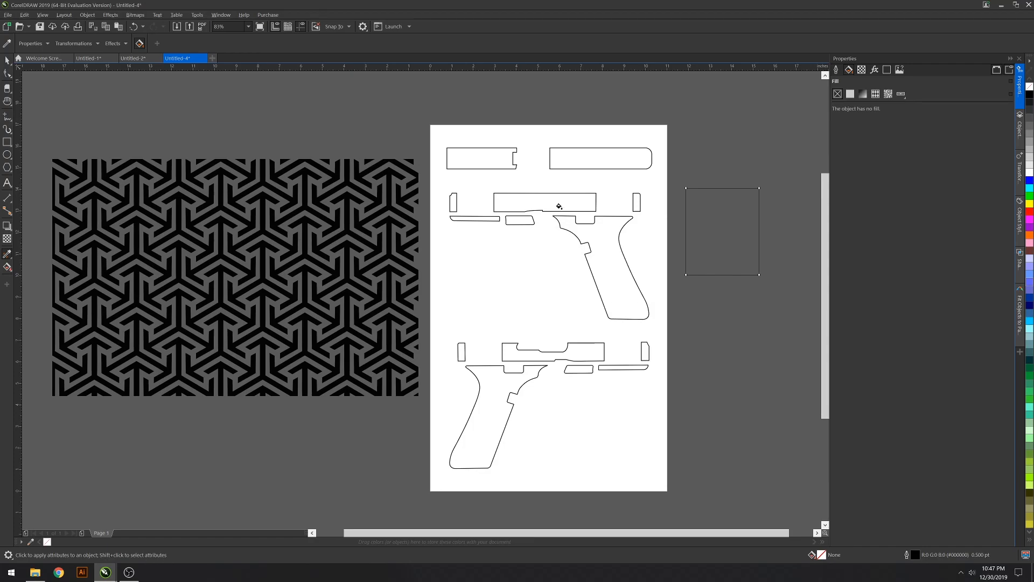
click(875, 93)
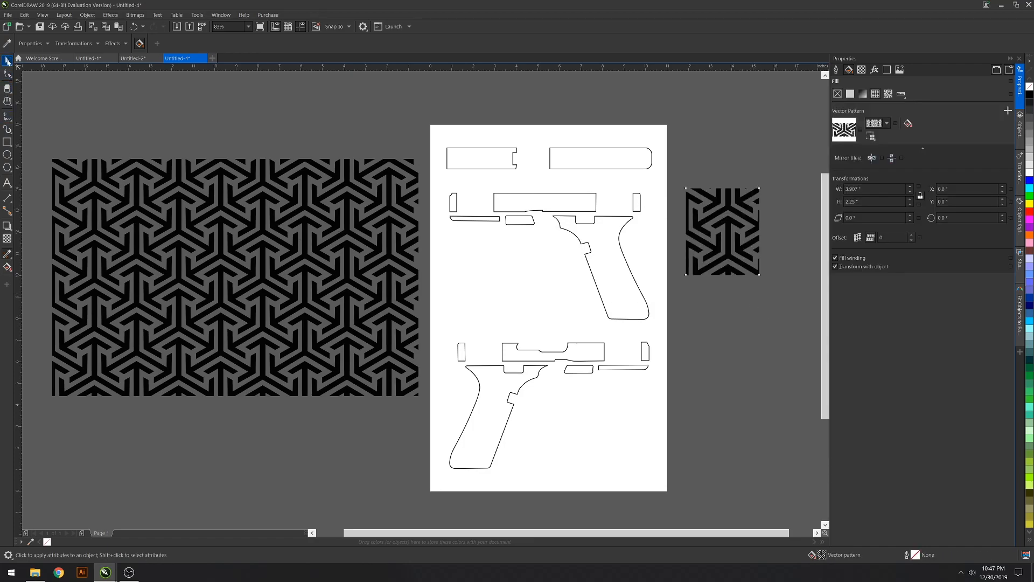
click(724, 230)
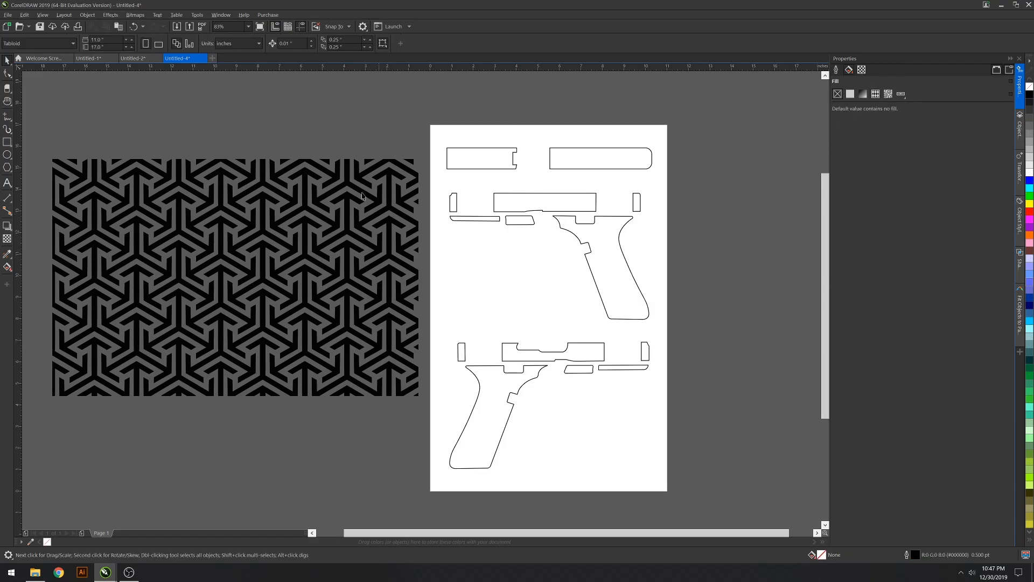
mouse_move(329, 260)
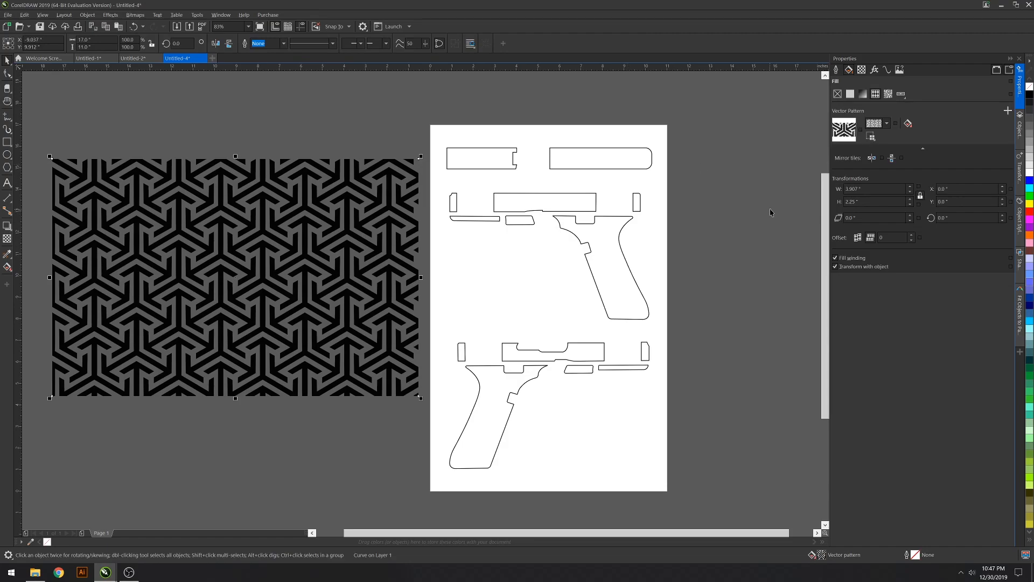
mouse_move(347, 238)
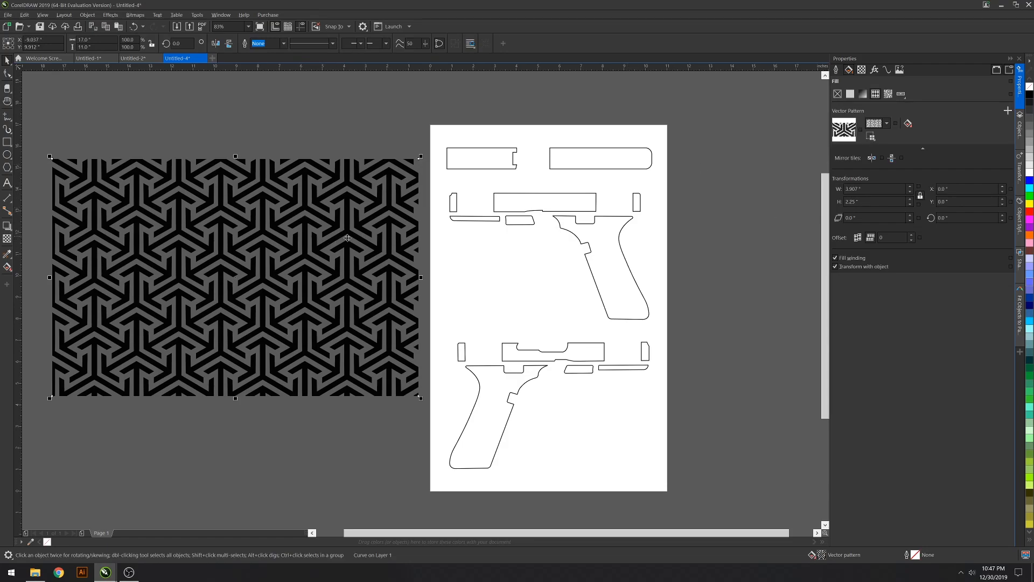
Step: Reduce the pattern tile width to a finer tiling, then zoom out to see the whole template page
click(874, 202)
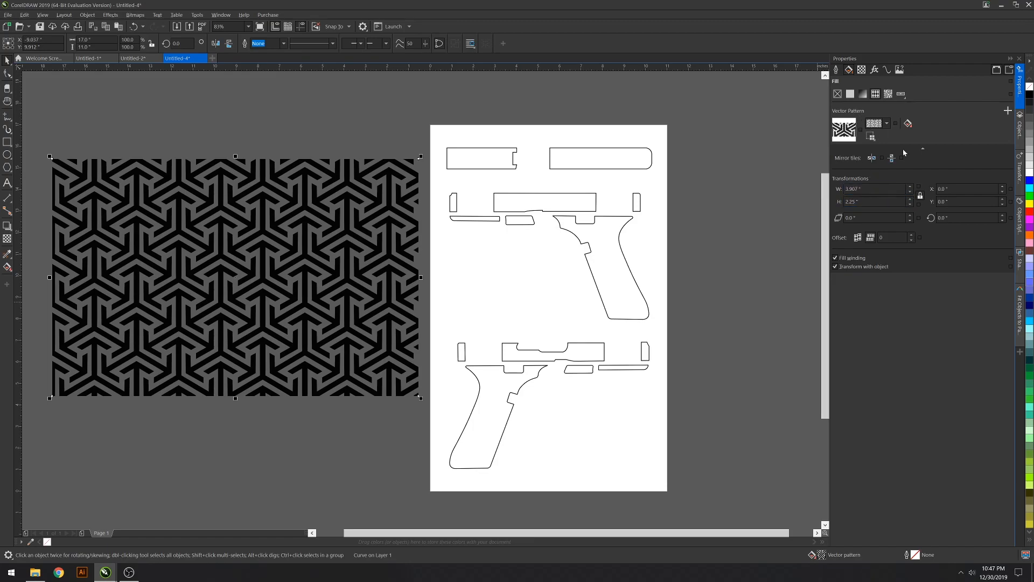
click(923, 148)
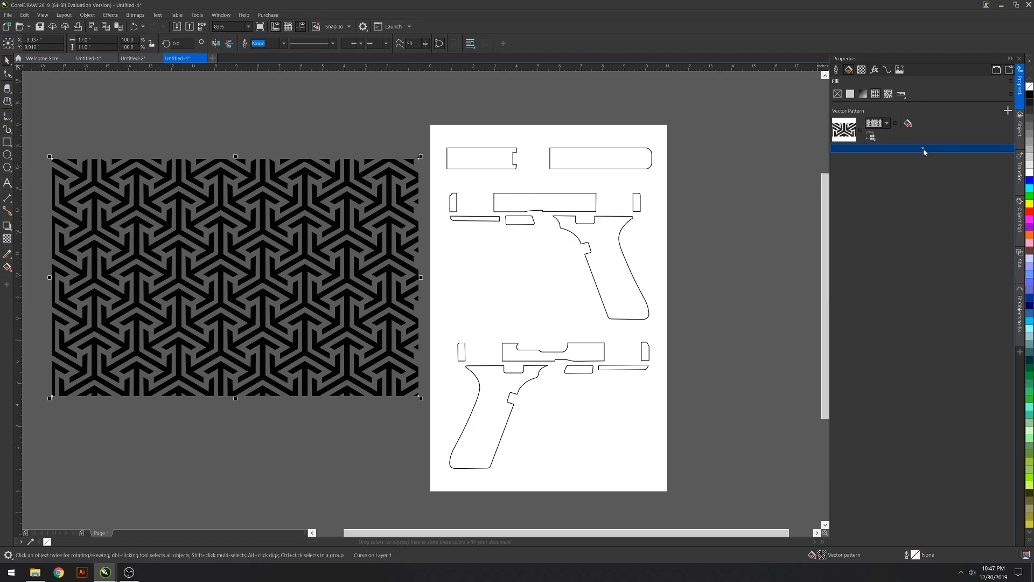
click(923, 149)
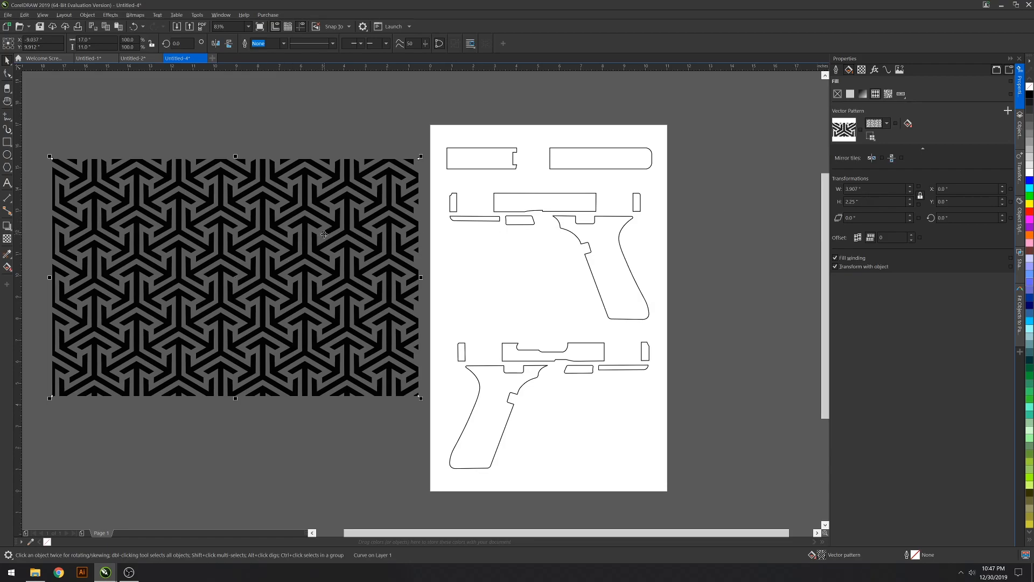
click(874, 188)
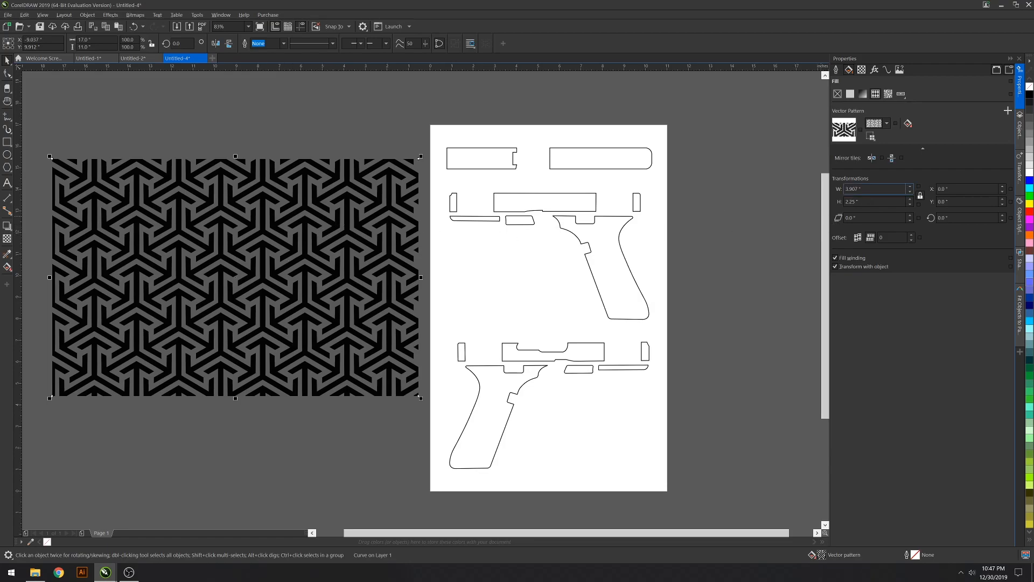
mouse_move(920, 195)
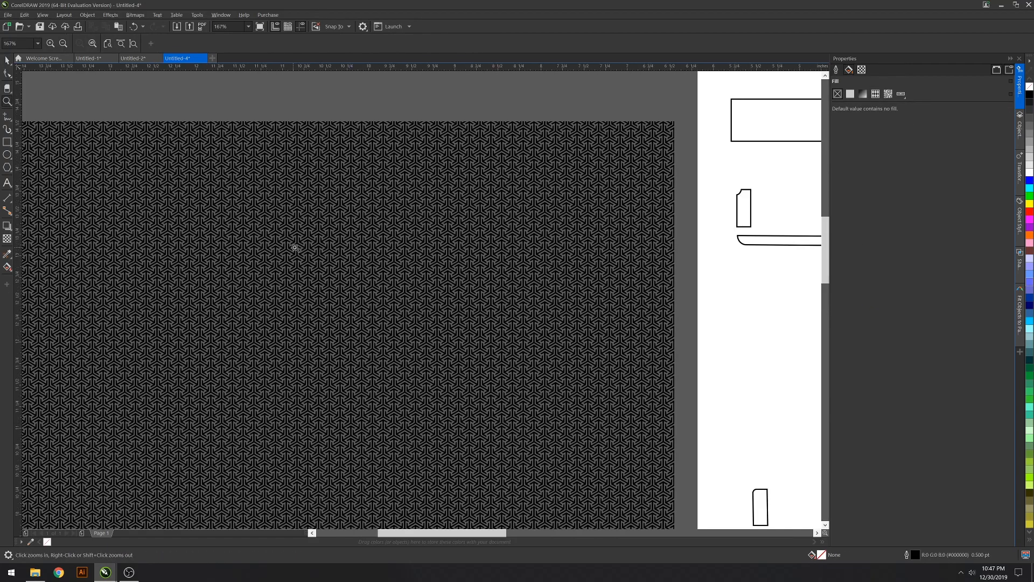
click(294, 248)
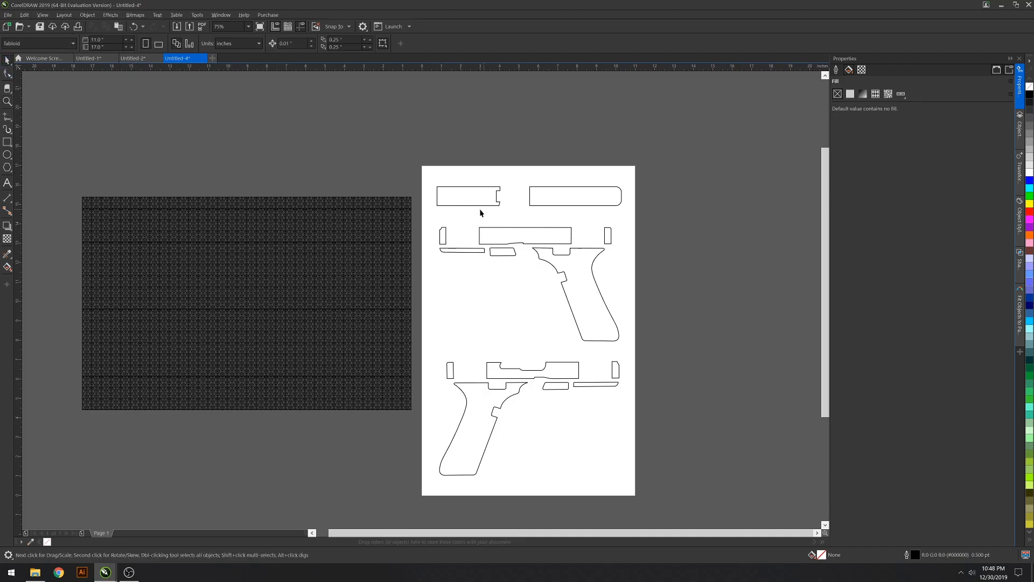
Step: Fill every Glock template outline solid black from the color palette, including both pistol frames
click(467, 196)
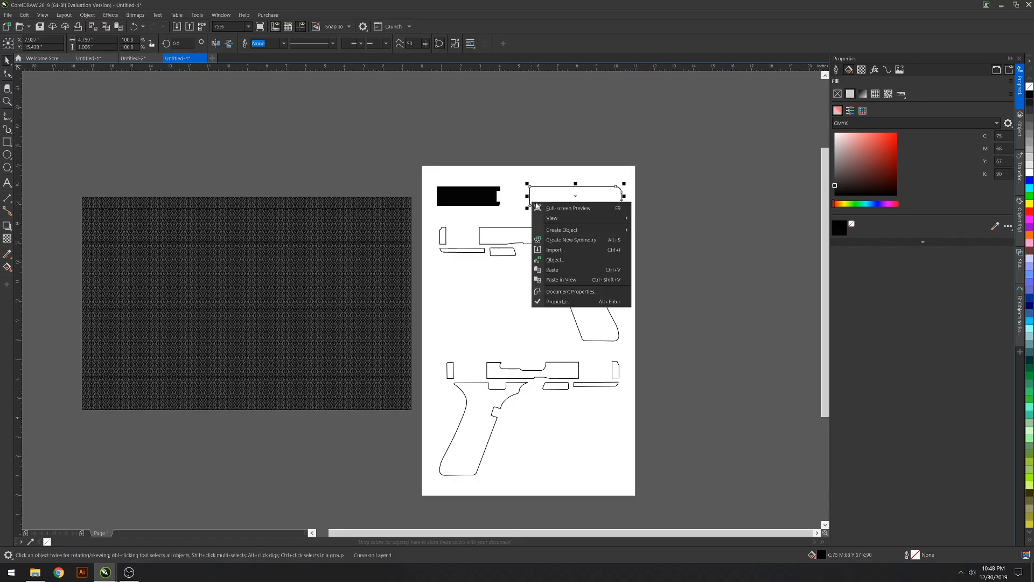
mouse_move(542, 192)
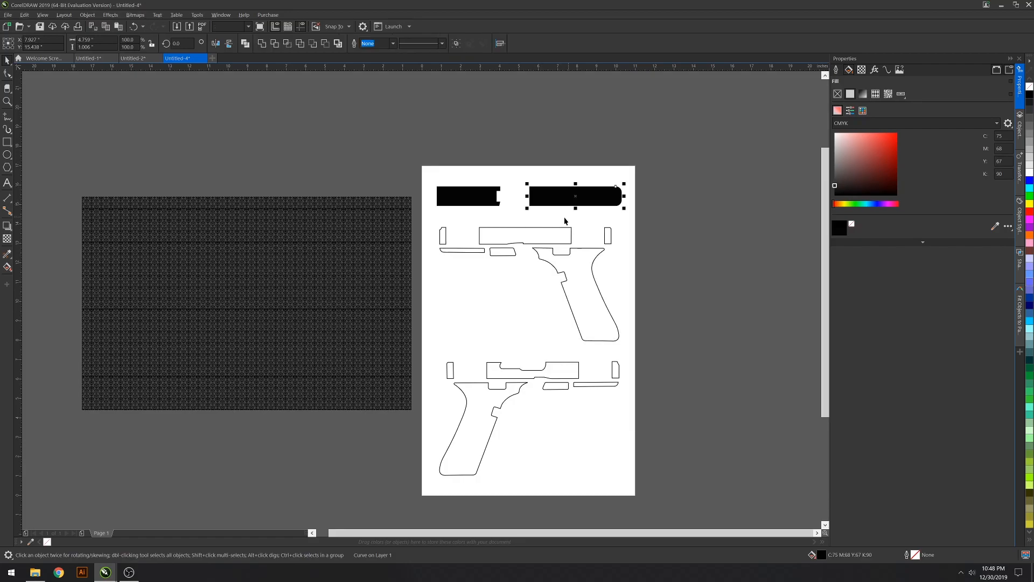
right_click(441, 235)
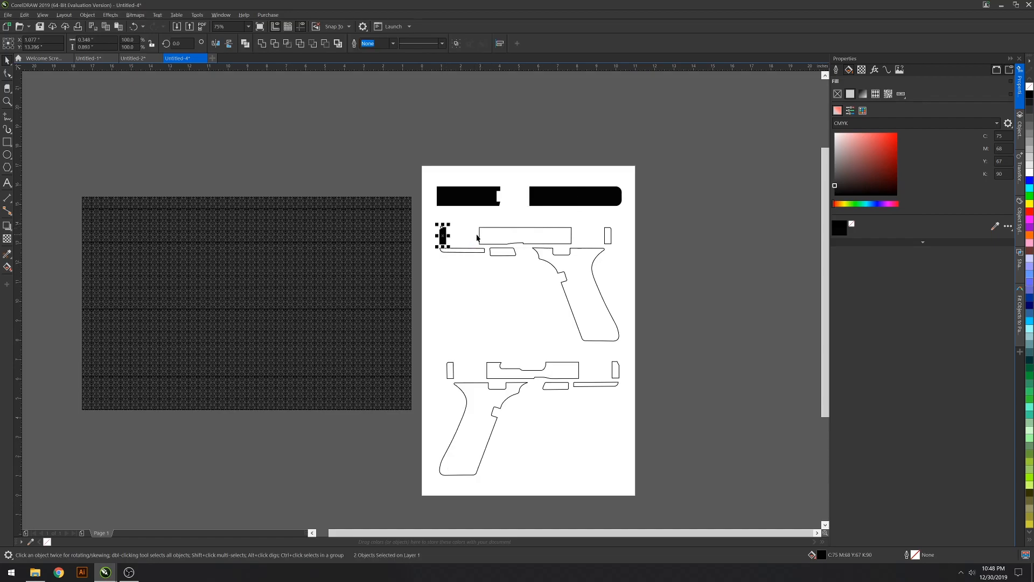
right_click(478, 238)
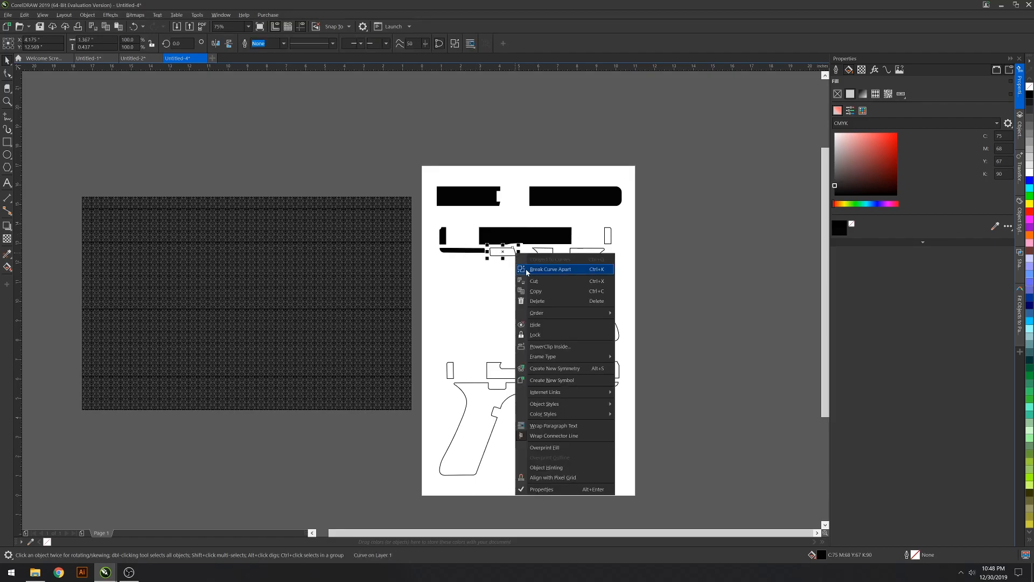
click(551, 269)
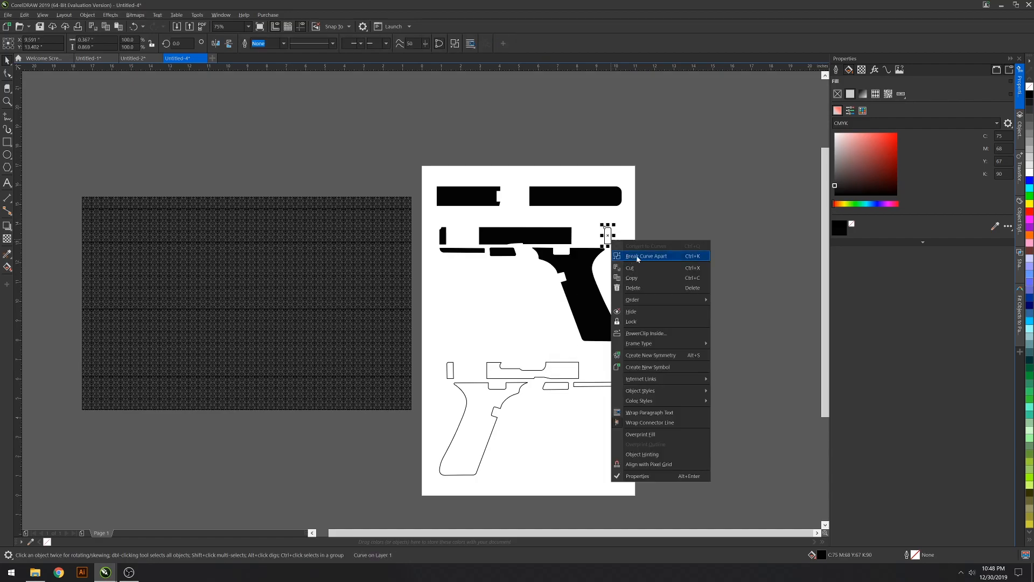
click(646, 256)
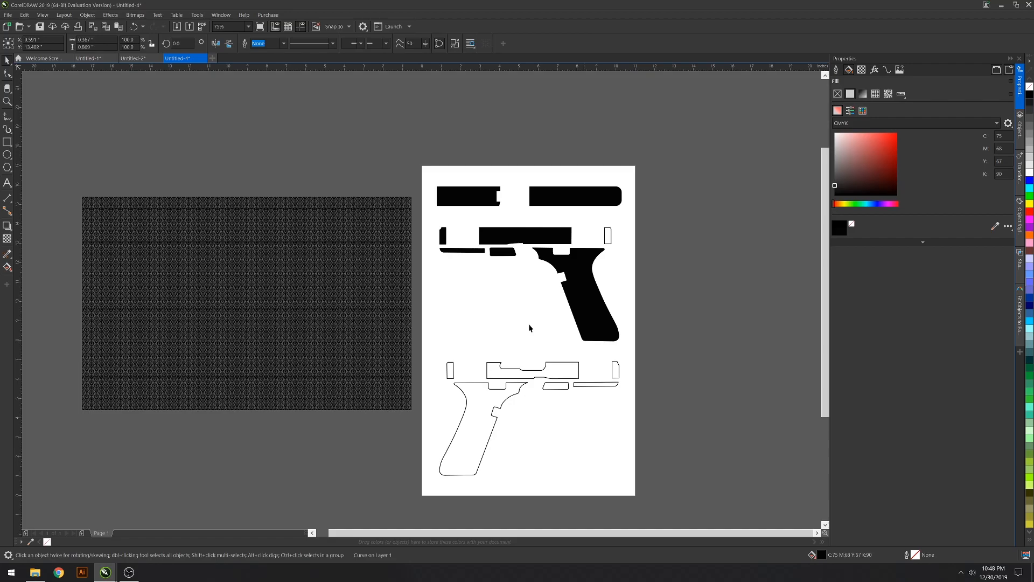
click(448, 371)
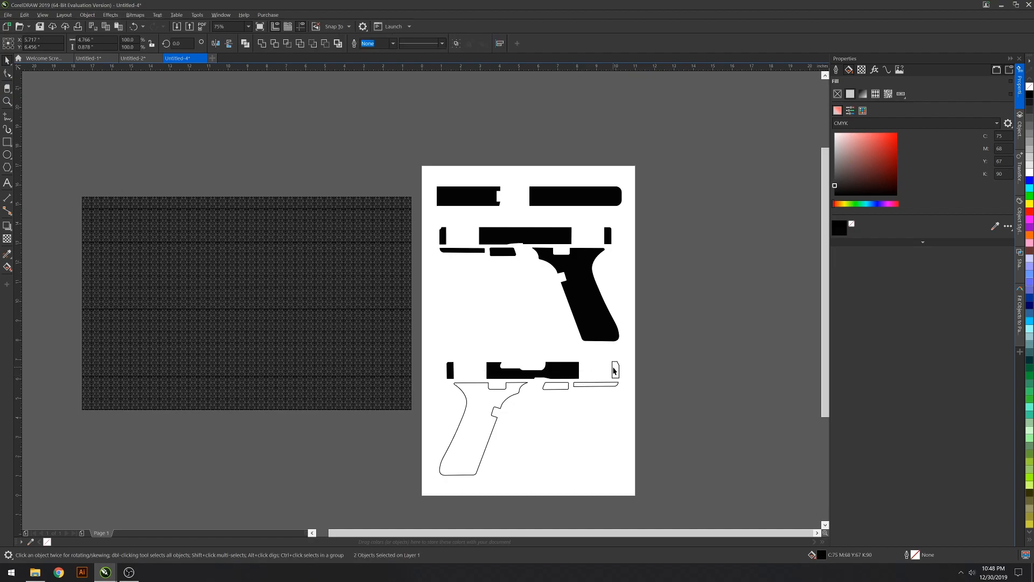
click(553, 387)
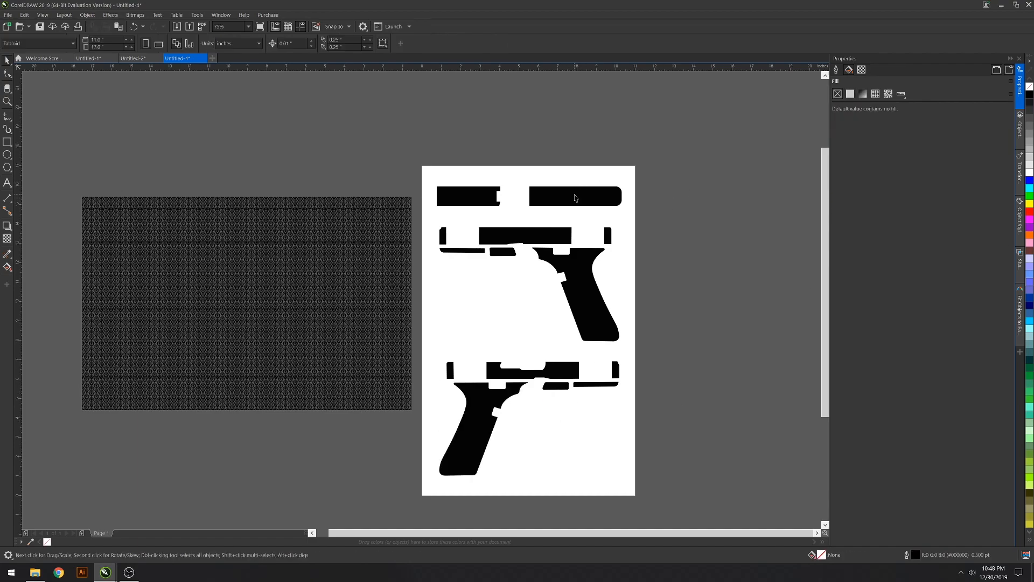
click(575, 196)
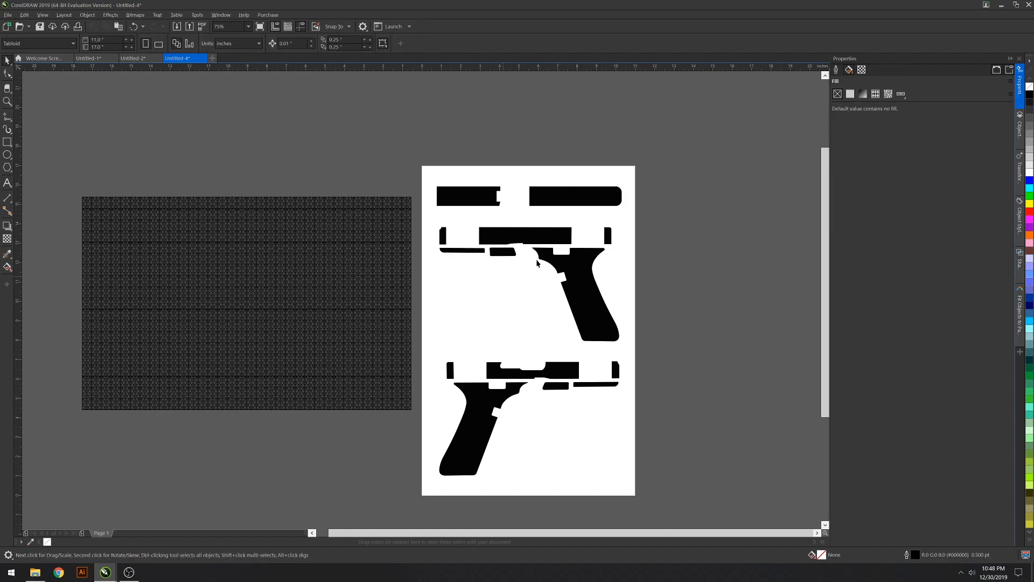
mouse_move(563, 200)
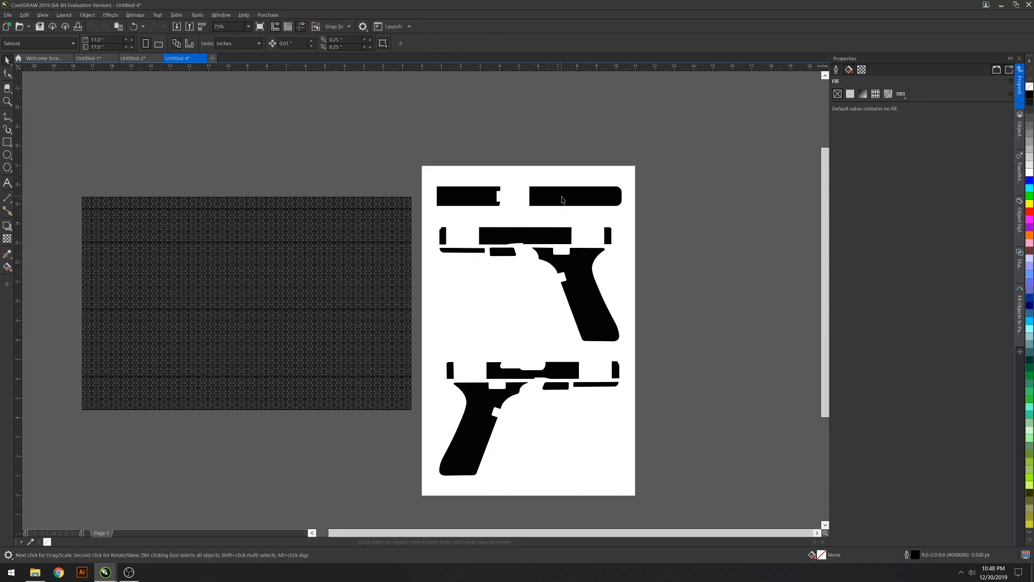
click(470, 196)
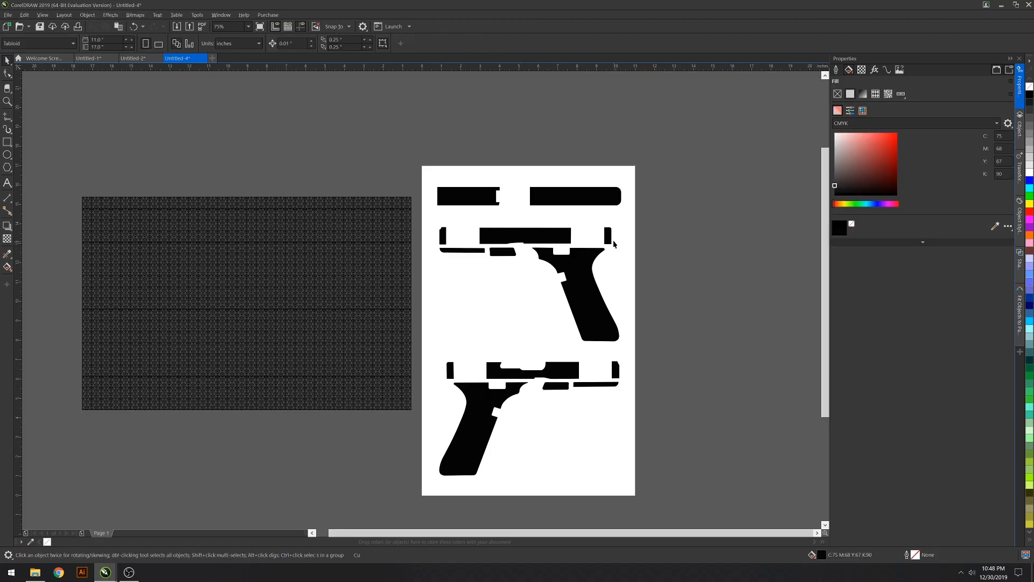
click(499, 252)
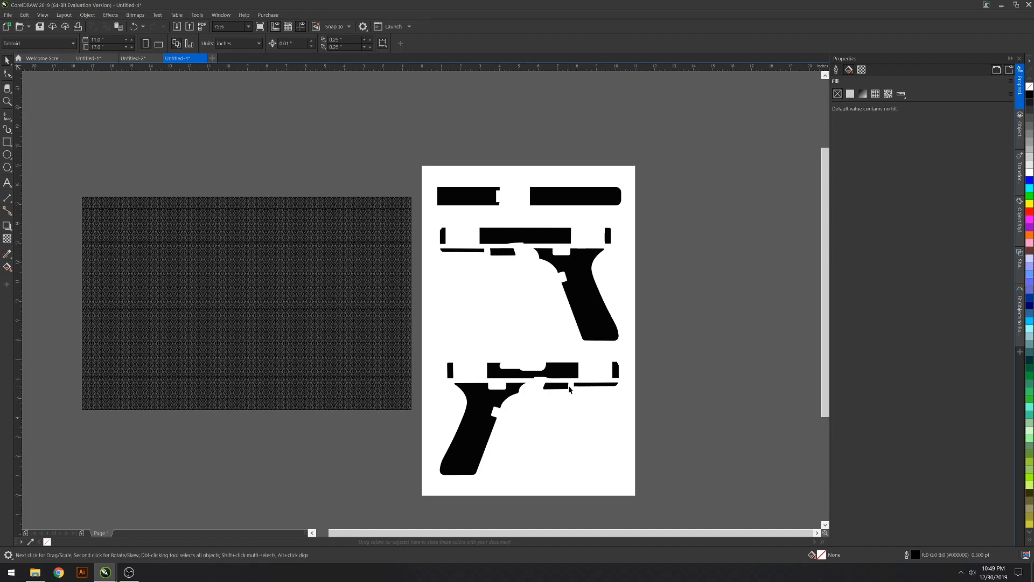
mouse_move(486, 226)
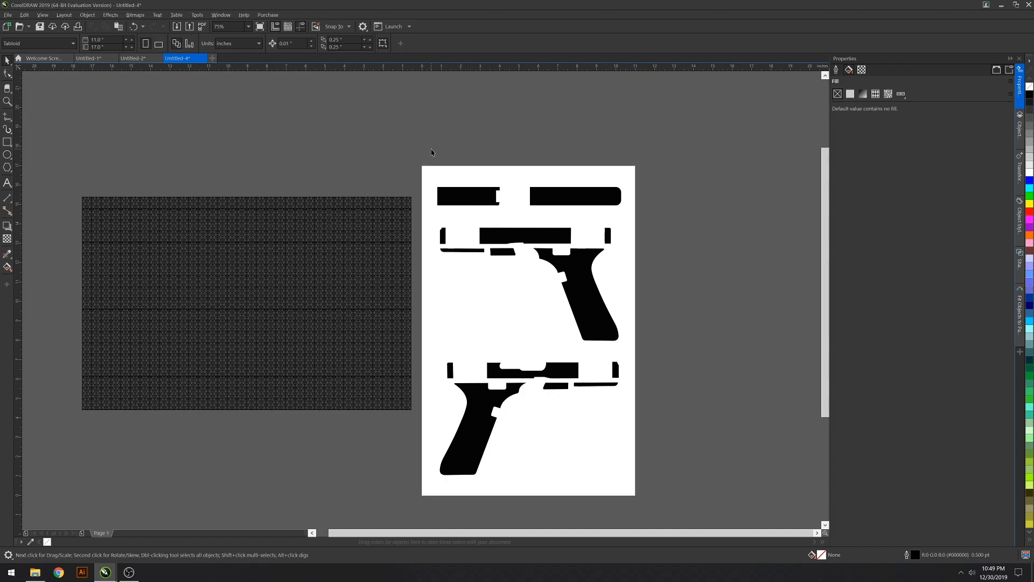
mouse_move(412, 209)
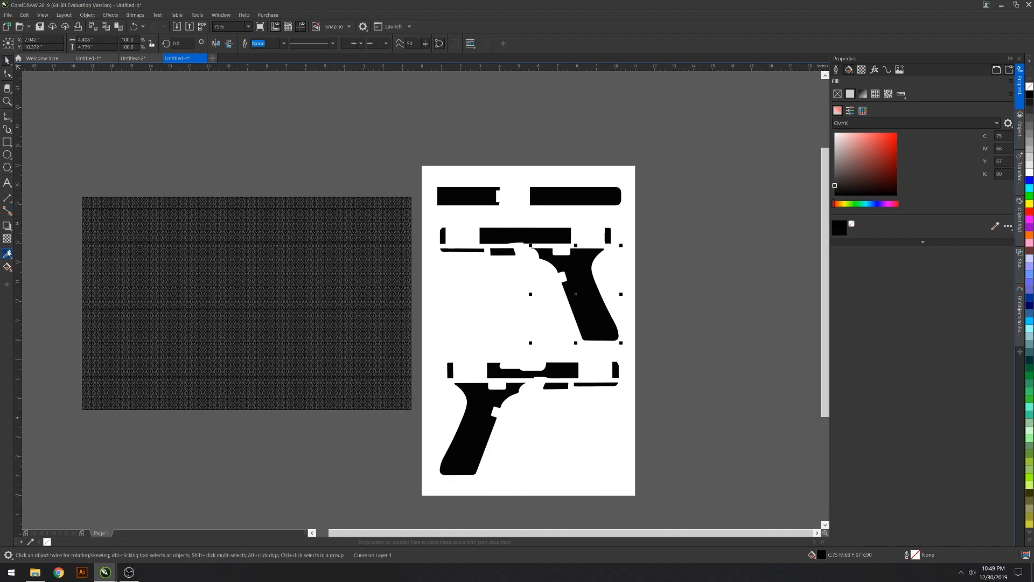
mouse_move(8, 254)
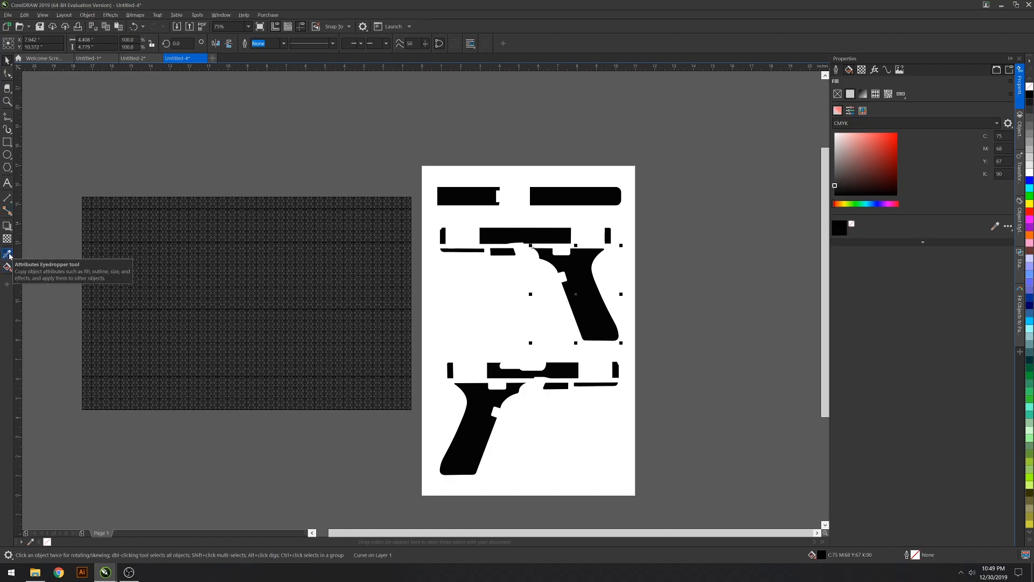
Step: Sample the rectangle's arrow pattern with the Attributes Eyedropper and apply it to the slide pieces
click(6, 253)
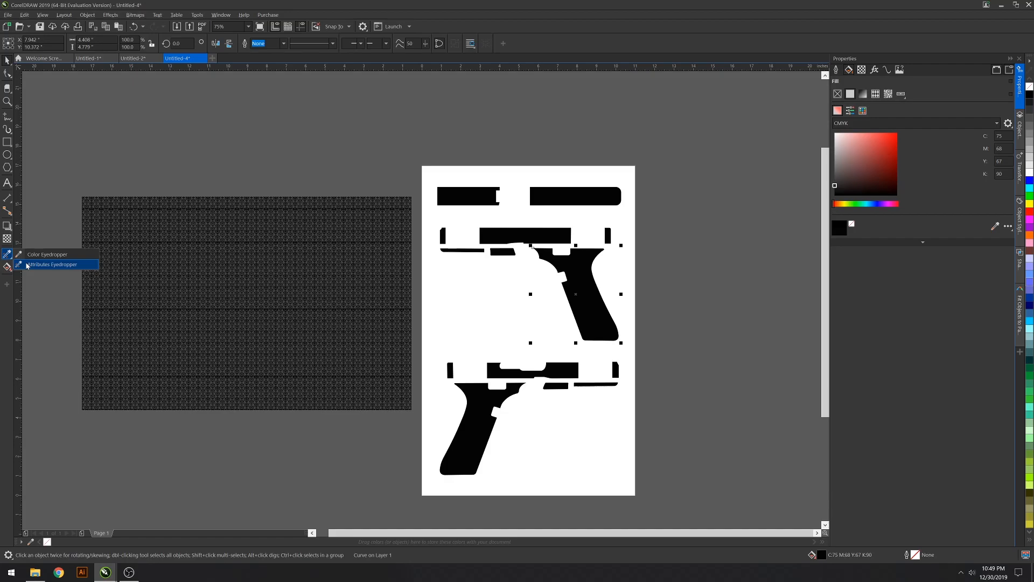
click(56, 264)
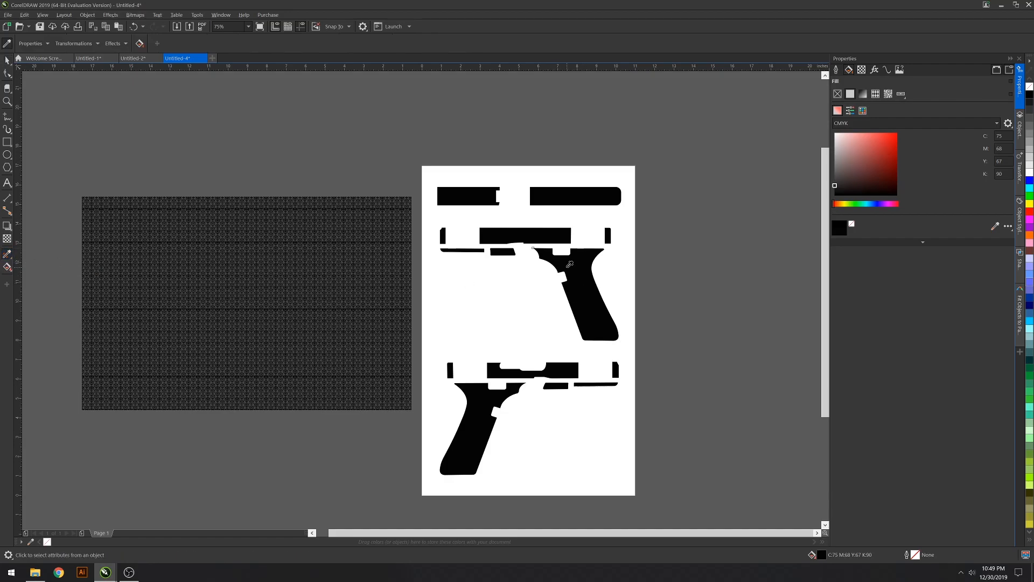
mouse_move(290, 257)
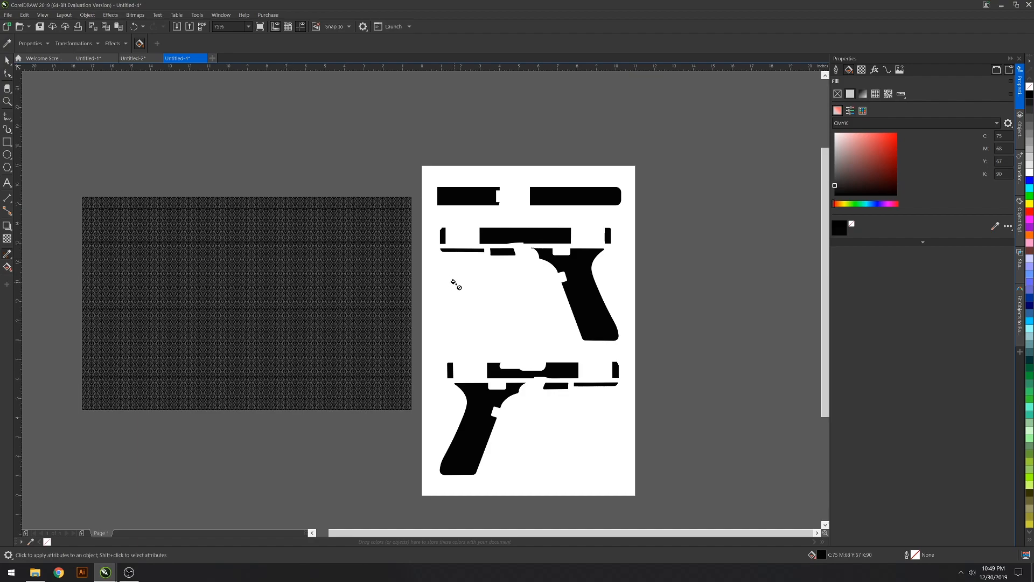
mouse_move(574, 288)
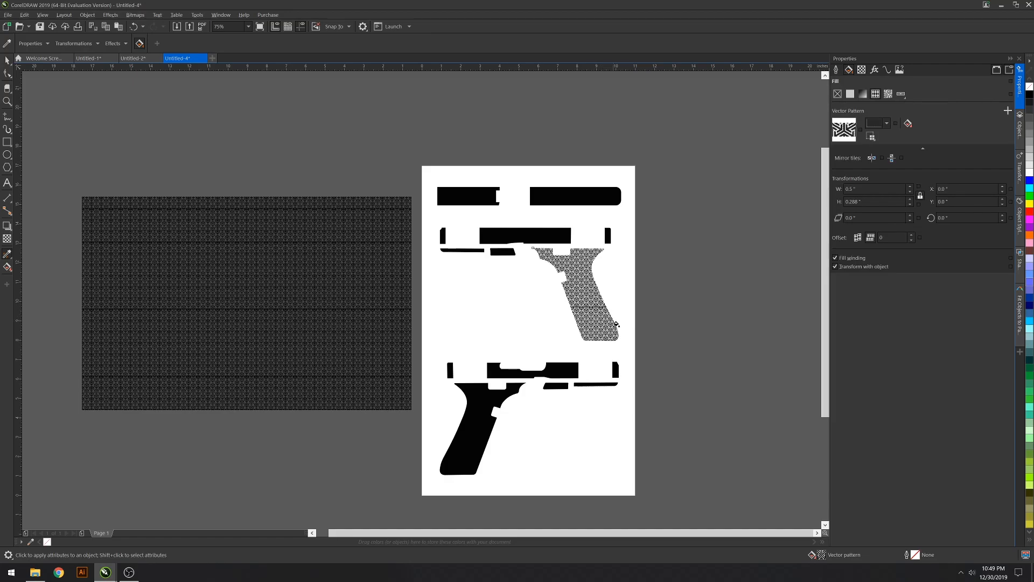
mouse_move(627, 321)
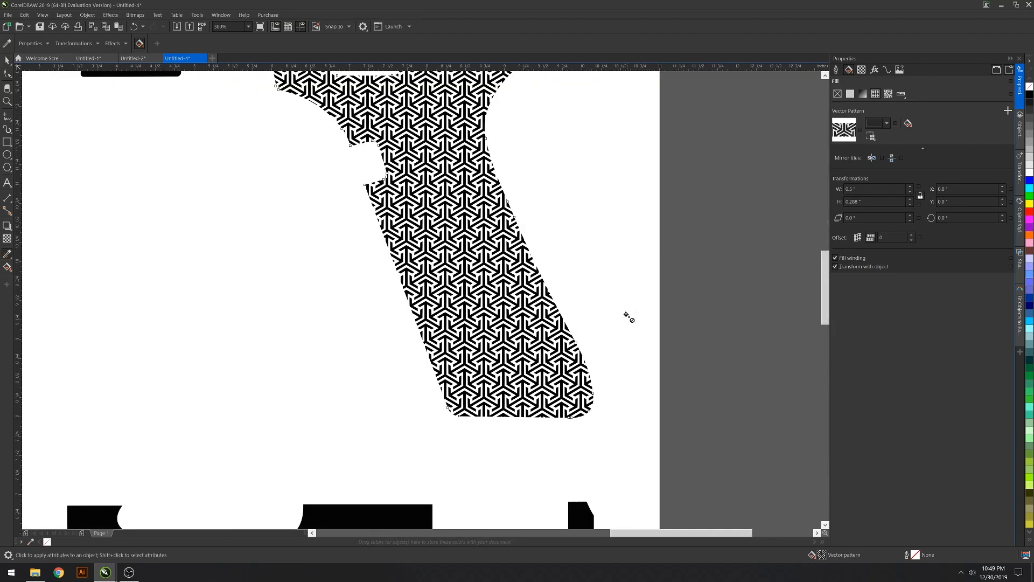
mouse_move(369, 271)
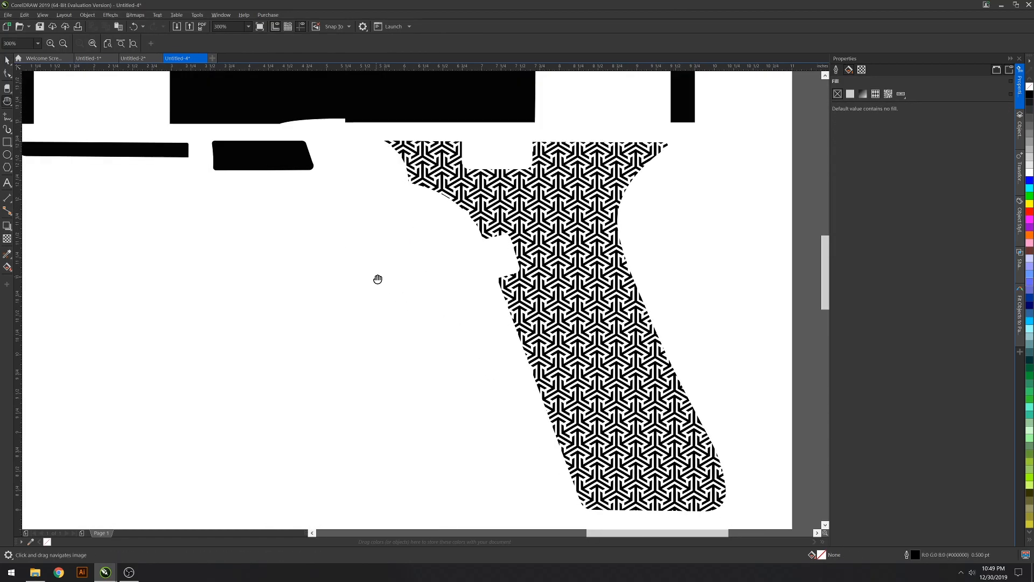
drag(377, 278, 368, 293)
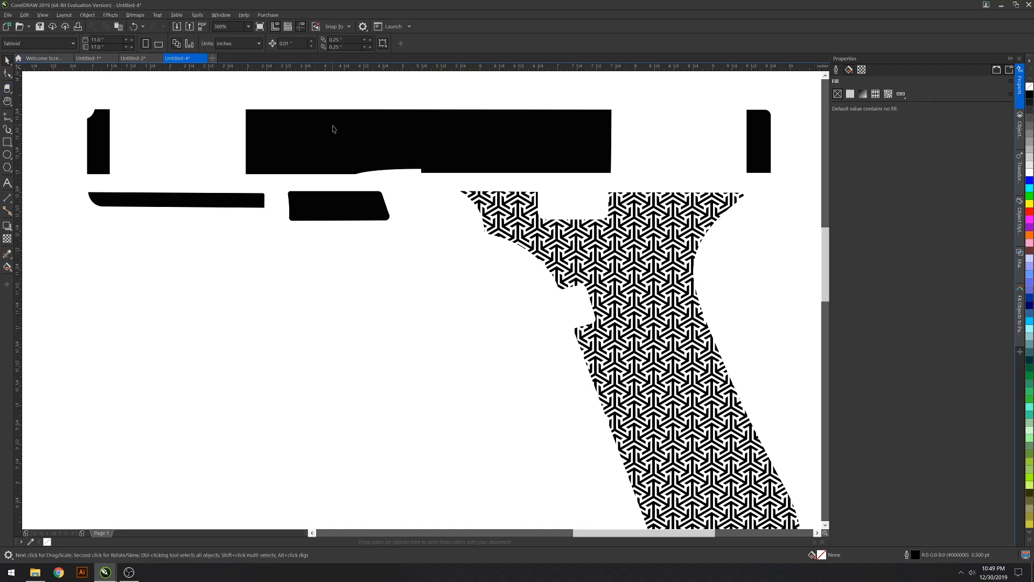
click(429, 141)
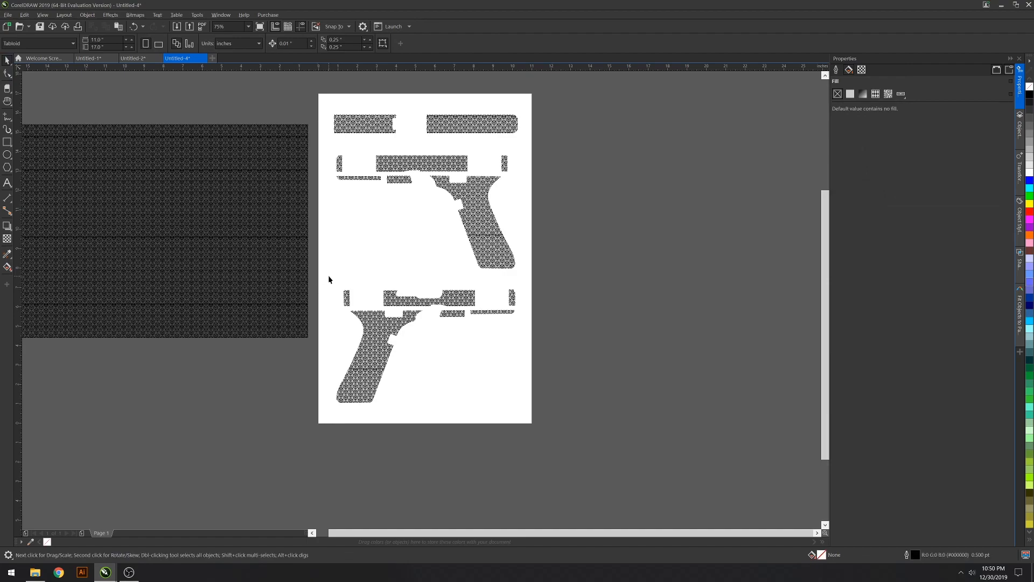
mouse_move(362, 101)
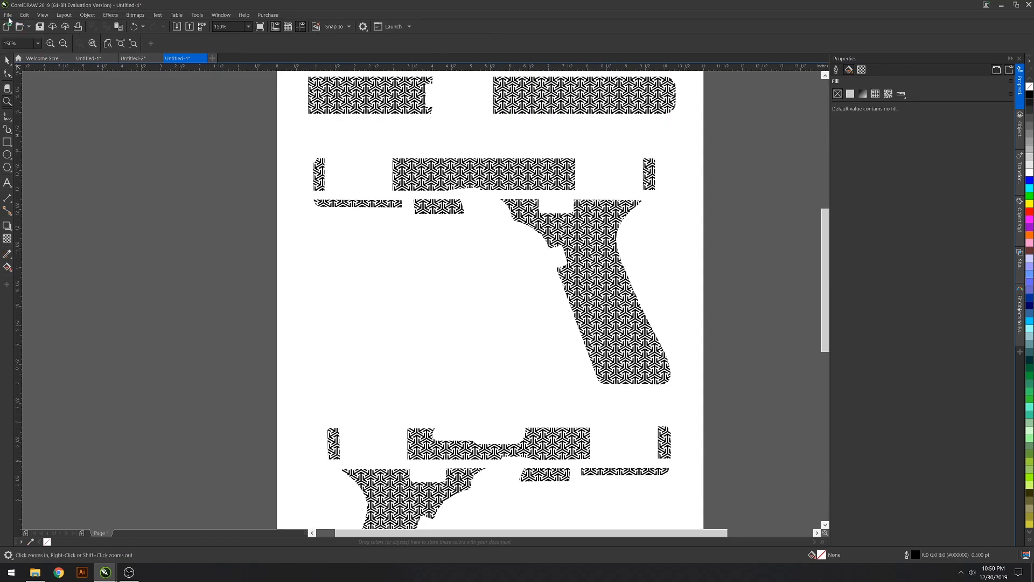
Step: Start a Save As from the File menu, dismiss it, and deselect the patterned pieces
click(6, 15)
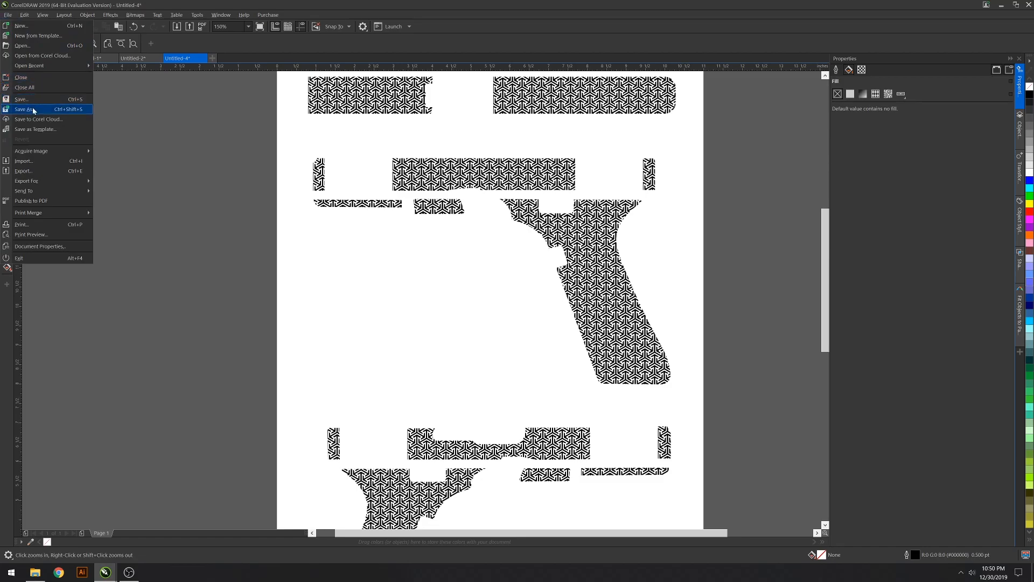
click(24, 108)
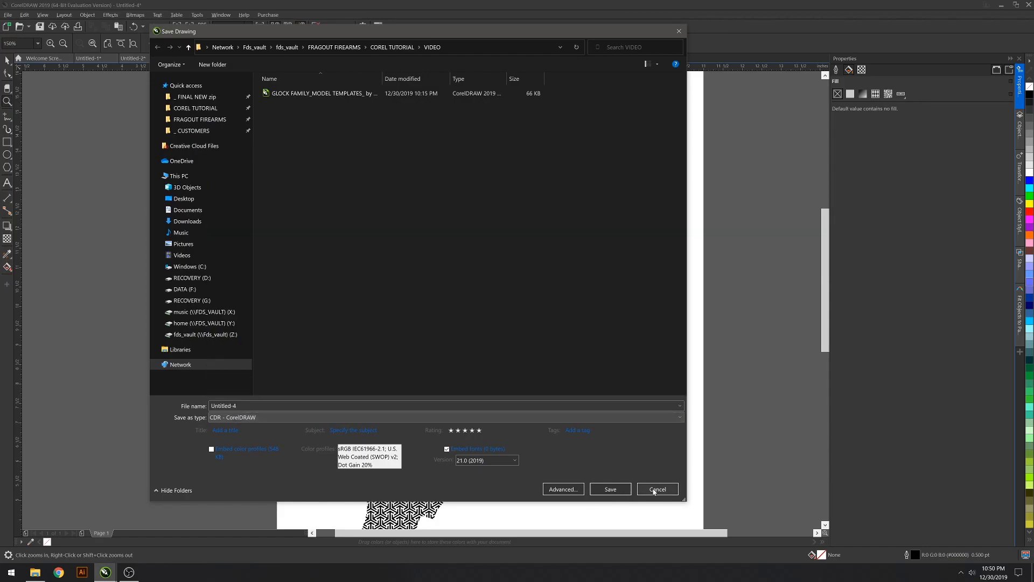
click(657, 489)
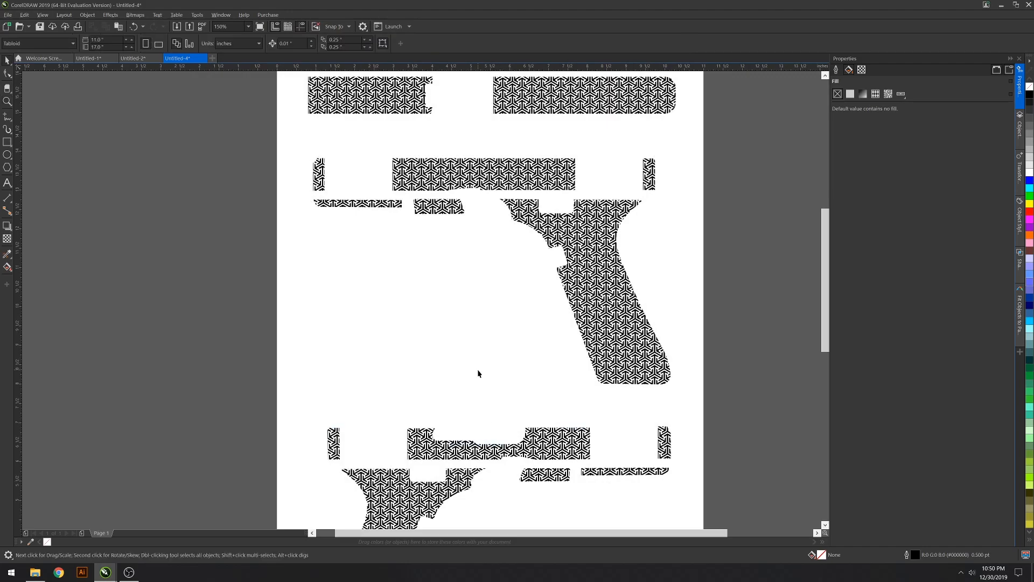
mouse_move(486, 365)
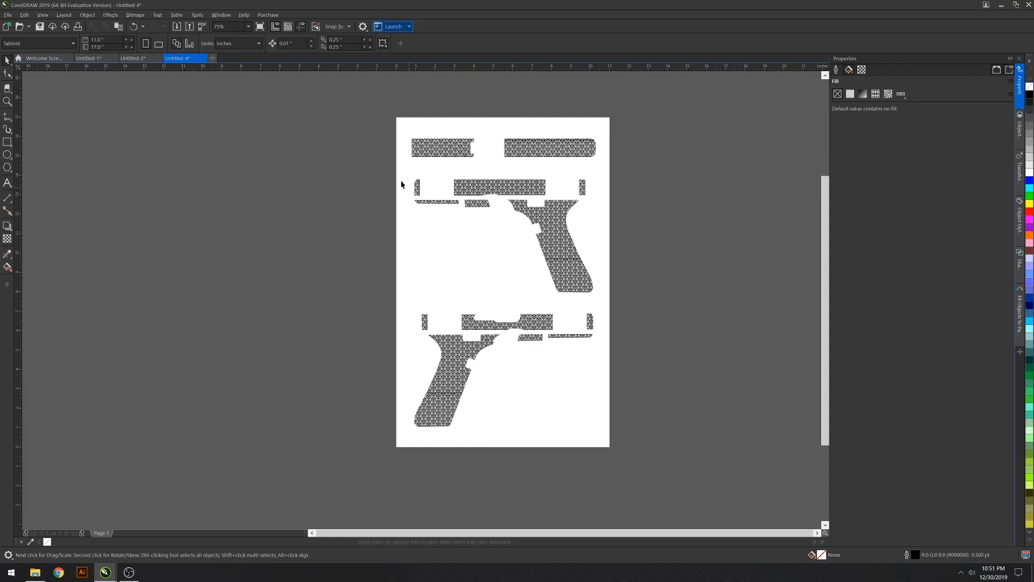
mouse_move(452, 218)
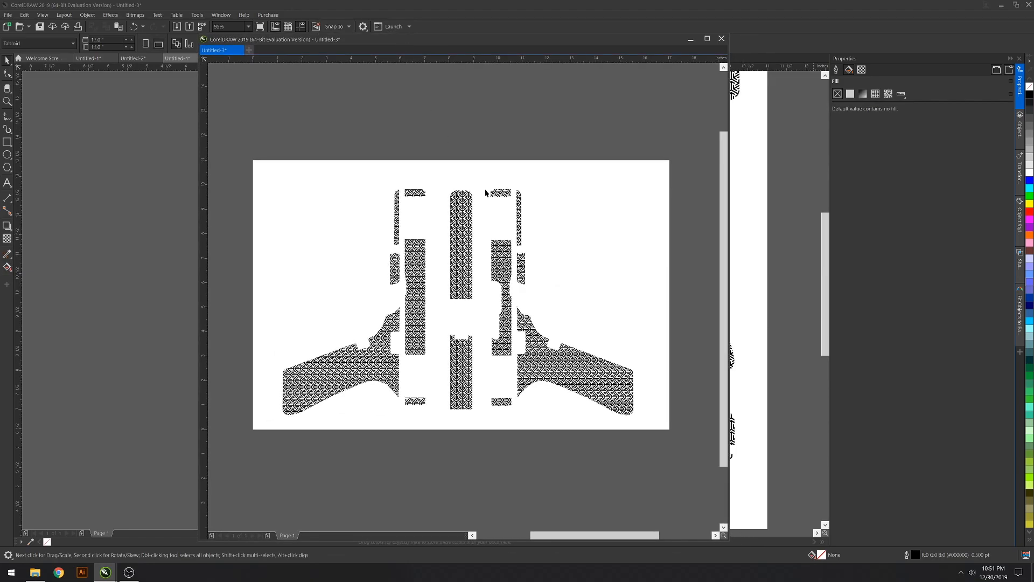
mouse_move(362, 90)
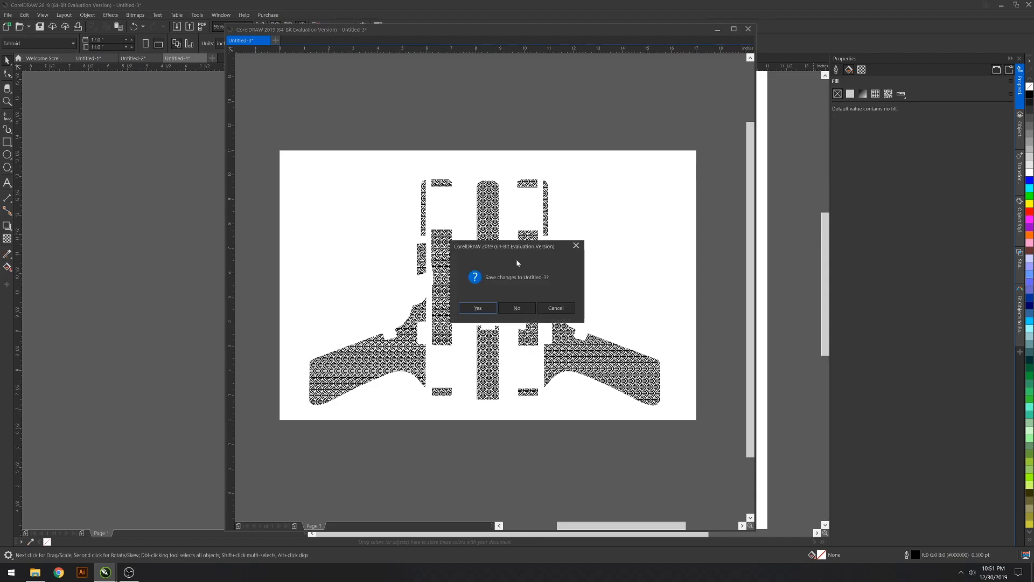
Step: Close the floating Untitled-3 window without saving its changes
click(516, 308)
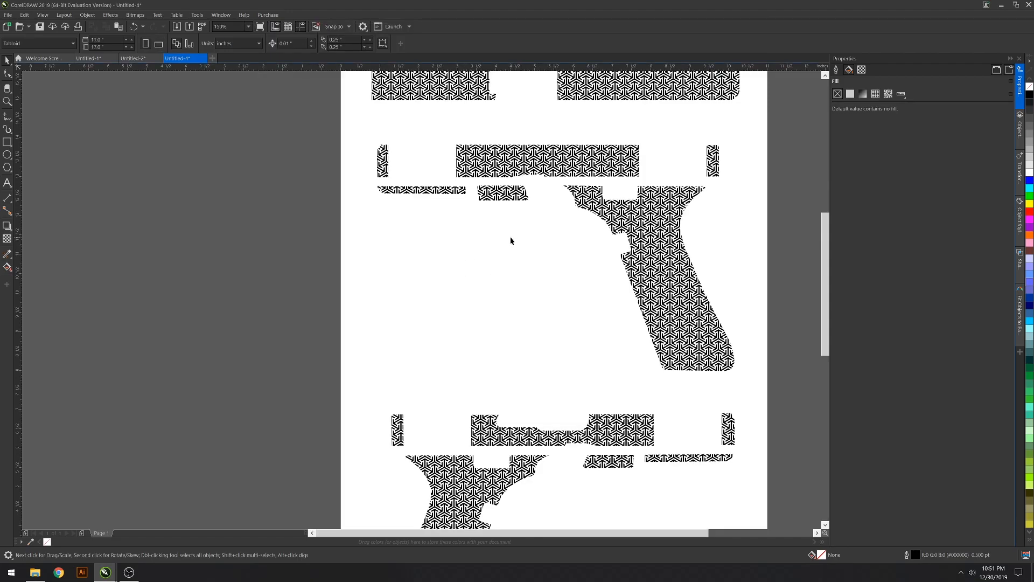
Step: Visit the Untitled-2 swatch sheet, return to Untitled-4 and bring up the Edit commands
click(92, 58)
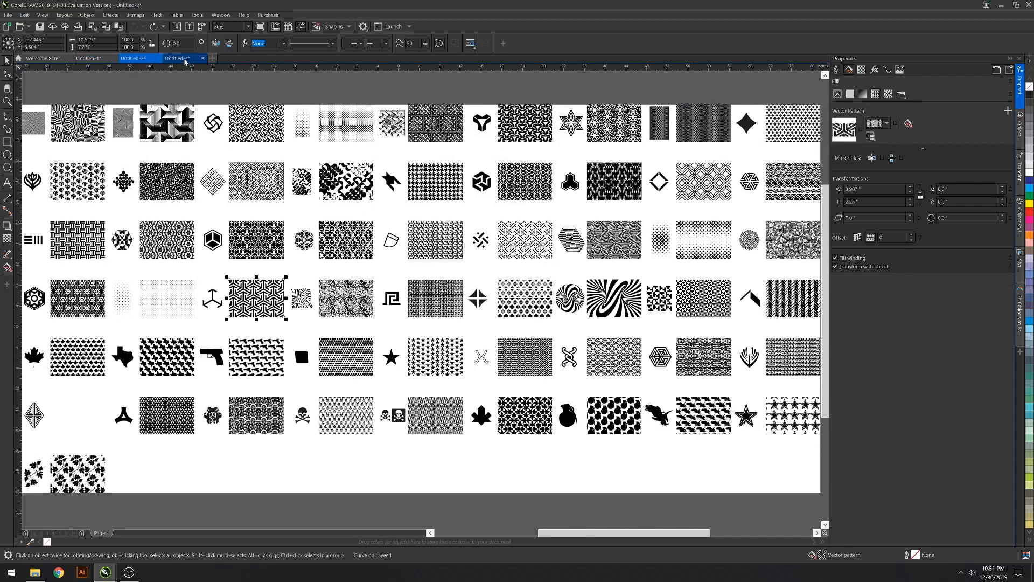
click(179, 57)
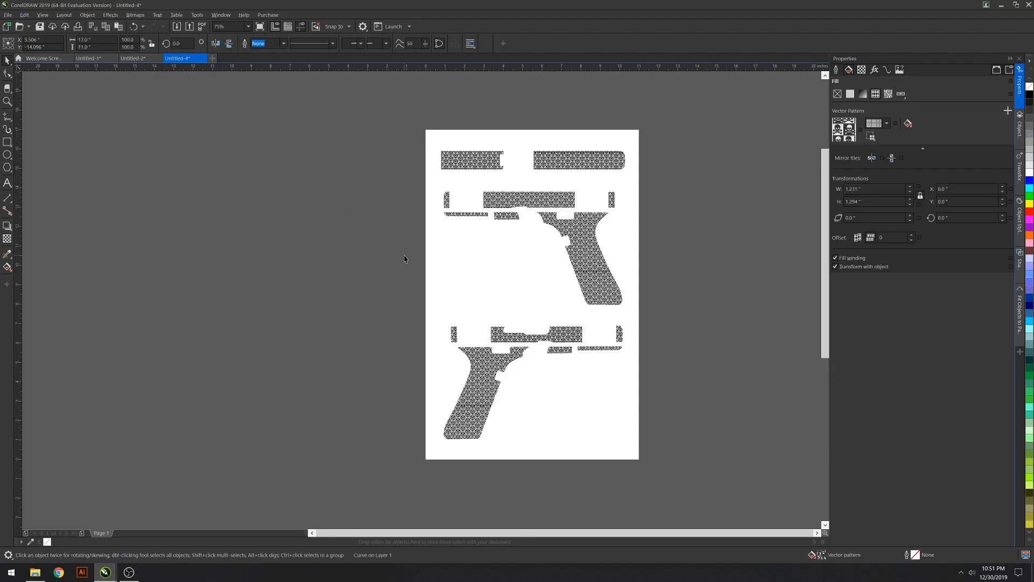
click(24, 15)
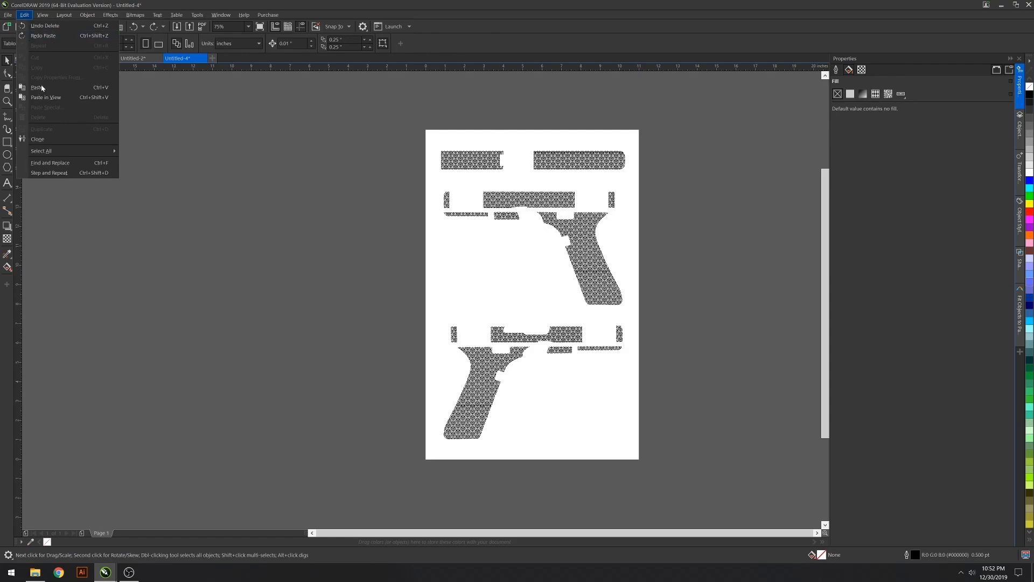
Step: Paste the skull-and-crossbones swatch beside the page and set its pattern width to .75
click(38, 86)
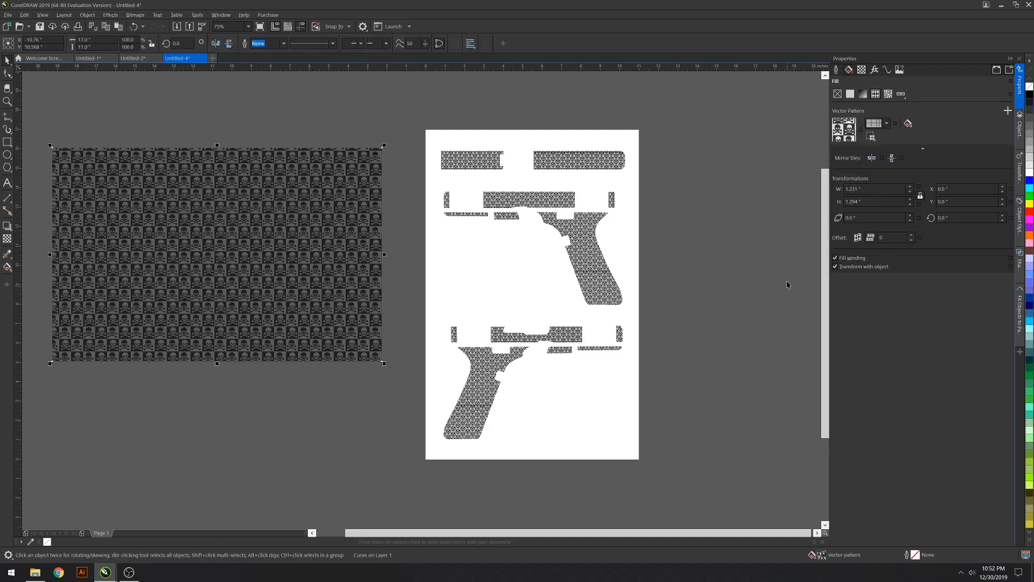
mouse_move(409, 234)
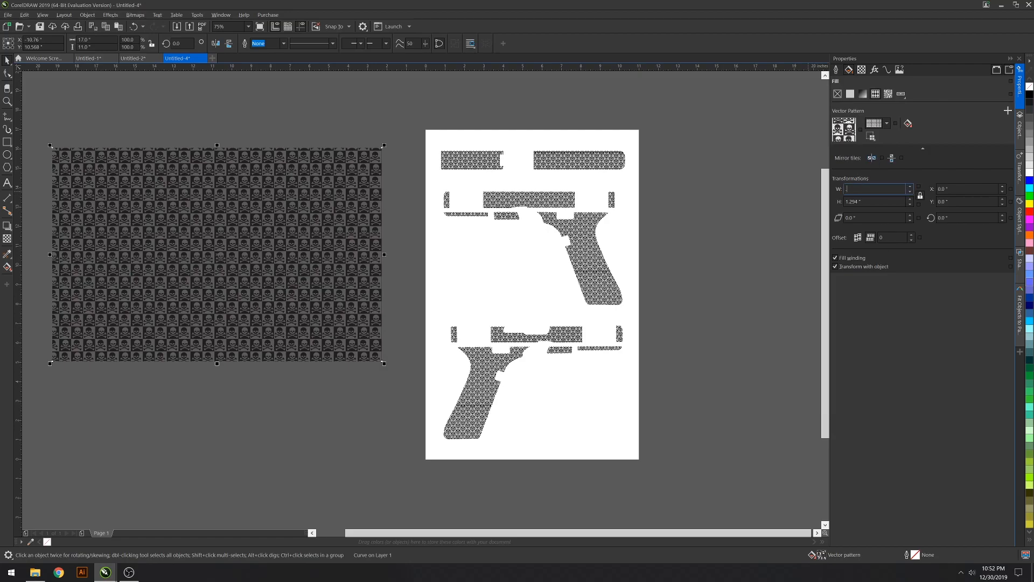
text(.75)
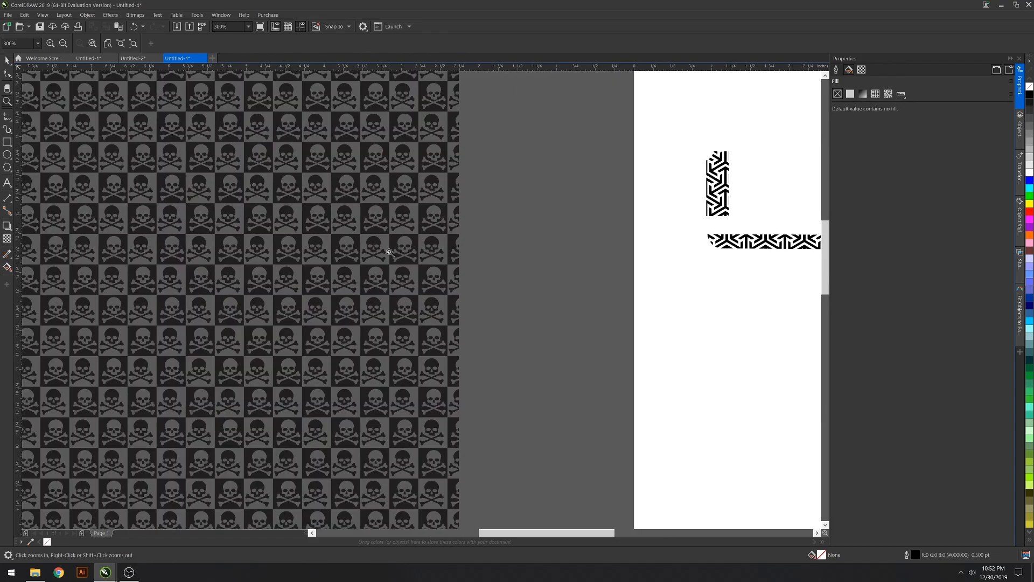
mouse_move(532, 278)
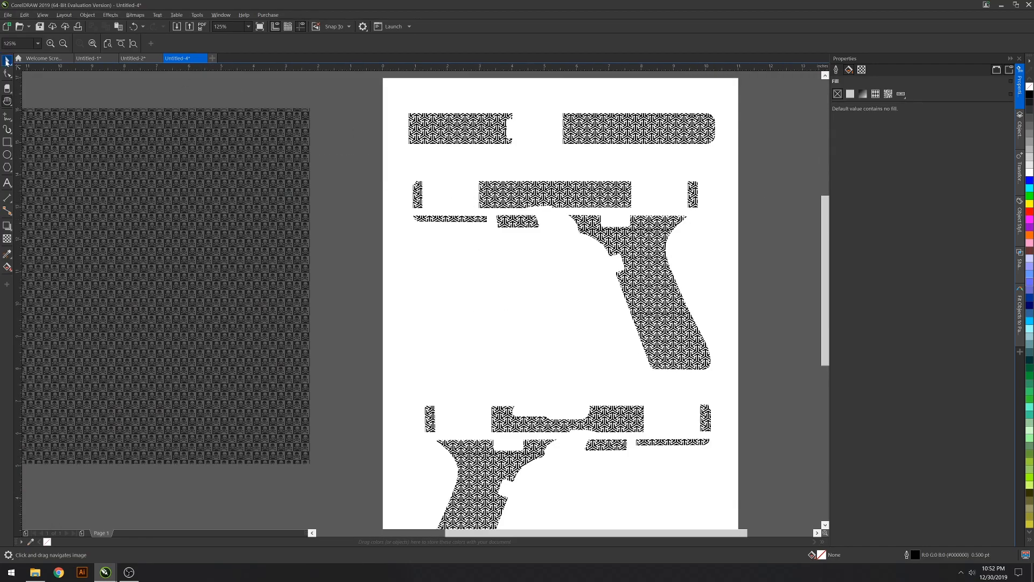
Step: Apply the skull fill to the Glock pieces with the Attributes Eyedropper, then switch to Untitled-1
click(556, 196)
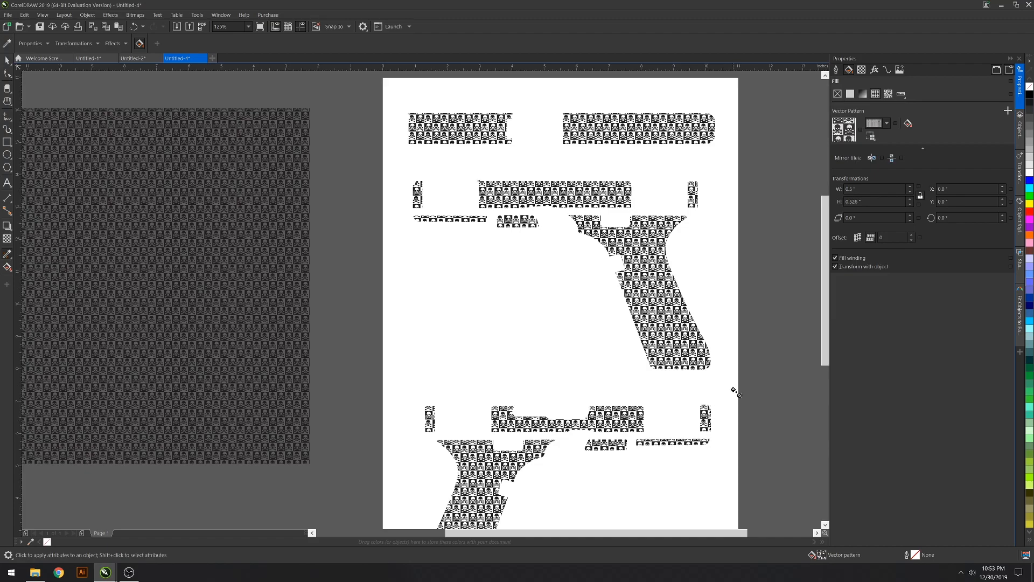
scroll(down, 3)
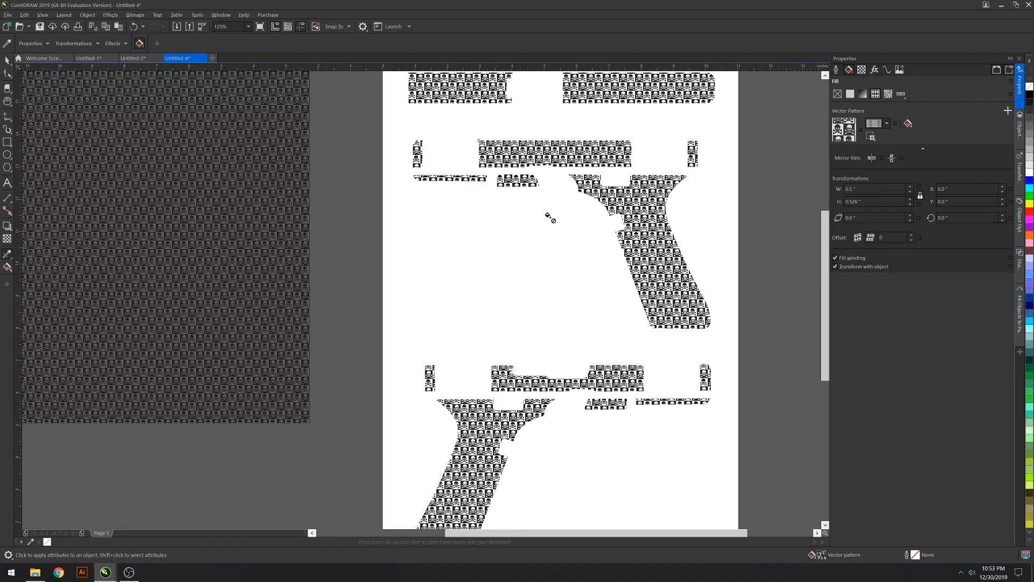
click(556, 153)
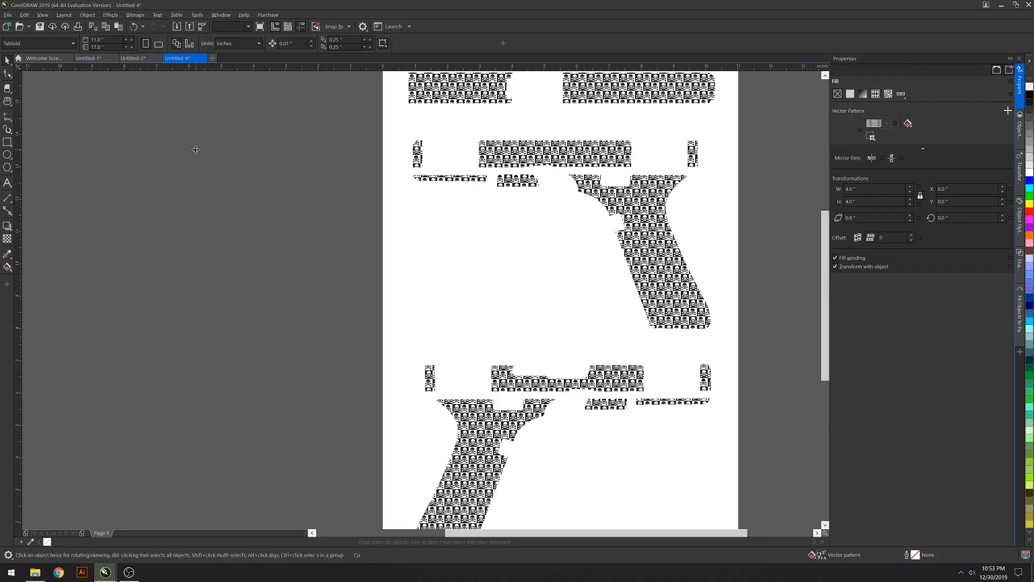
click(95, 58)
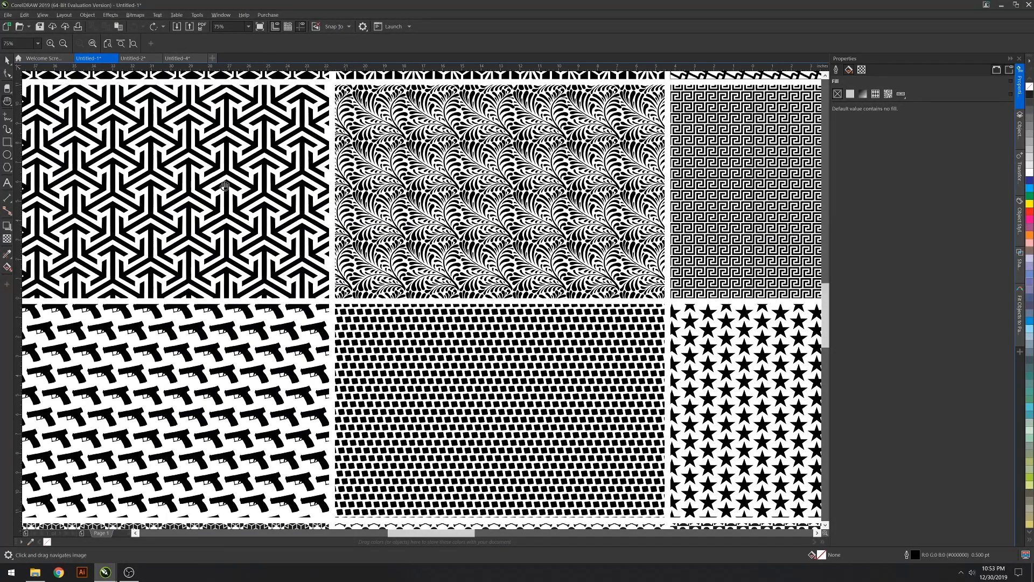
Step: Select the diamond gradient swatch in Untitled-1 and copy it via Edit > Copy
drag(224, 185, 262, 264)
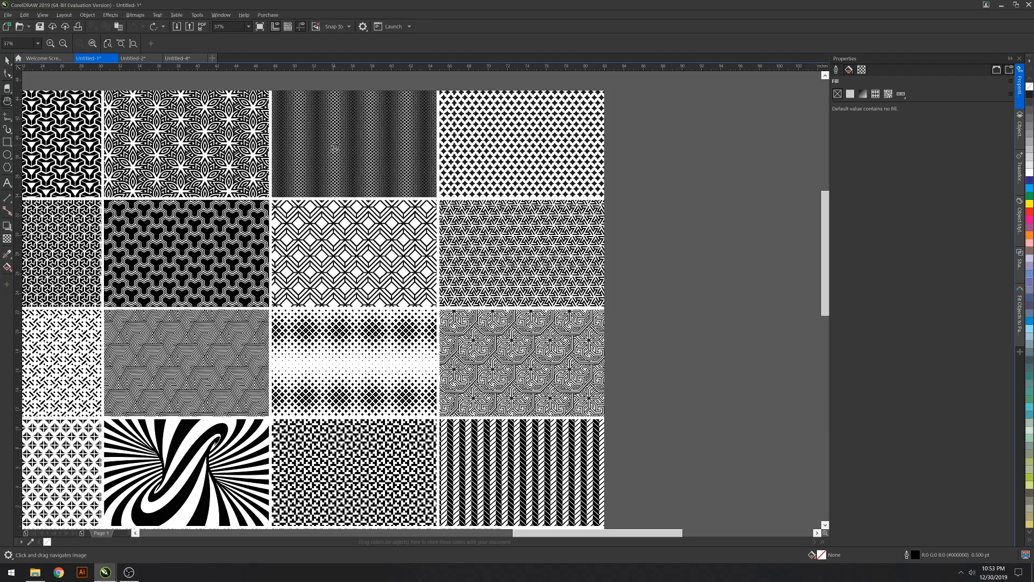
click(337, 149)
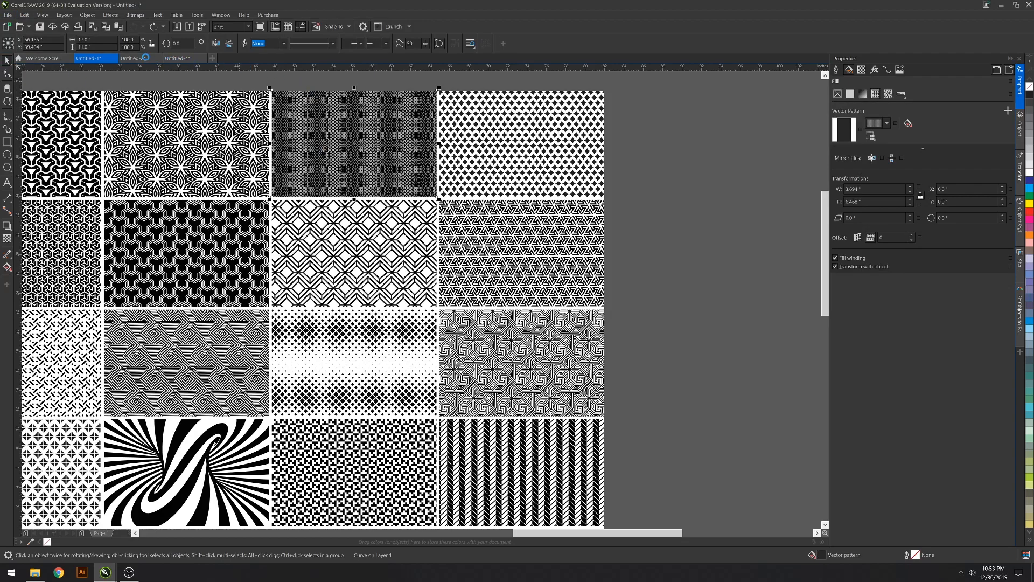
click(139, 58)
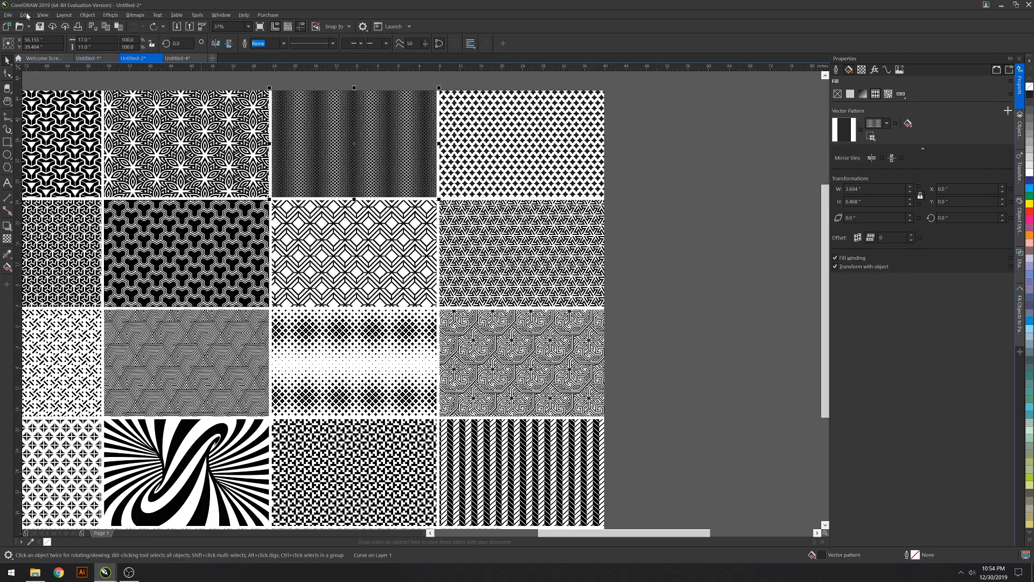
click(184, 58)
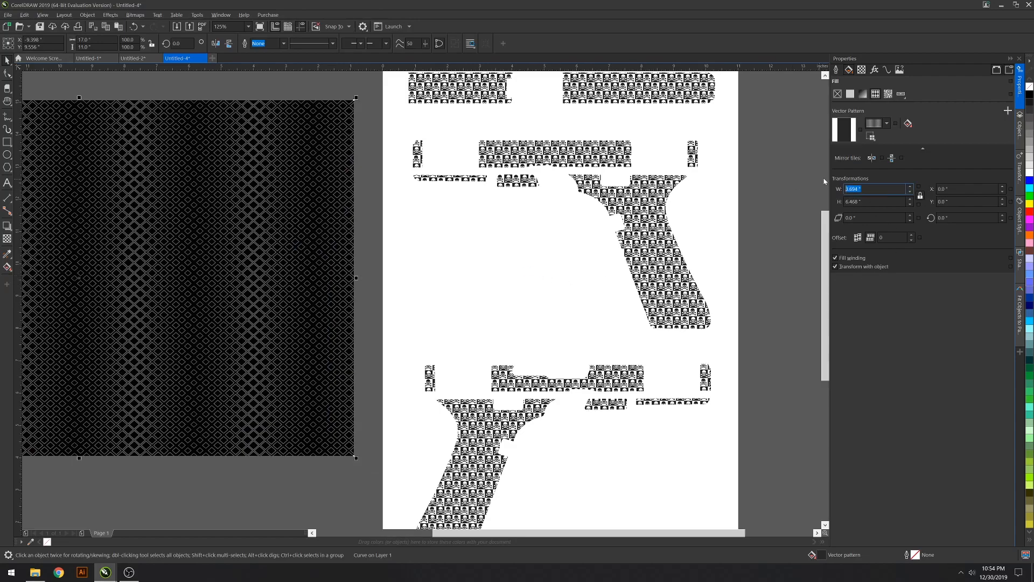
Step: Set the diamond pattern width to 2.0 and apply it to every Glock piece with the Attributes Eyedropper
text(2.0)
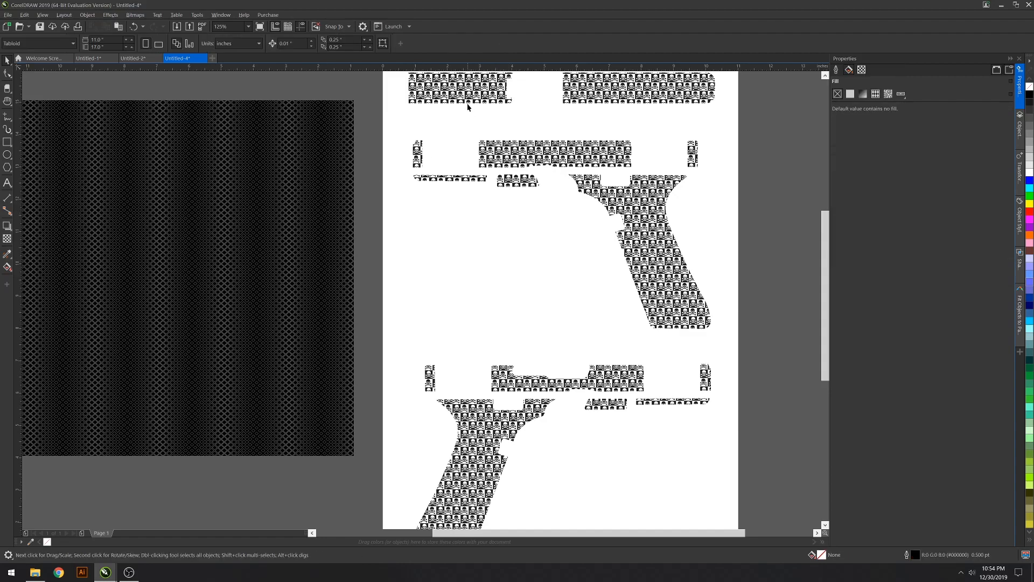
click(486, 412)
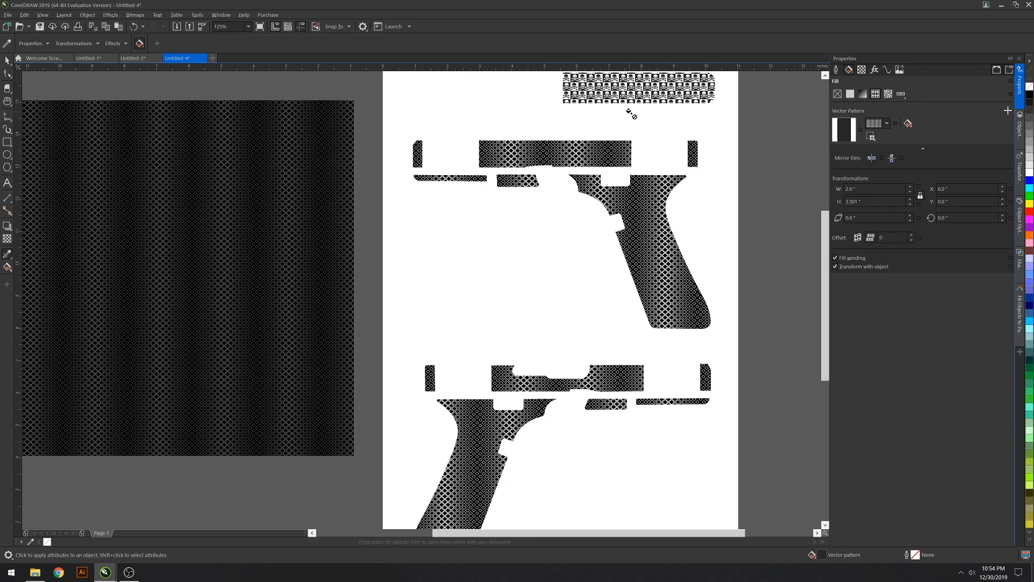
scroll(down, 3)
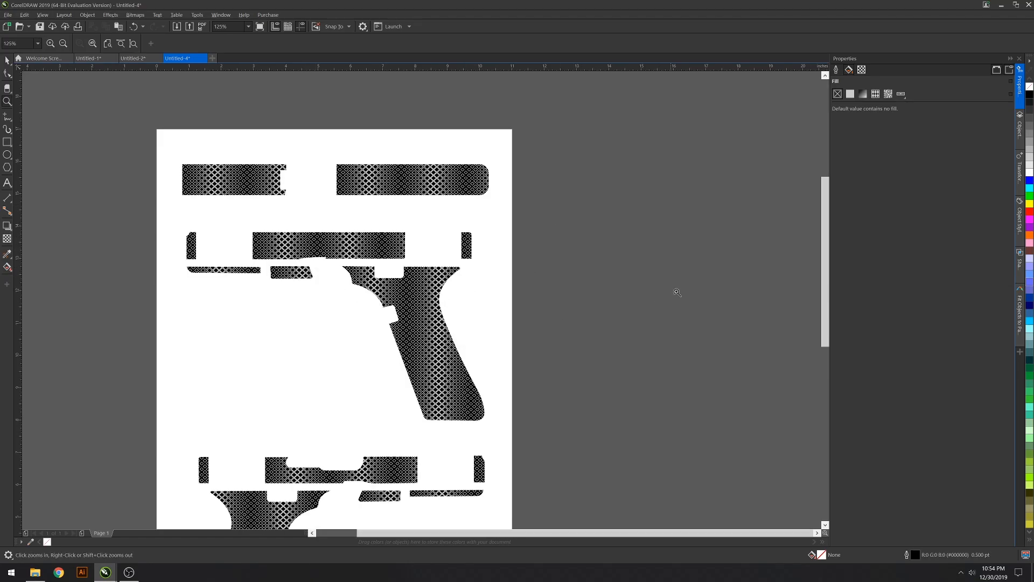
scroll(down, 3)
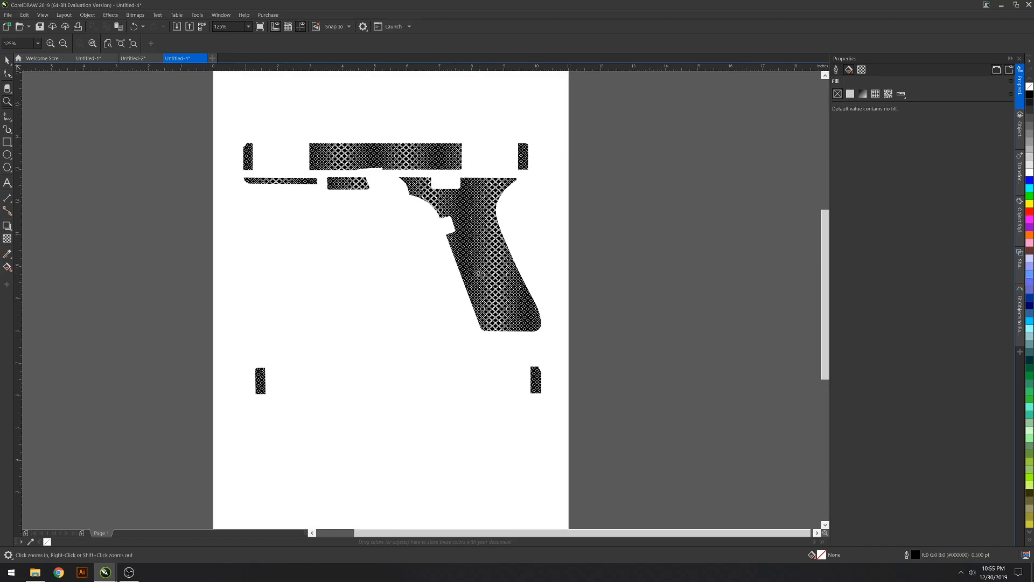
scroll(down, 3)
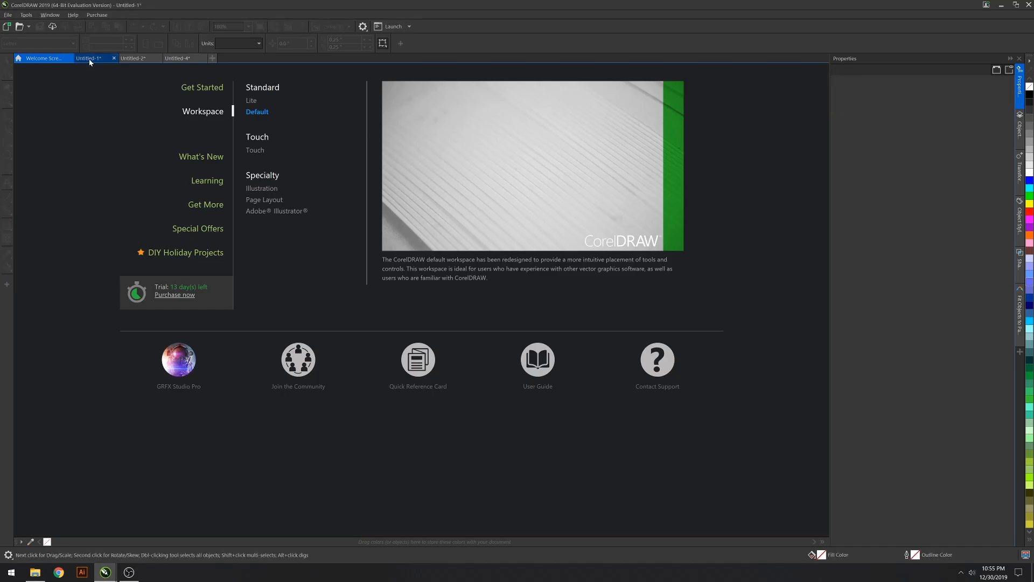
Step: Switch to the Untitled-1 swatch sheet, zoom out to all samples, and browse the Untitled-2 swatches
click(91, 58)
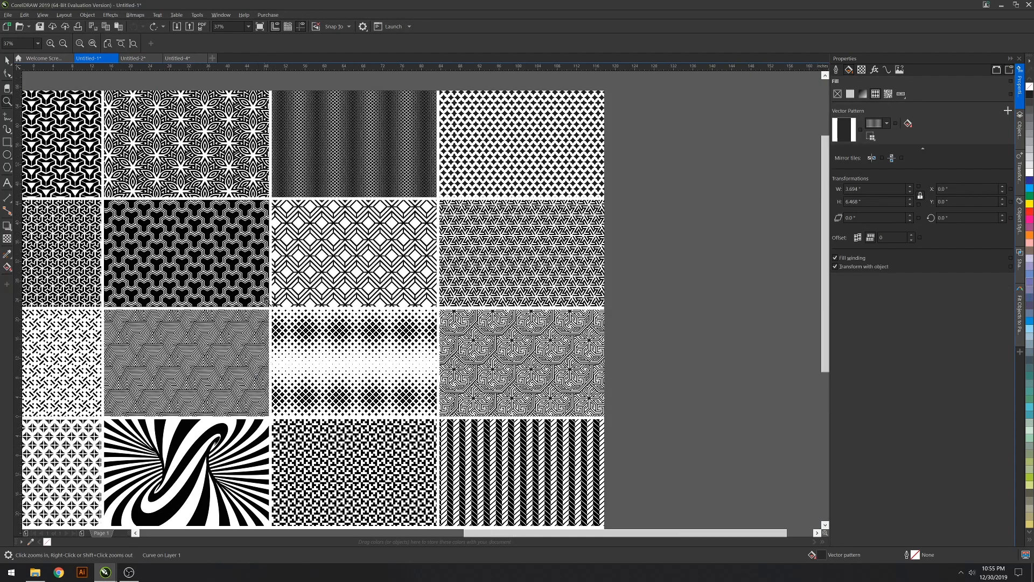
click(64, 43)
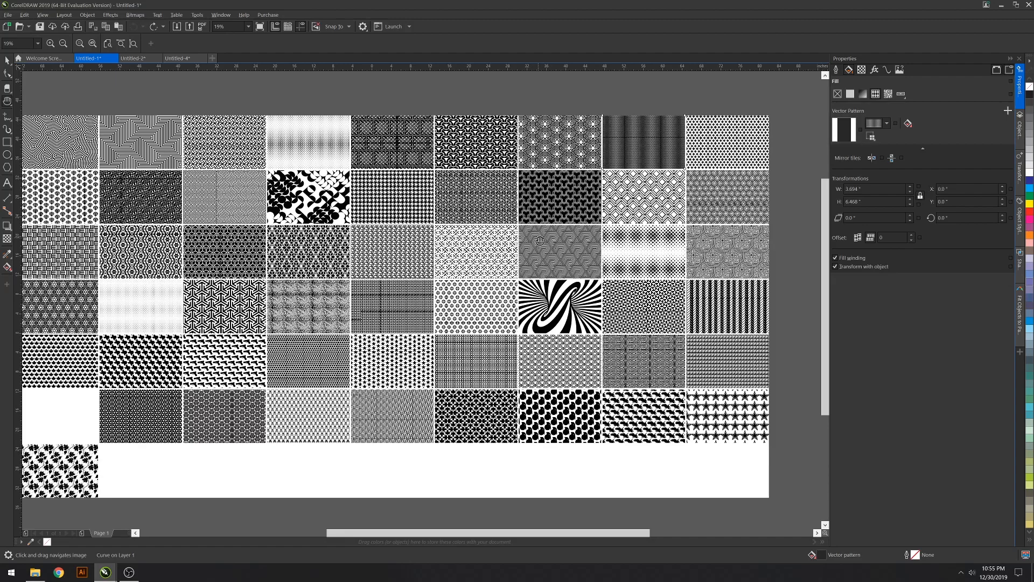
mouse_move(556, 416)
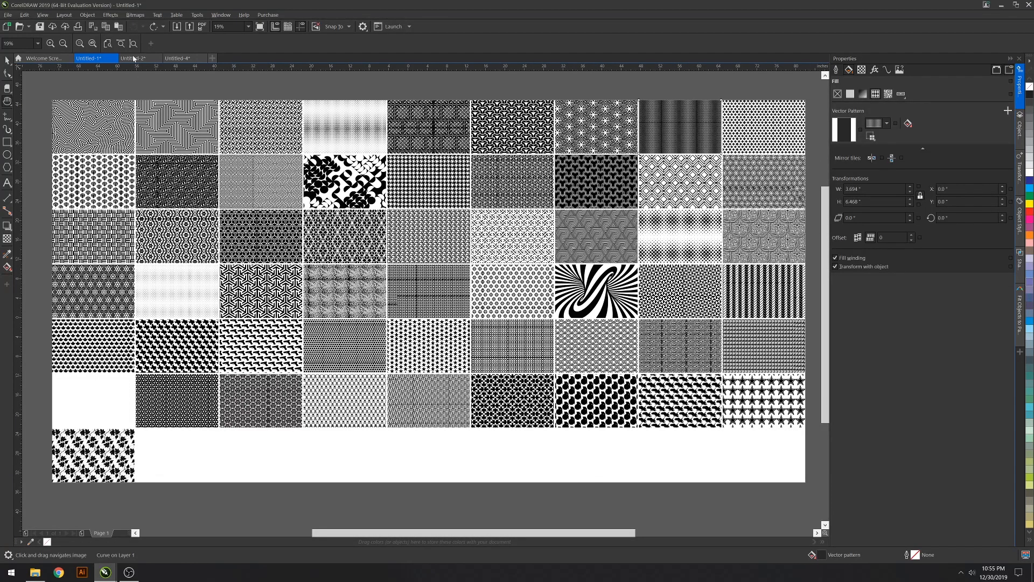
click(181, 59)
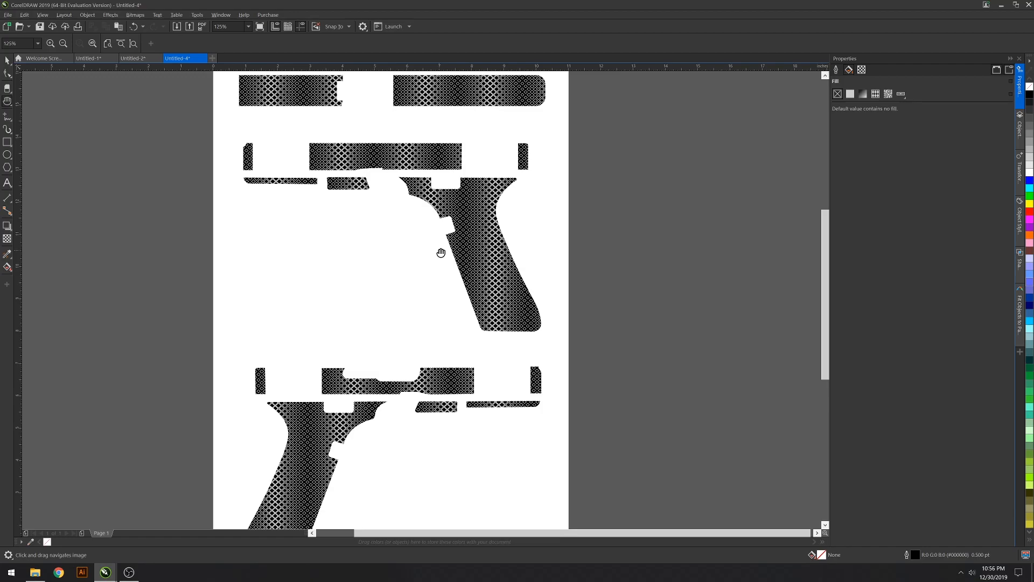
mouse_move(506, 224)
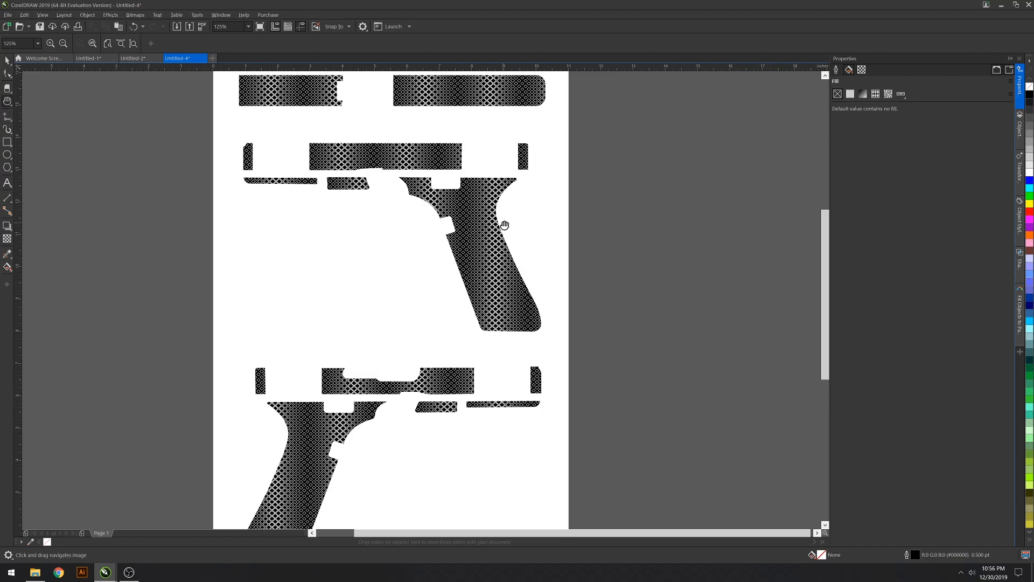
click(139, 58)
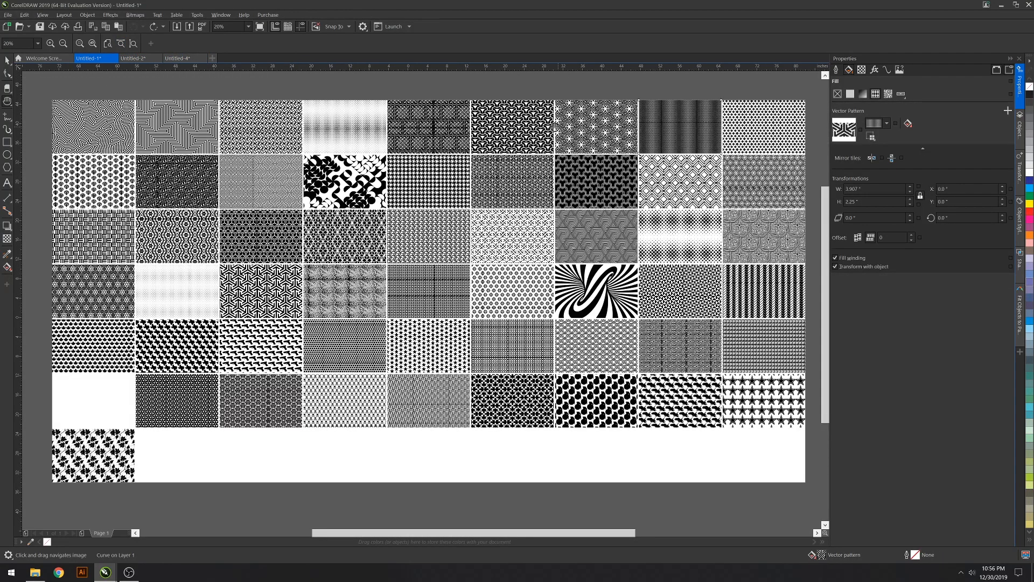
Step: Save the selected swatch as custom fill 'wafflehouse' in a new 'Fragout Firearms patterns' category
click(265, 123)
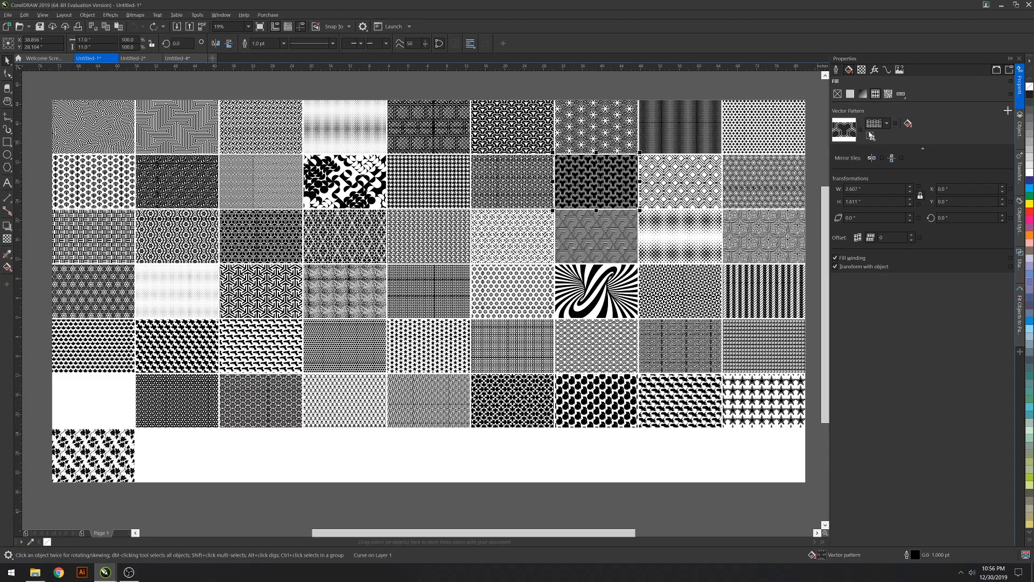
click(885, 122)
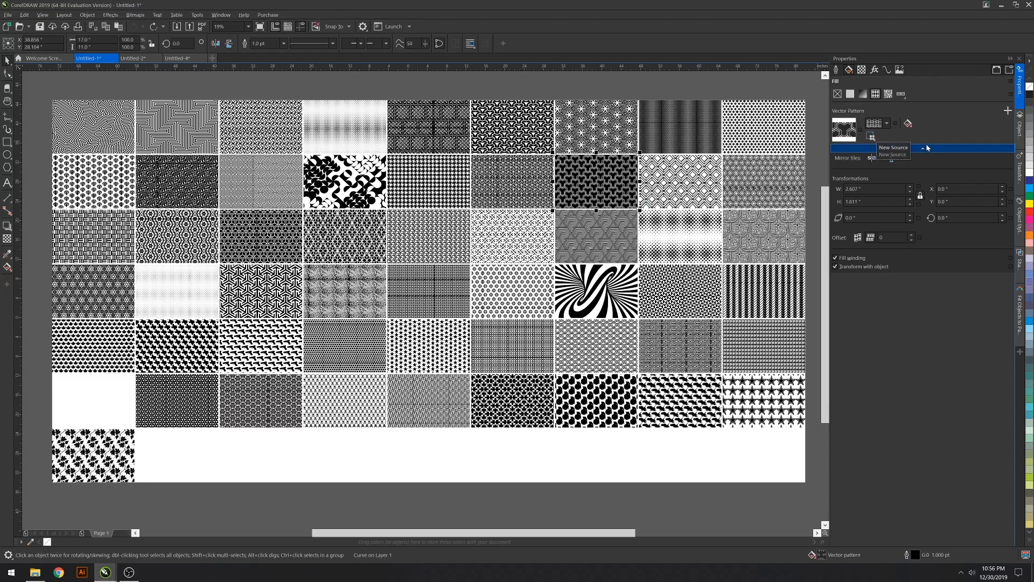
mouse_move(1007, 110)
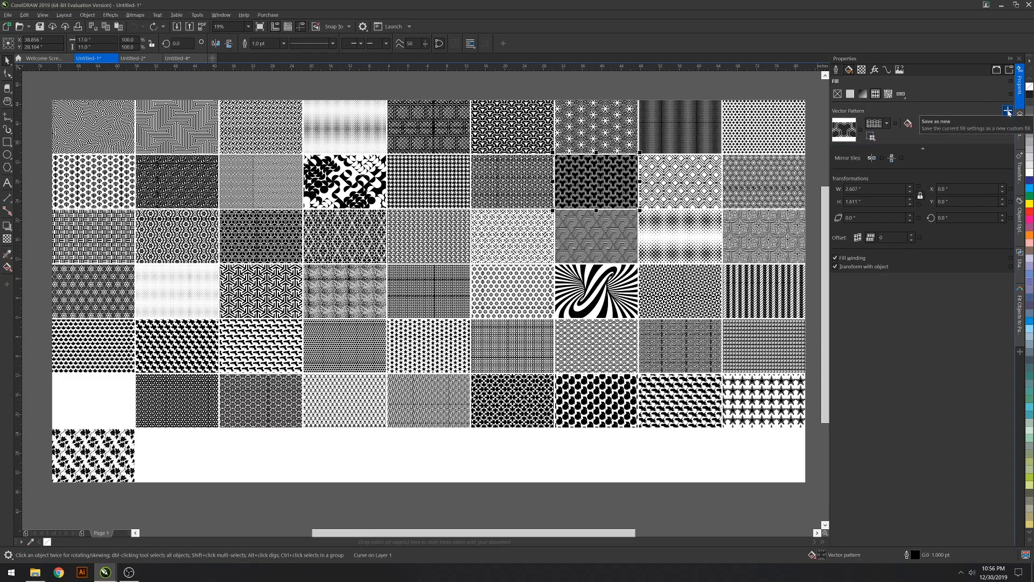
click(1006, 110)
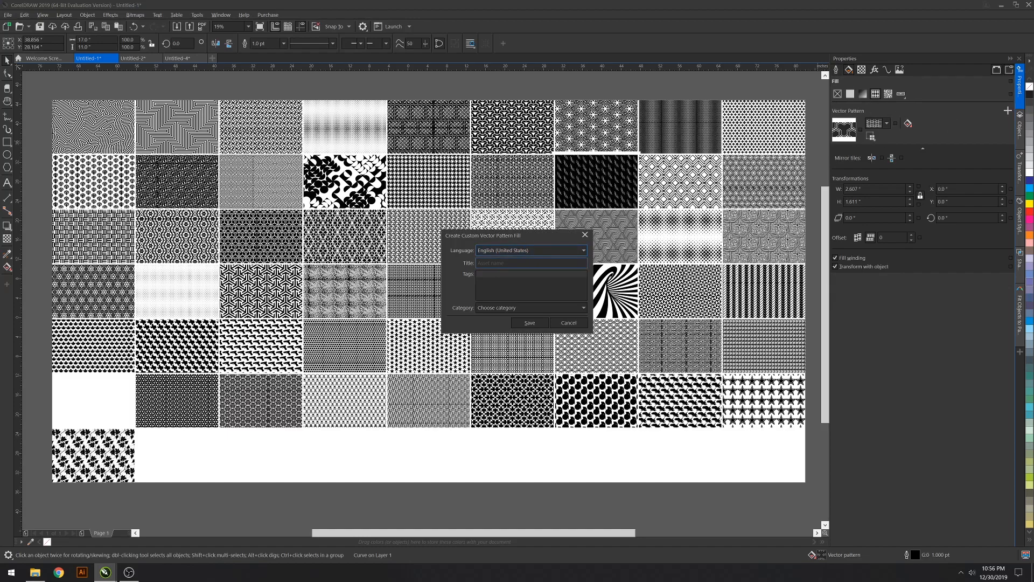
click(532, 262)
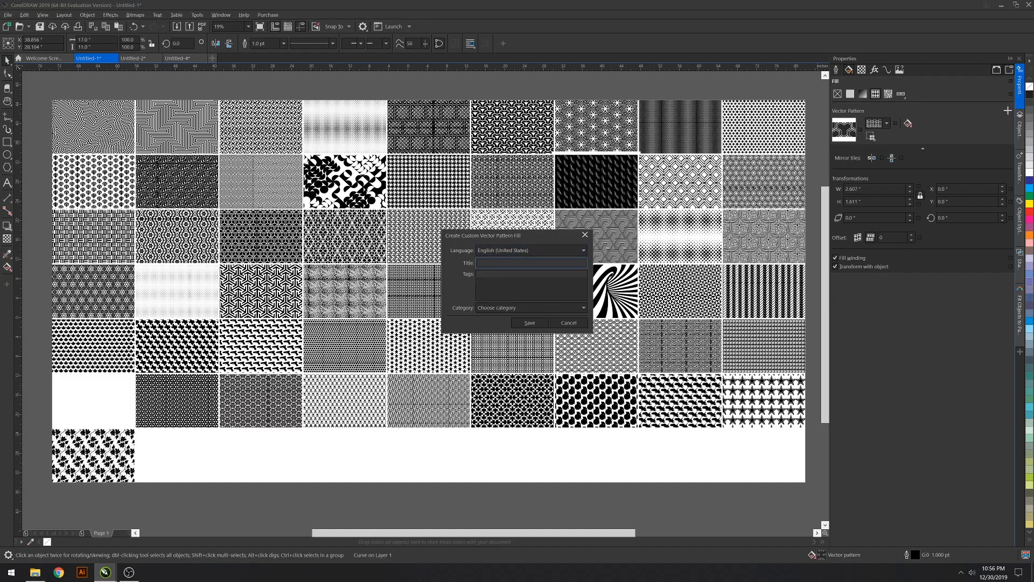
text(wafflehouse)
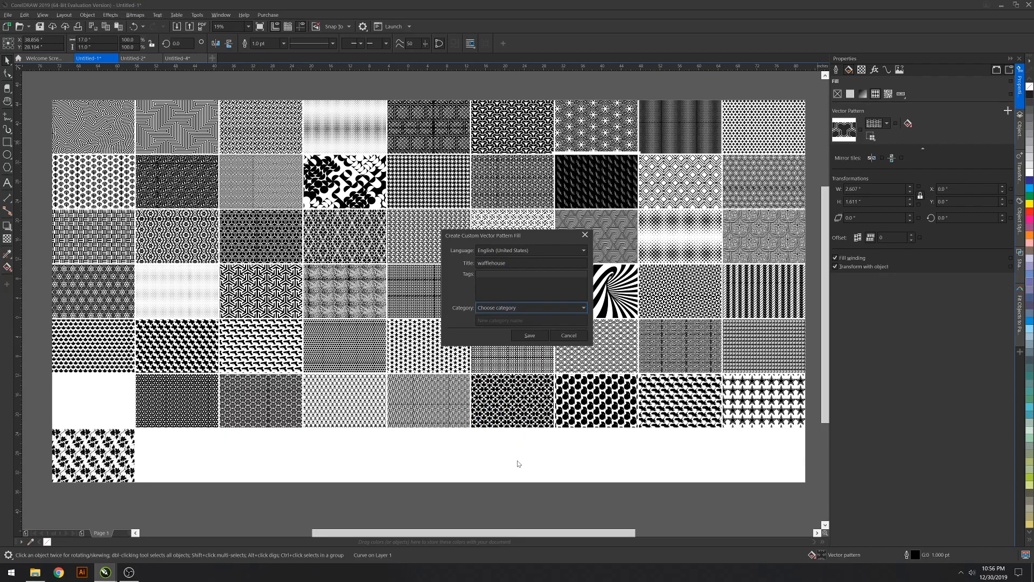
click(532, 320)
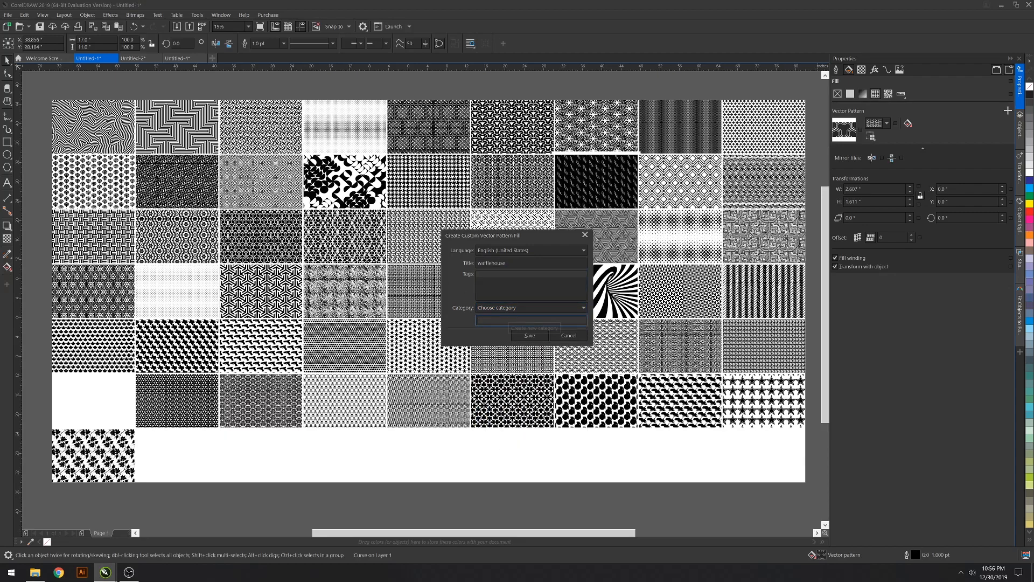
text(Fragout Firearms patterns)
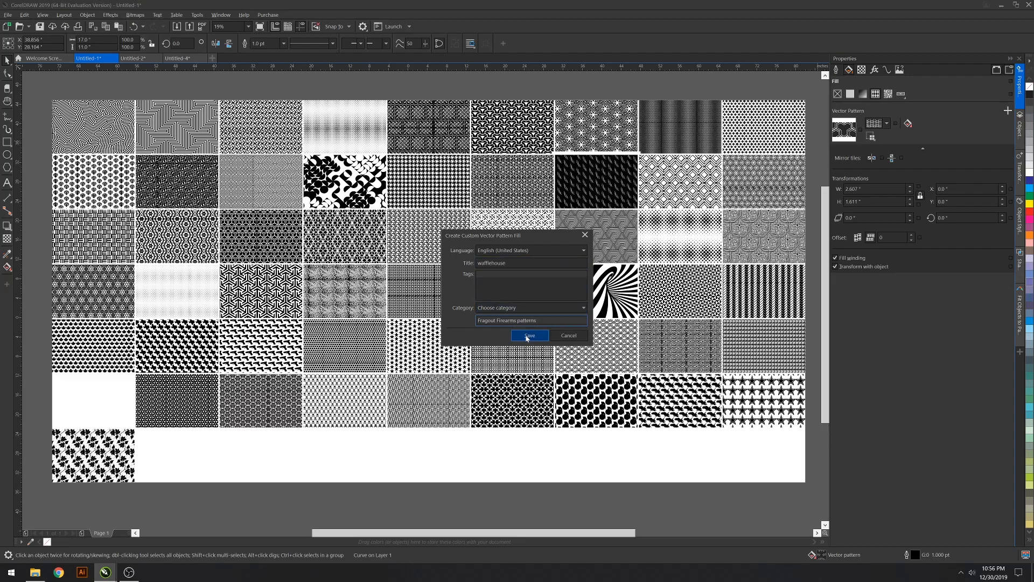
click(530, 335)
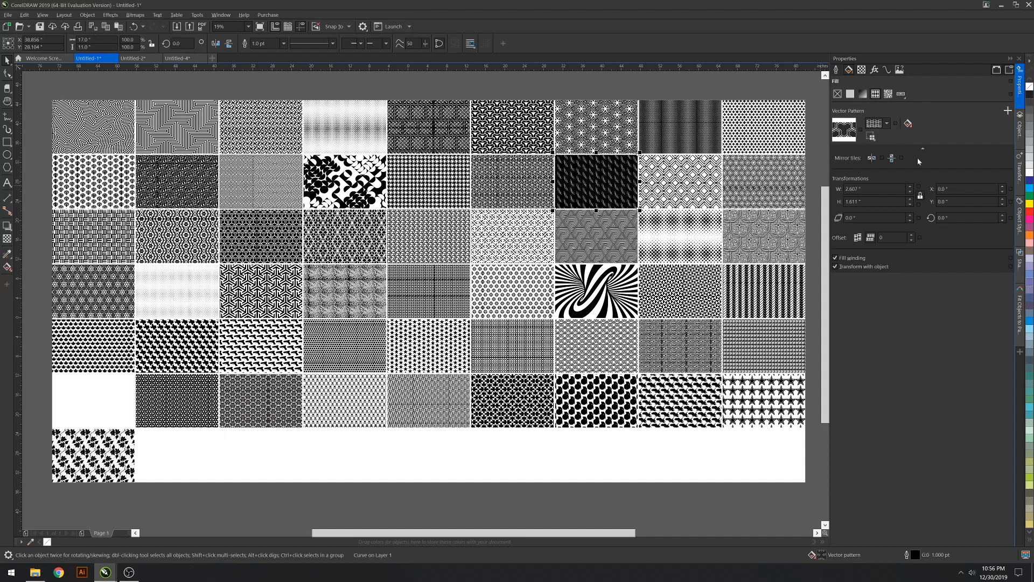
Step: Filter the fill library to the Fragout Firearms patterns category to confirm the save
click(886, 123)
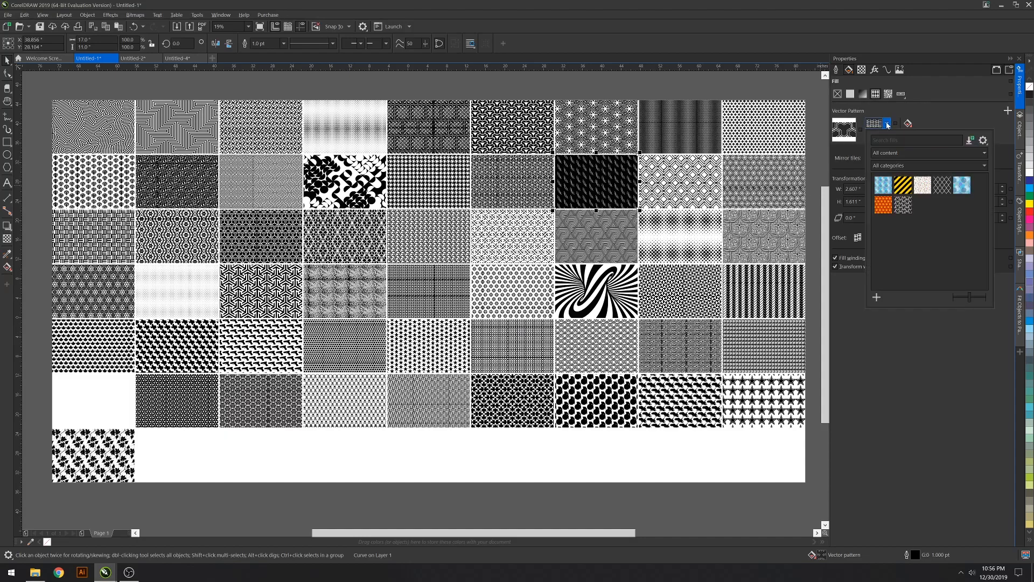
click(926, 164)
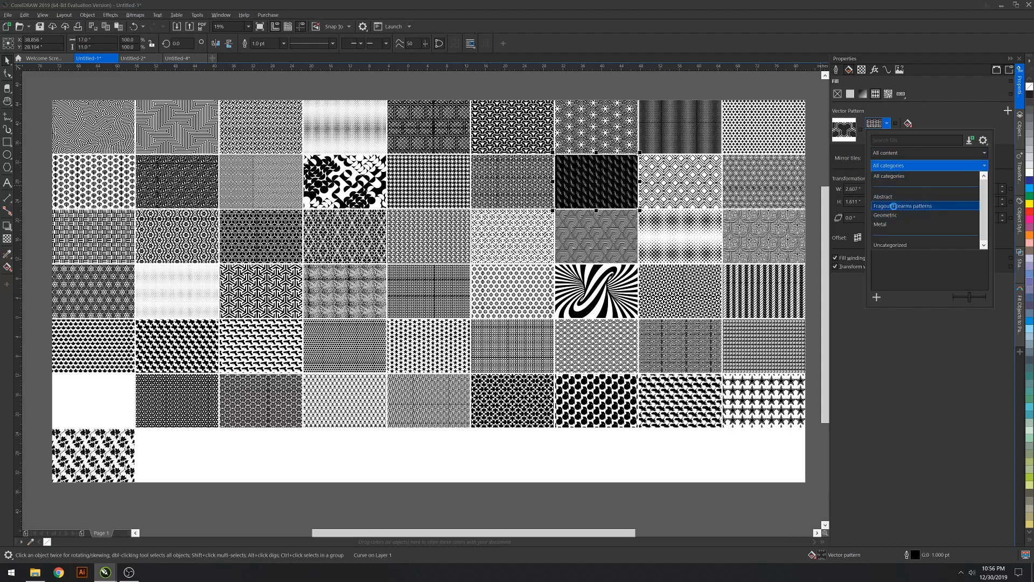
click(902, 206)
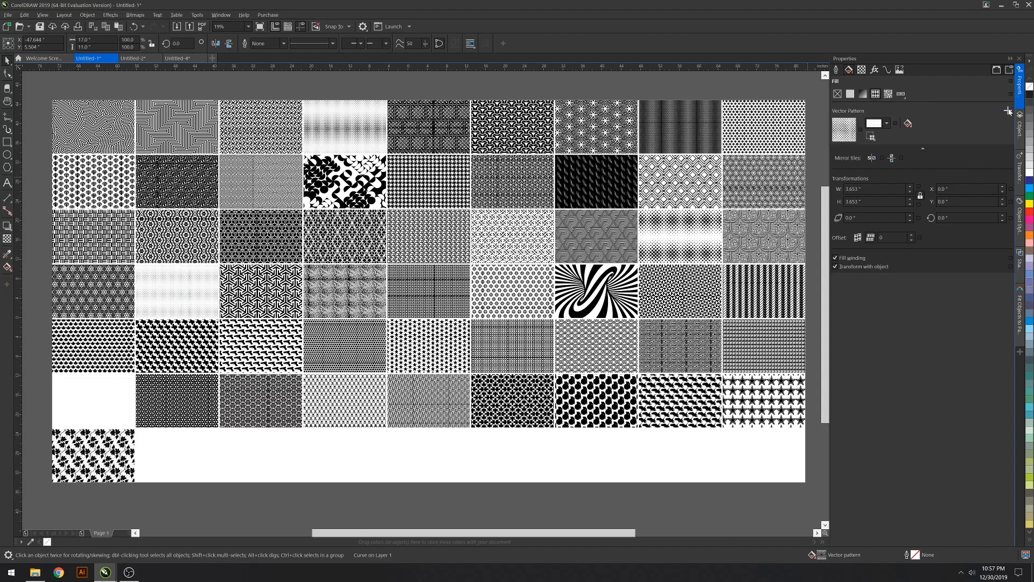
Step: Save the pale dotted swatch's fill as 'sanantoniorocks' in a new 'Fragout' category
click(1006, 110)
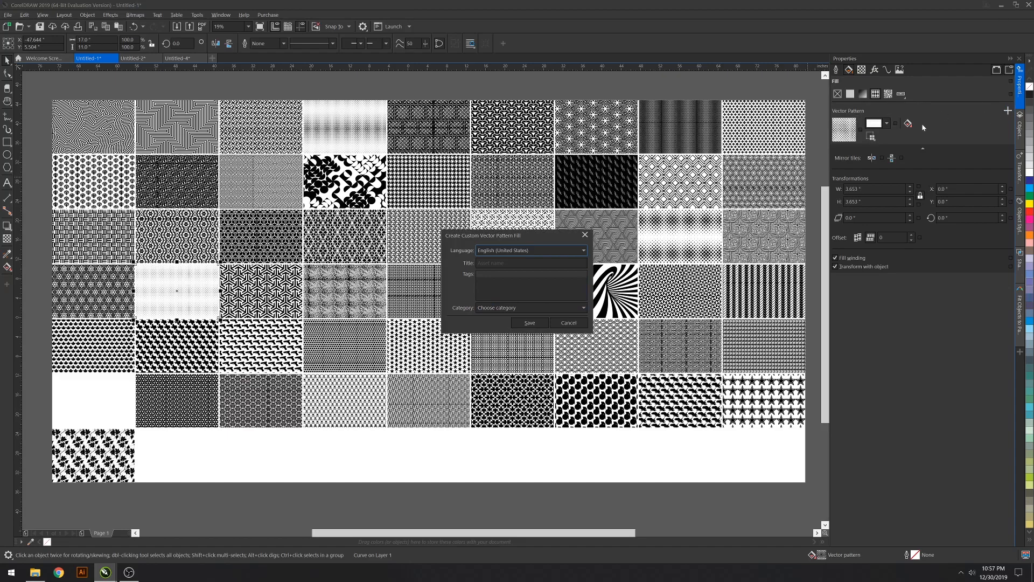
click(530, 263)
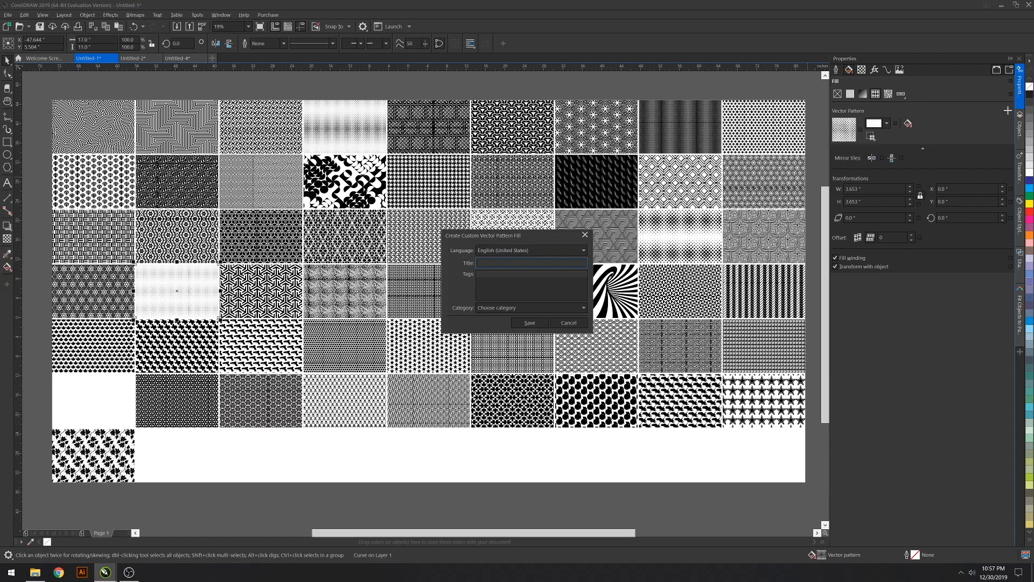
text(sanantoniorocks)
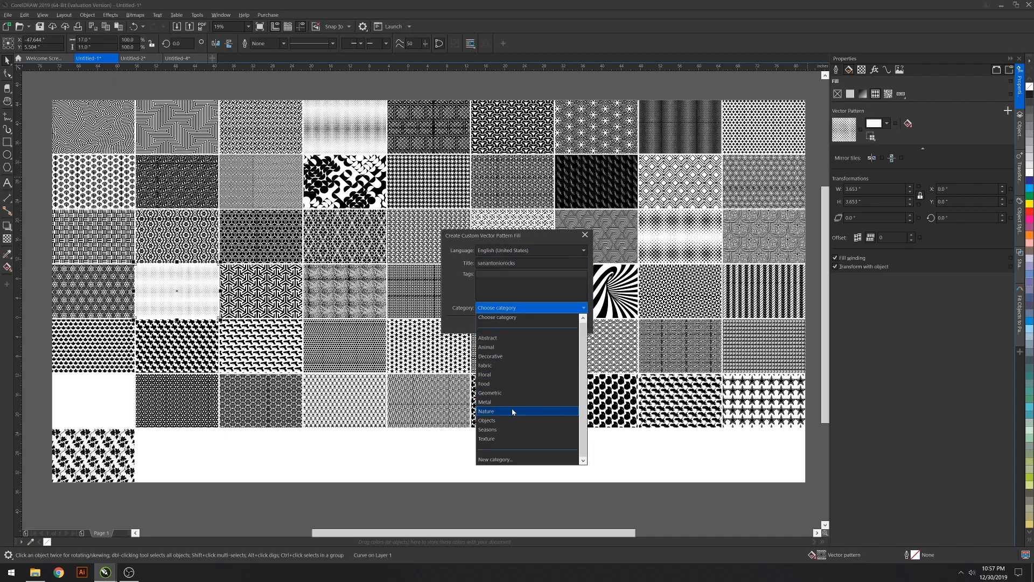
mouse_move(504, 420)
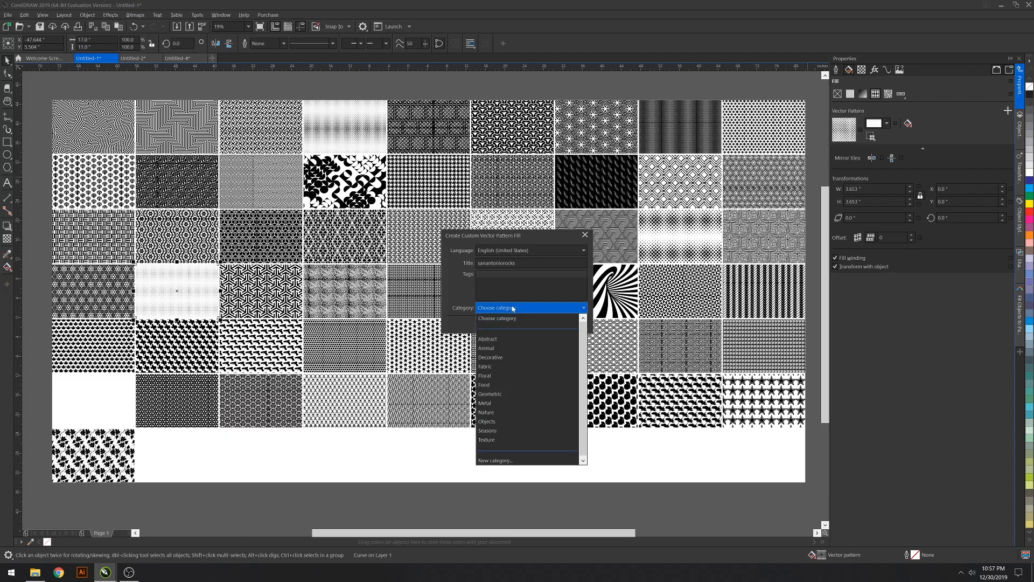
click(496, 460)
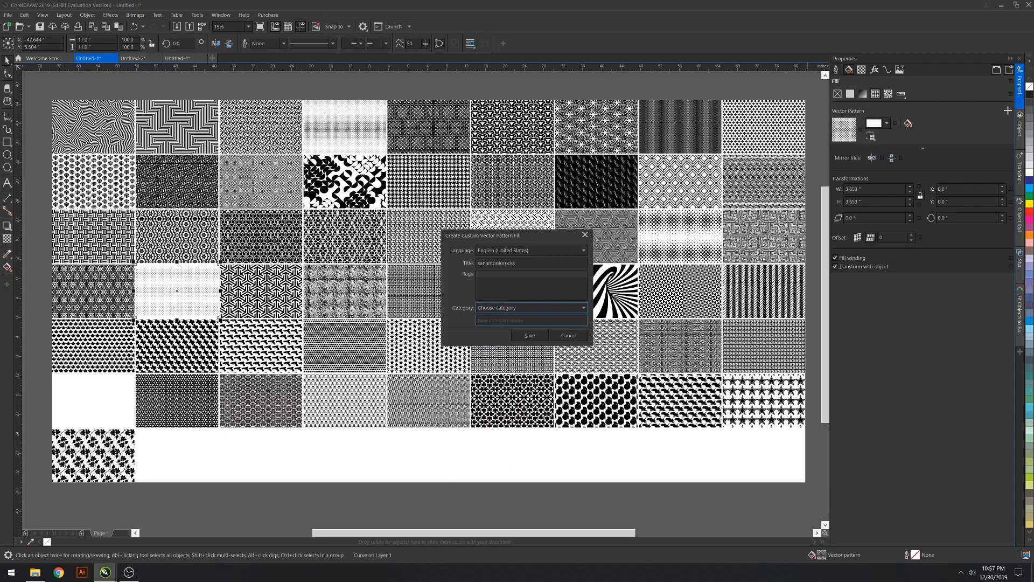
text(Fragout)
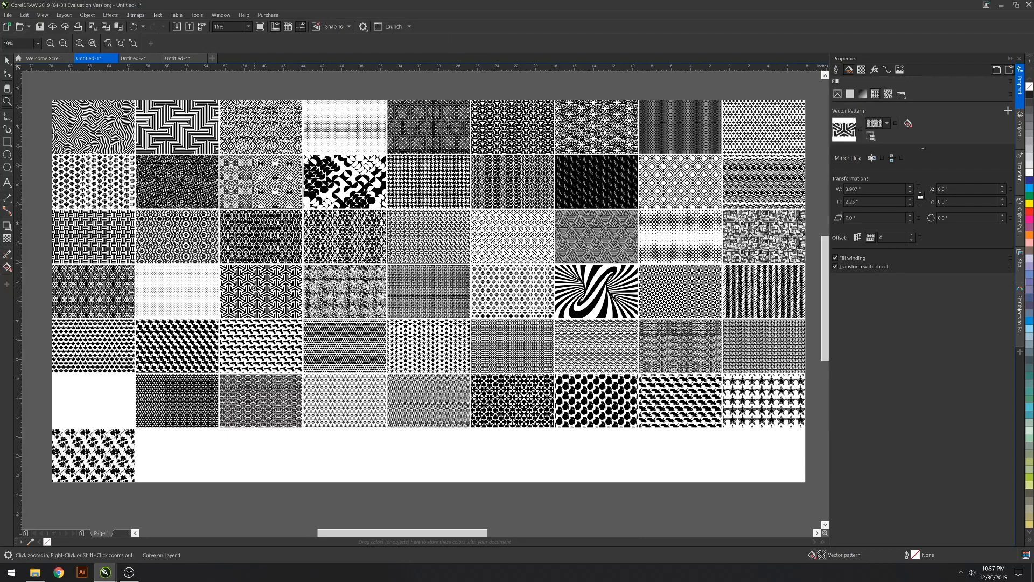
Step: Shrink the interlocking arrow swatch's pattern tiles to 0.5 in wide for a dense texture
click(313, 265)
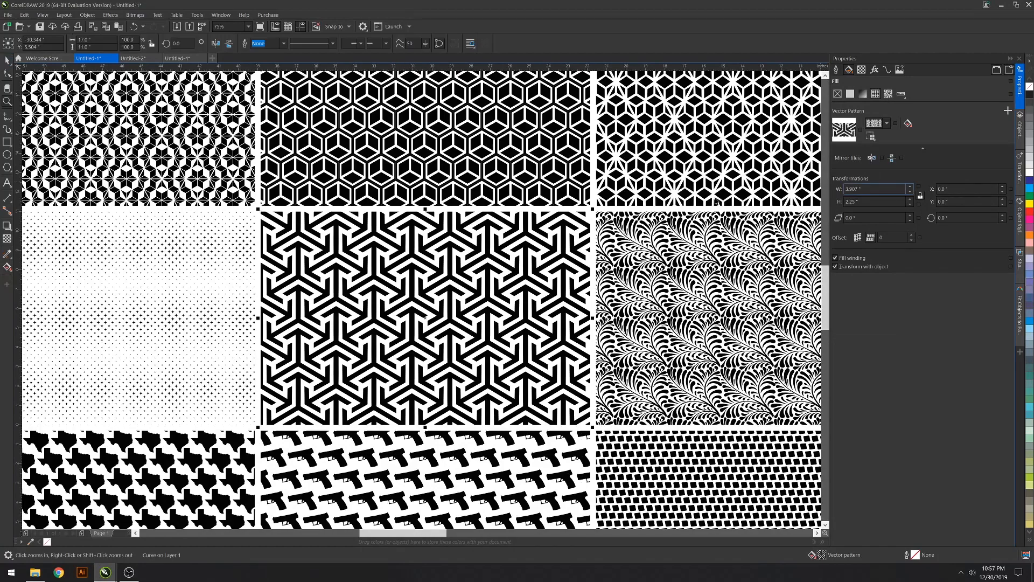
click(426, 318)
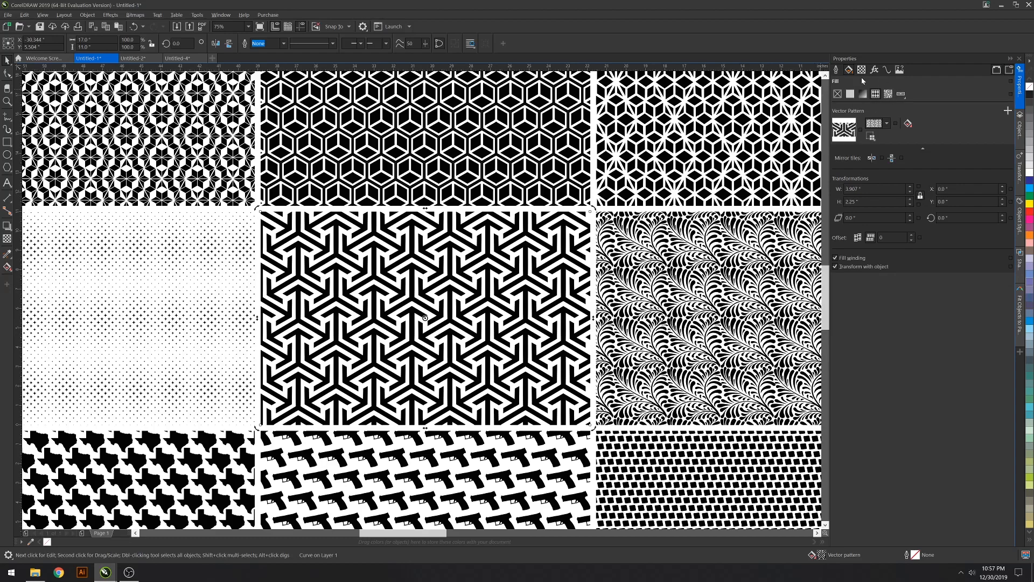
mouse_move(849, 70)
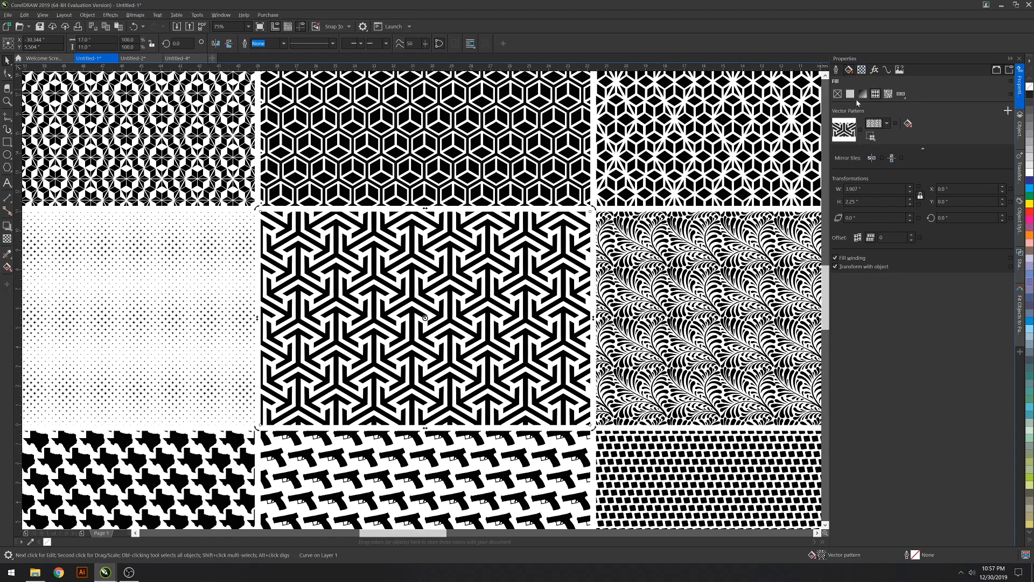
mouse_move(875, 220)
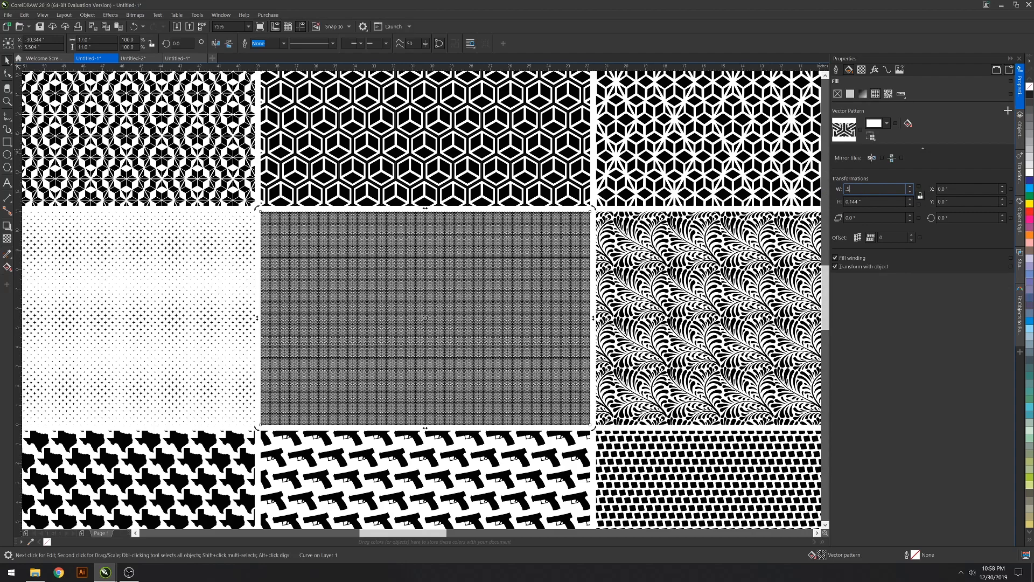
text(0.5)
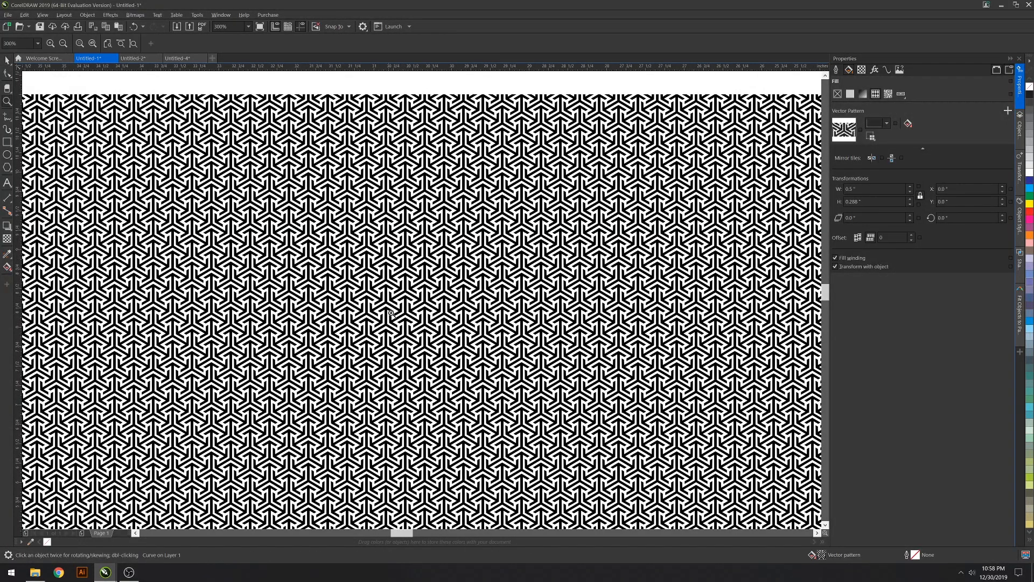
click(390, 312)
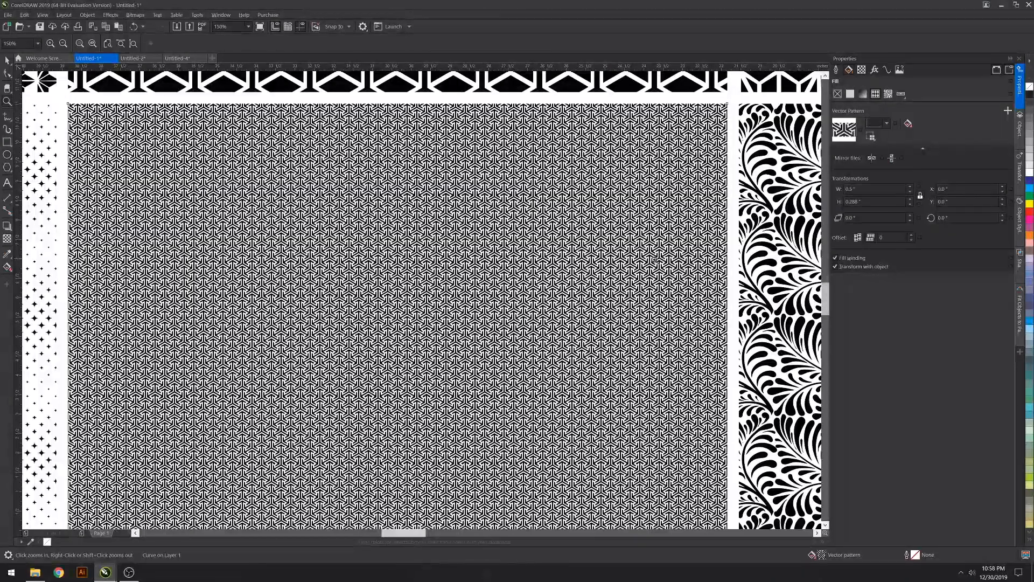
scroll(down, 3)
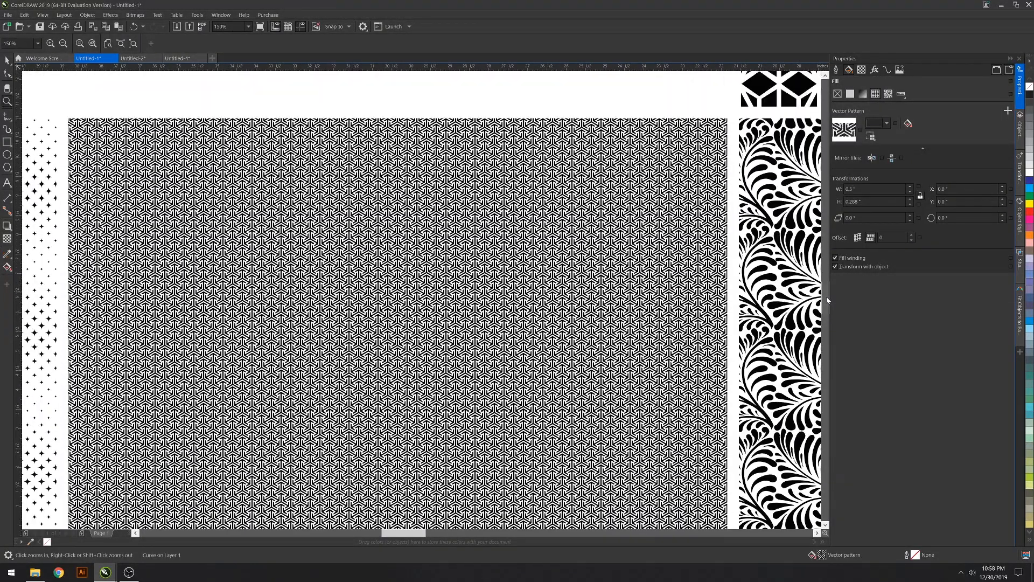